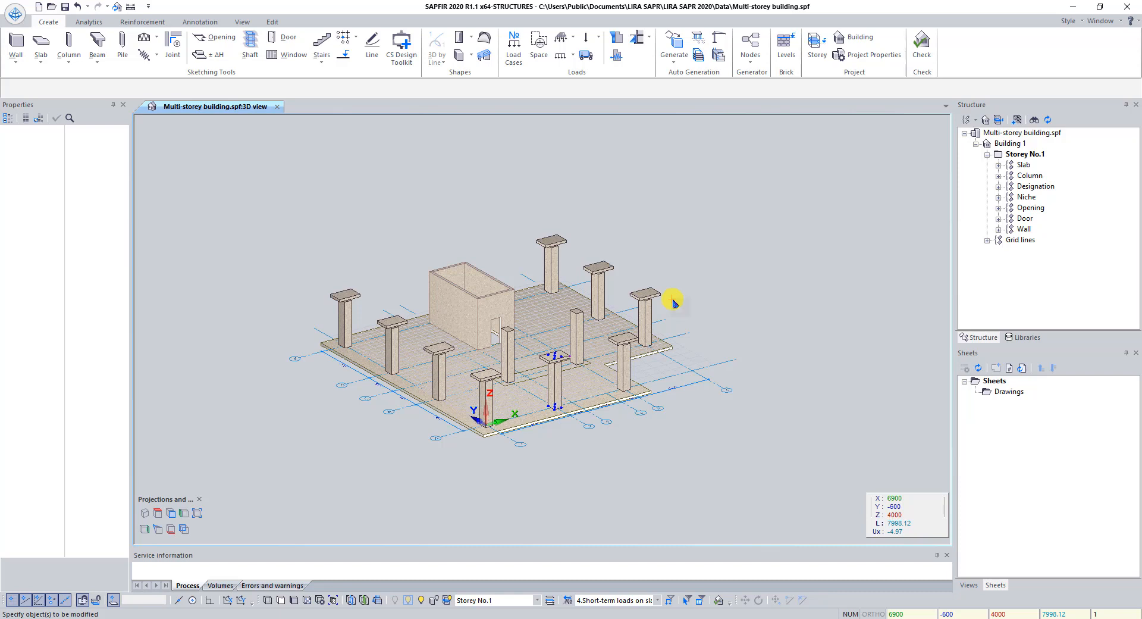
mouse_move(884, 196)
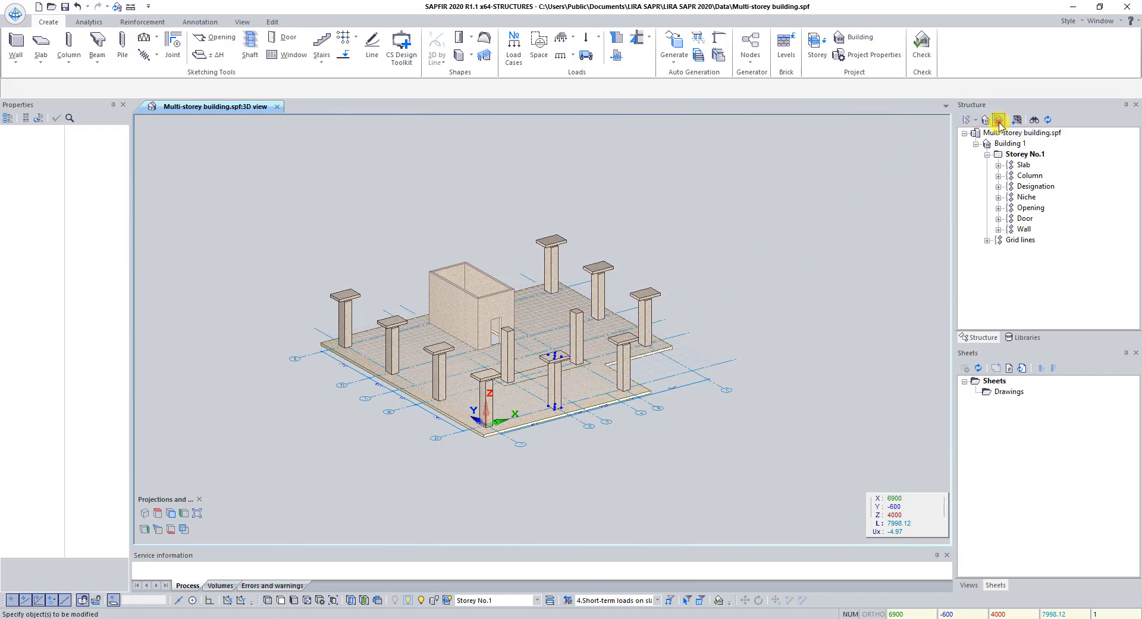
- Bring up the Create new storey settings from the Structure panel
left_click(999, 119)
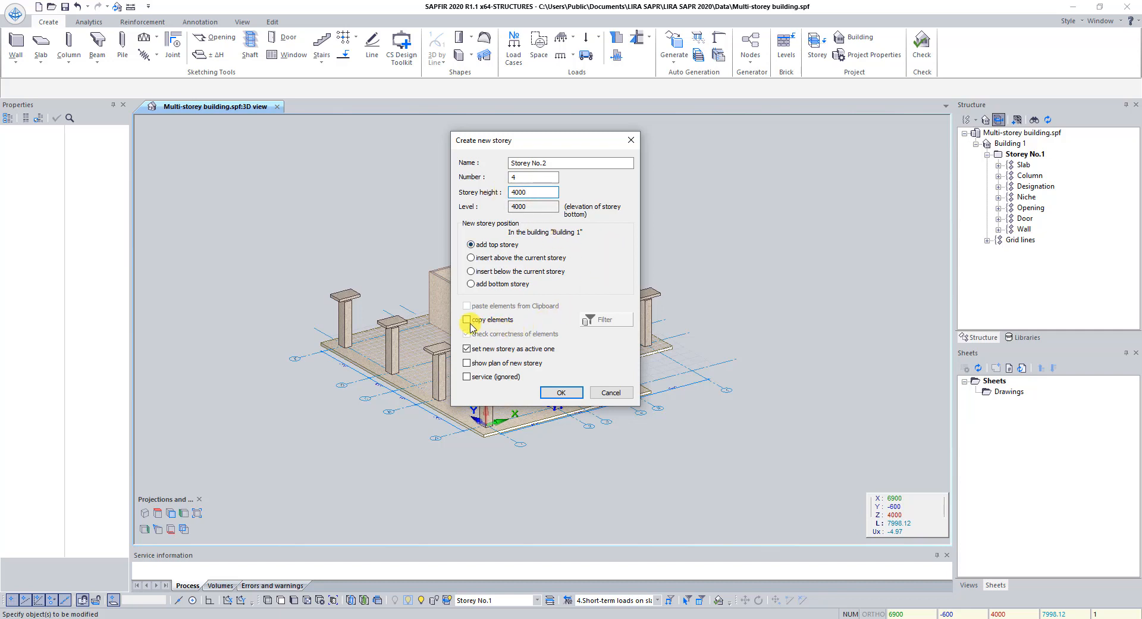
- Add four 4000 mm storeys with 'copy elements' ticked and the new storey set active
left_click(467, 319)
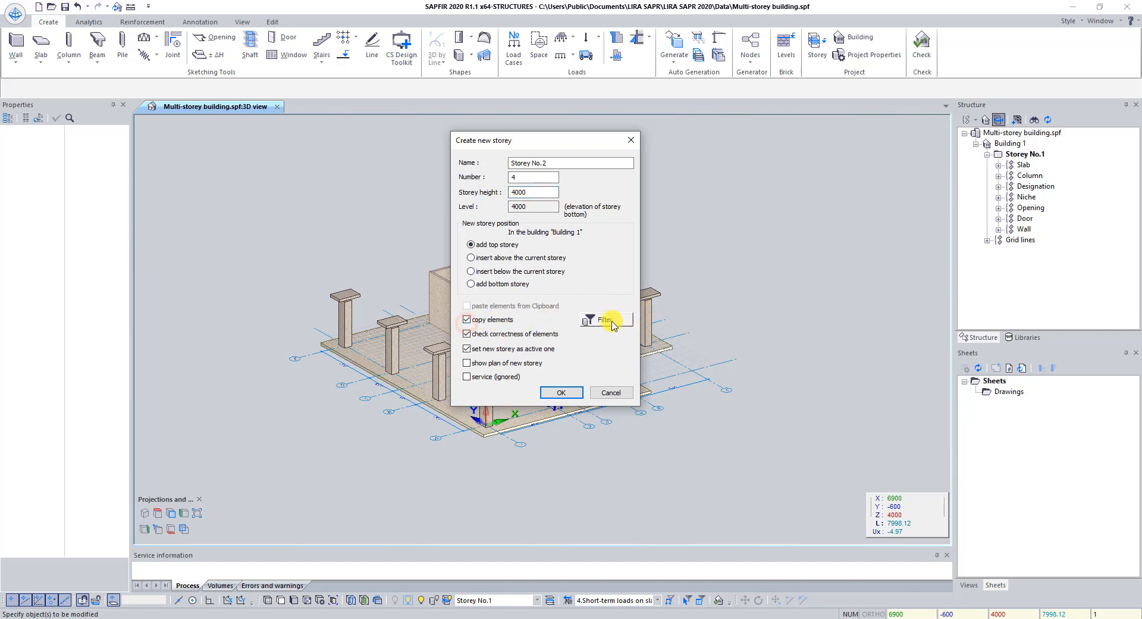
left_click(605, 319)
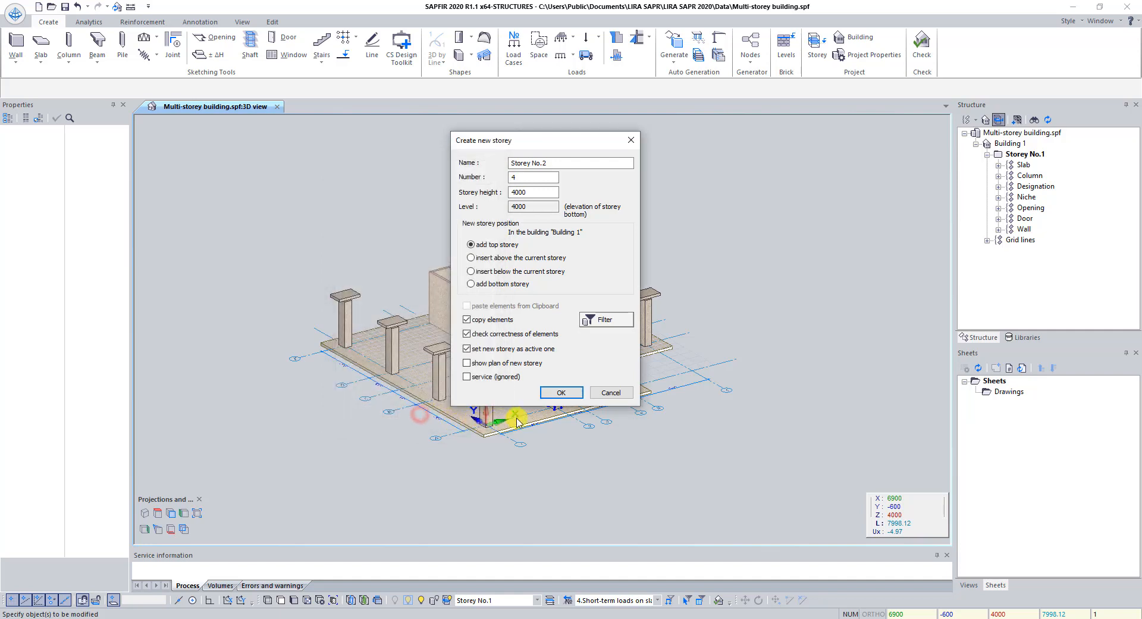
mouse_move(511, 349)
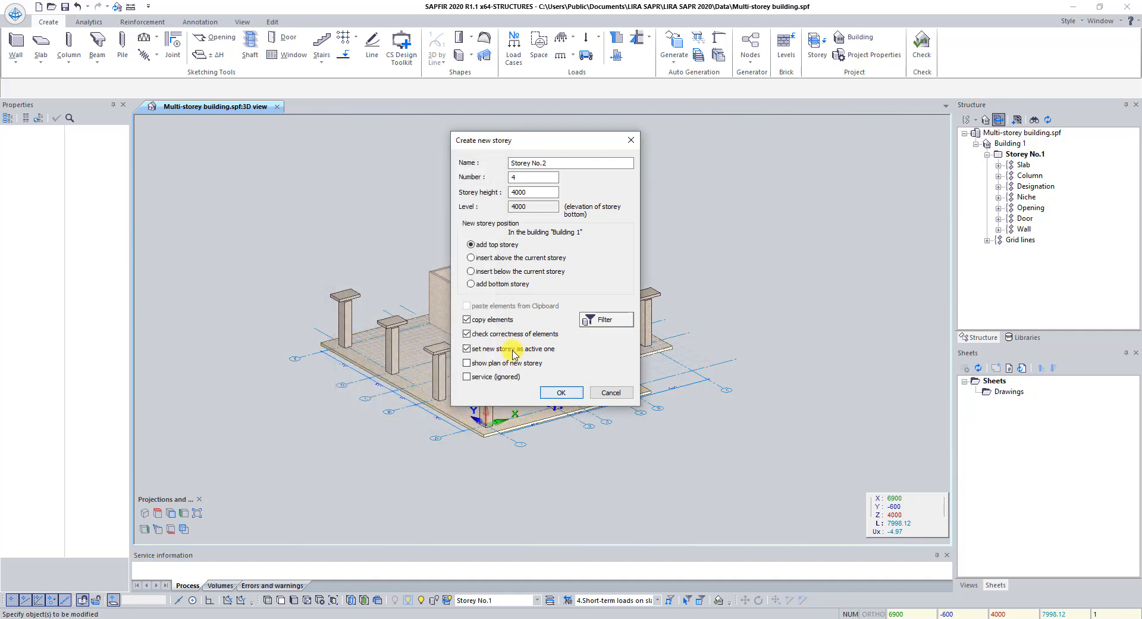
left_click(560, 393)
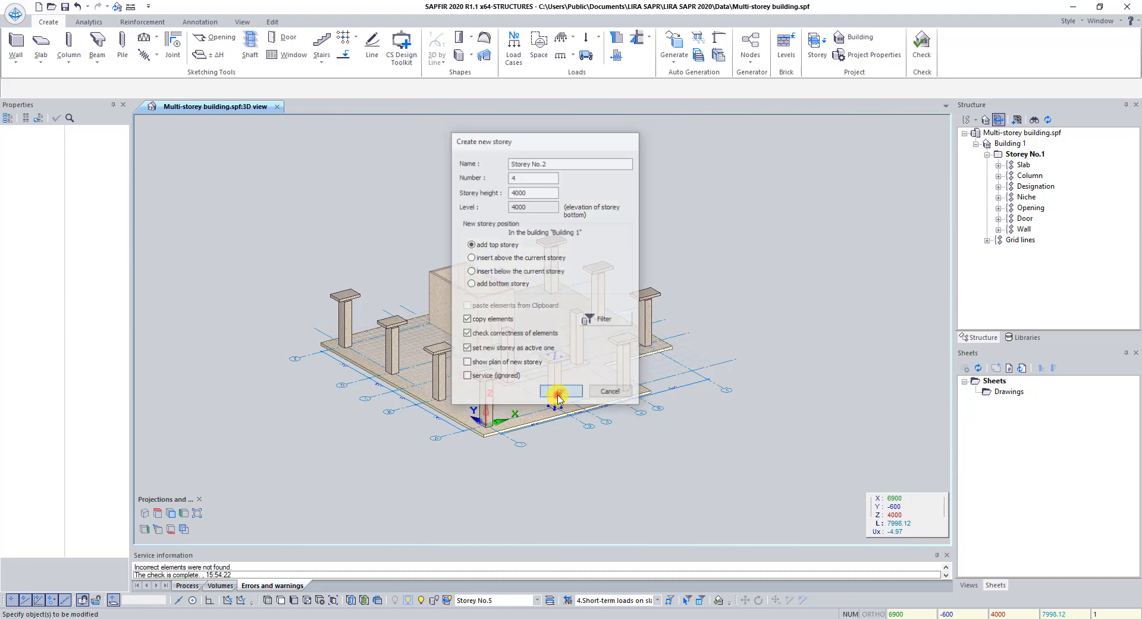
- Confirm the copied storeys, make Storey No.4 active and expand its element groups
left_click(560, 390)
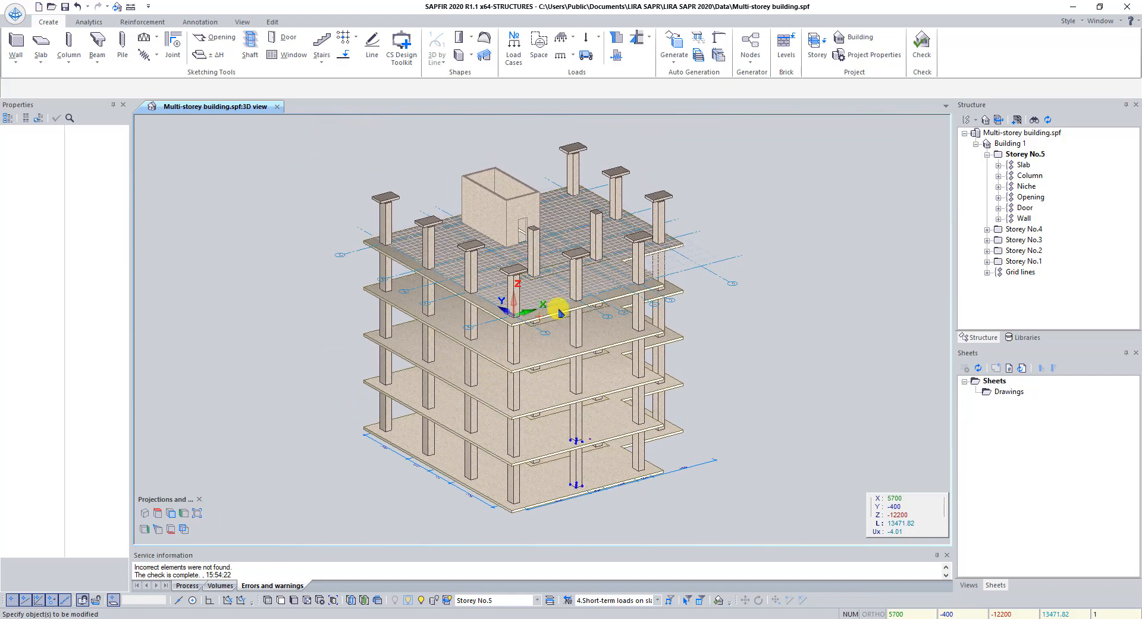
mouse_move(724, 326)
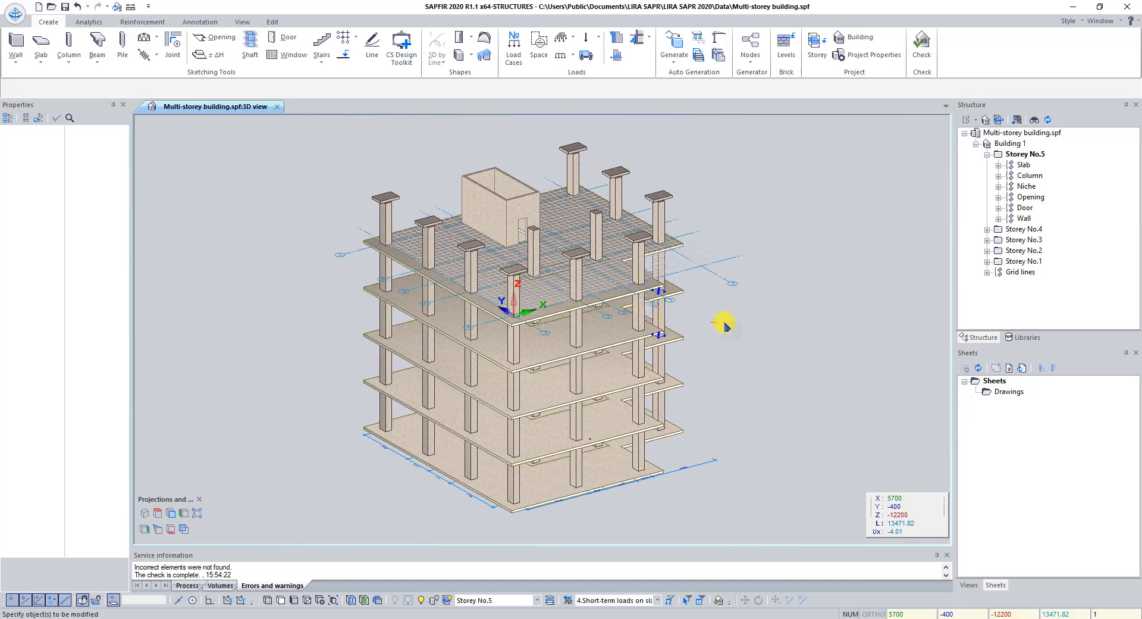
mouse_move(982, 303)
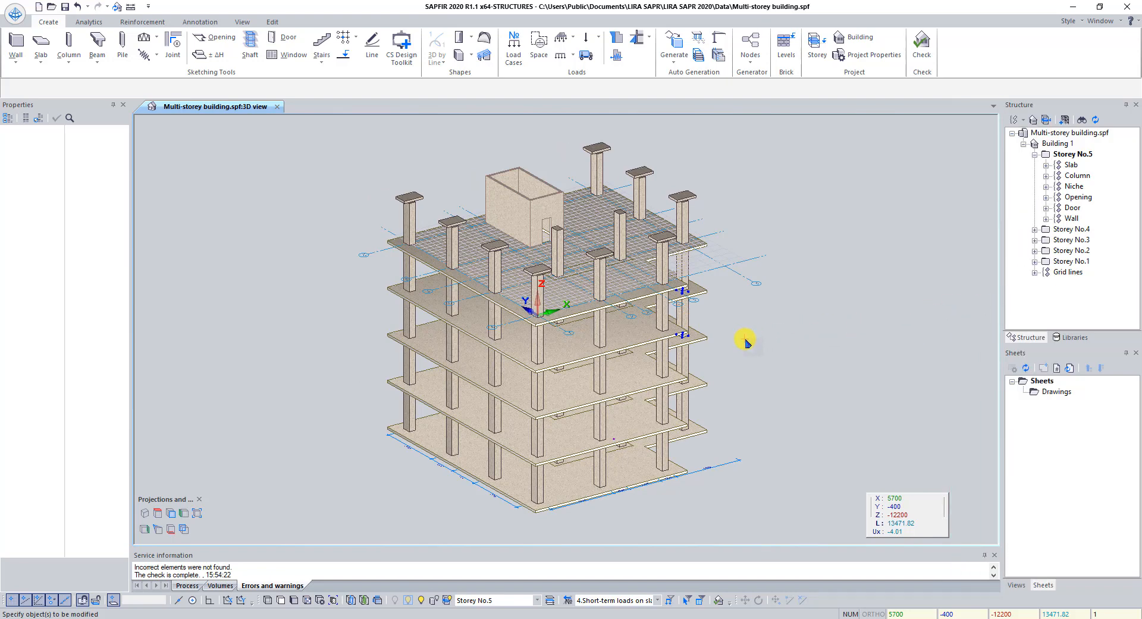
left_click(1072, 228)
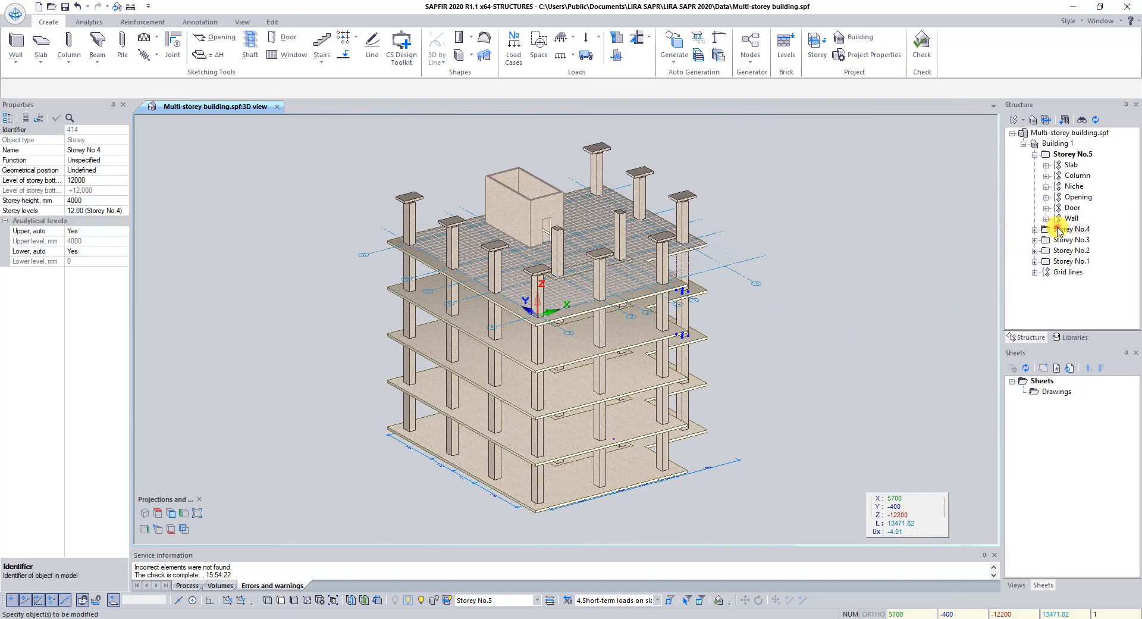
left_click(1073, 229)
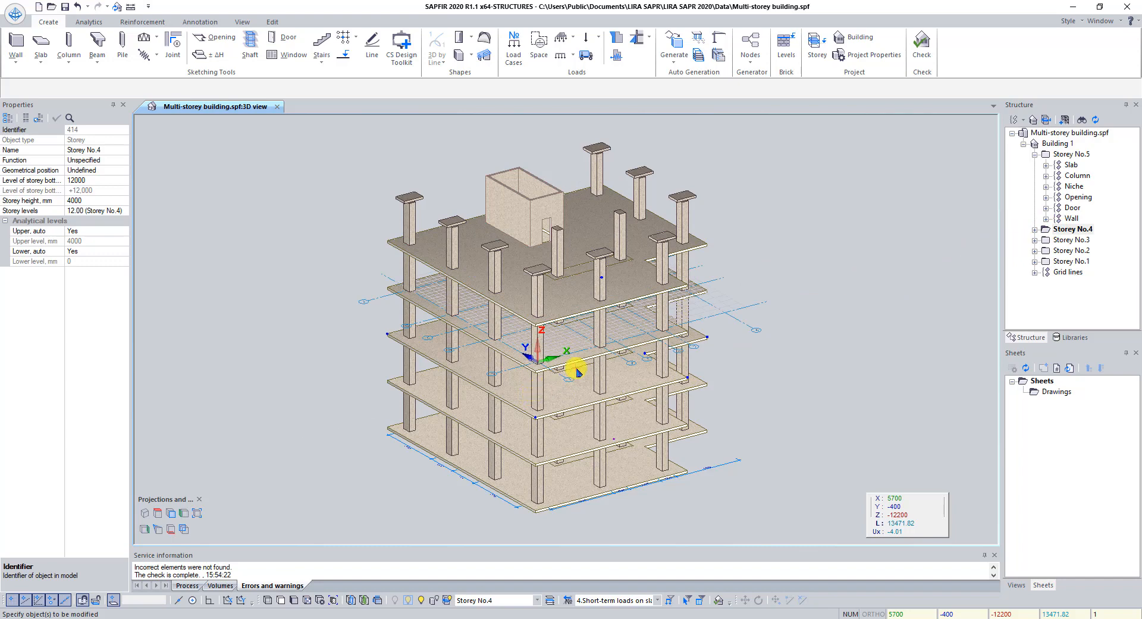
left_click(1037, 229)
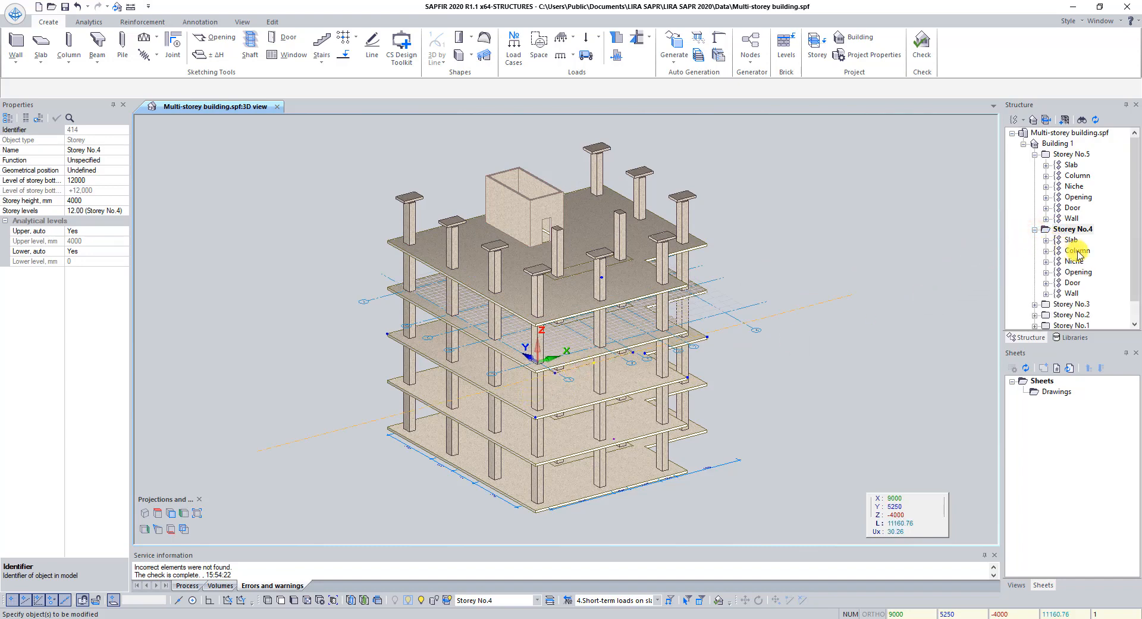
- Select all columns of Storey No.4 and add Storey No.5's columns, 22 in total
right_click(1078, 249)
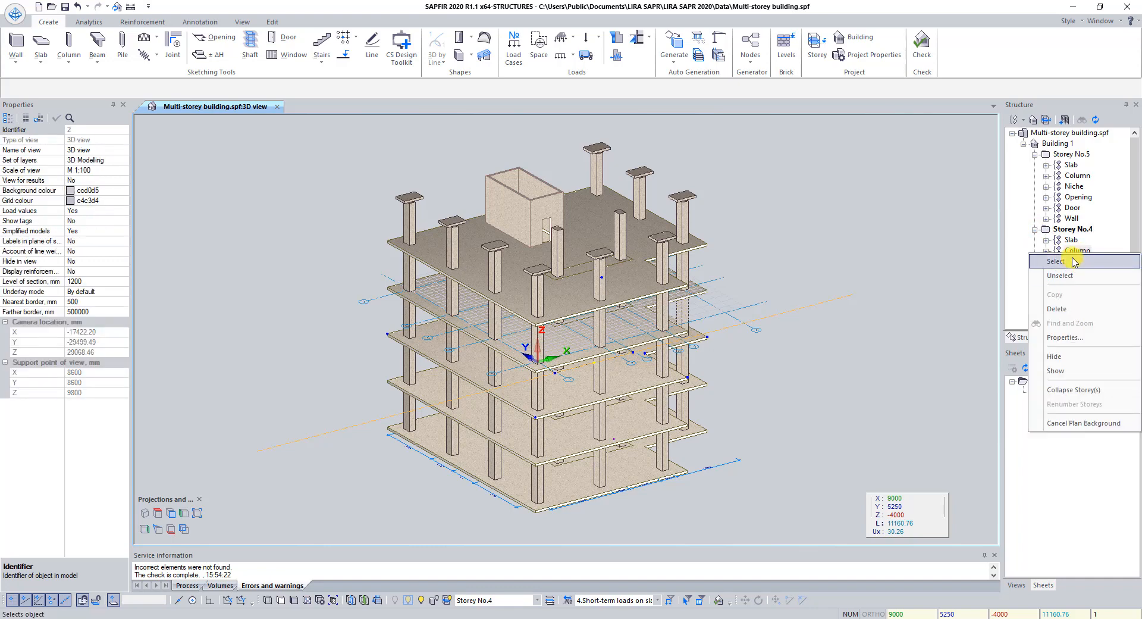
left_click(1055, 261)
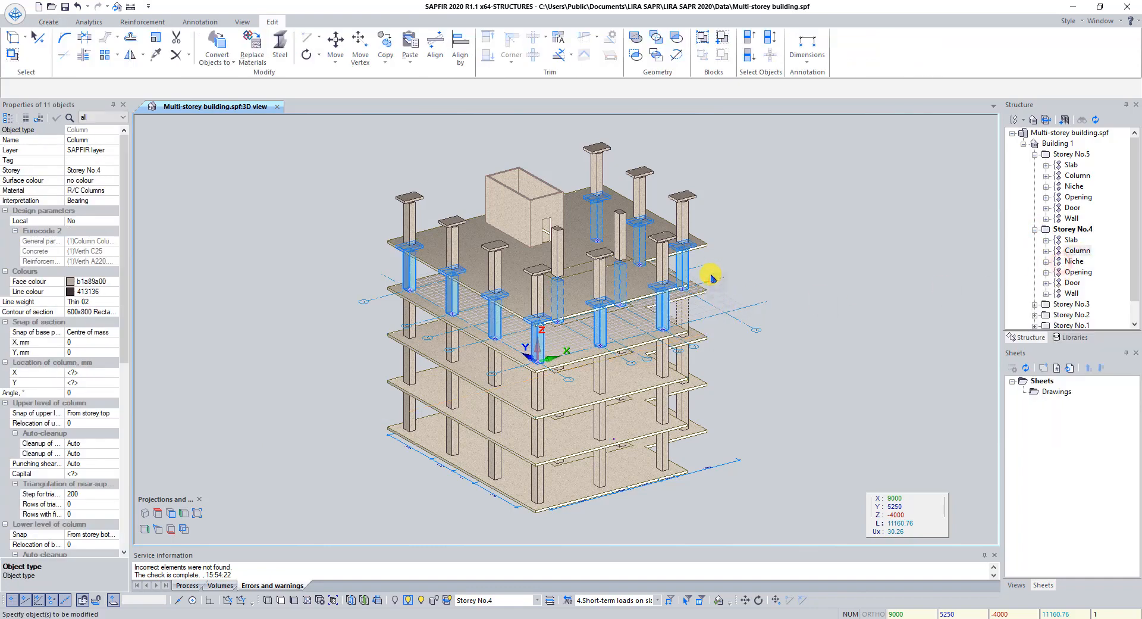
mouse_move(722, 168)
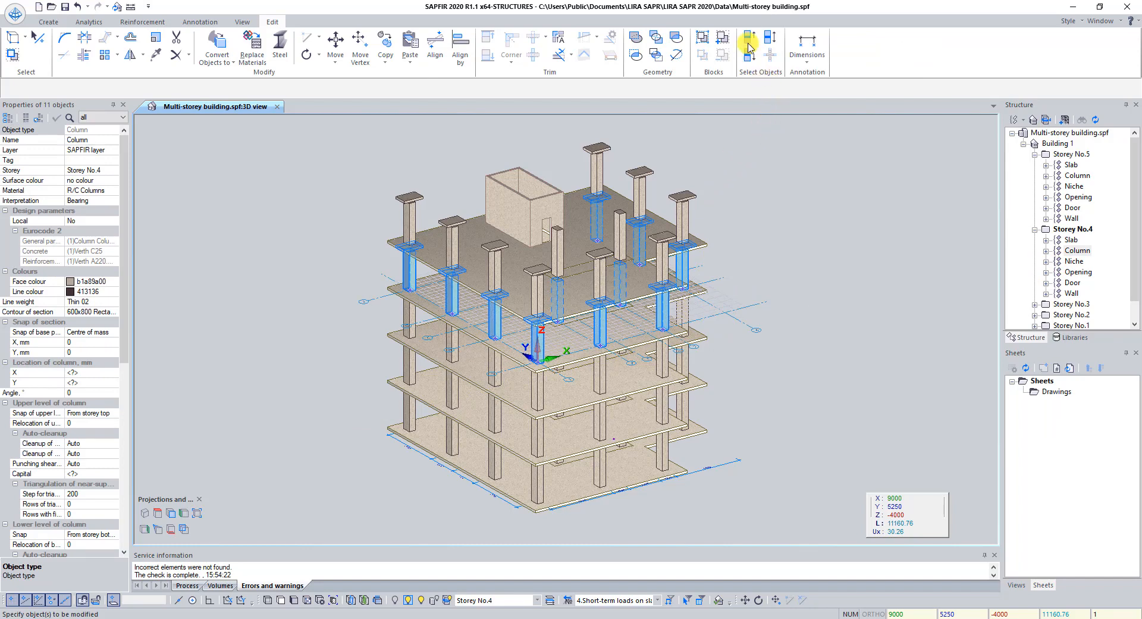
left_click(748, 43)
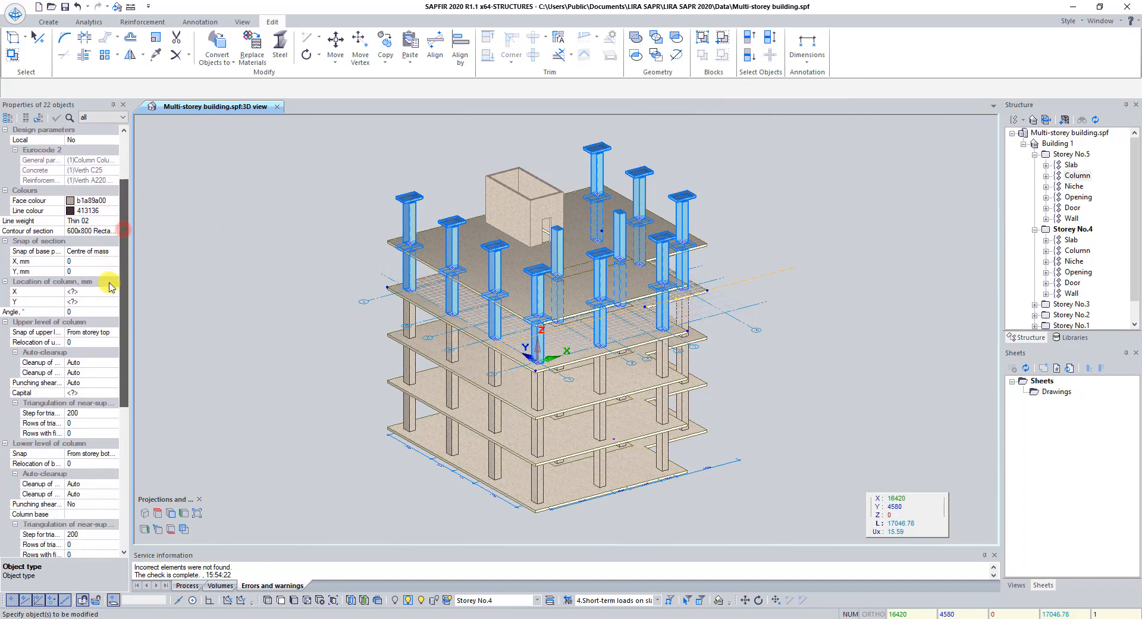
scroll("down", 3)
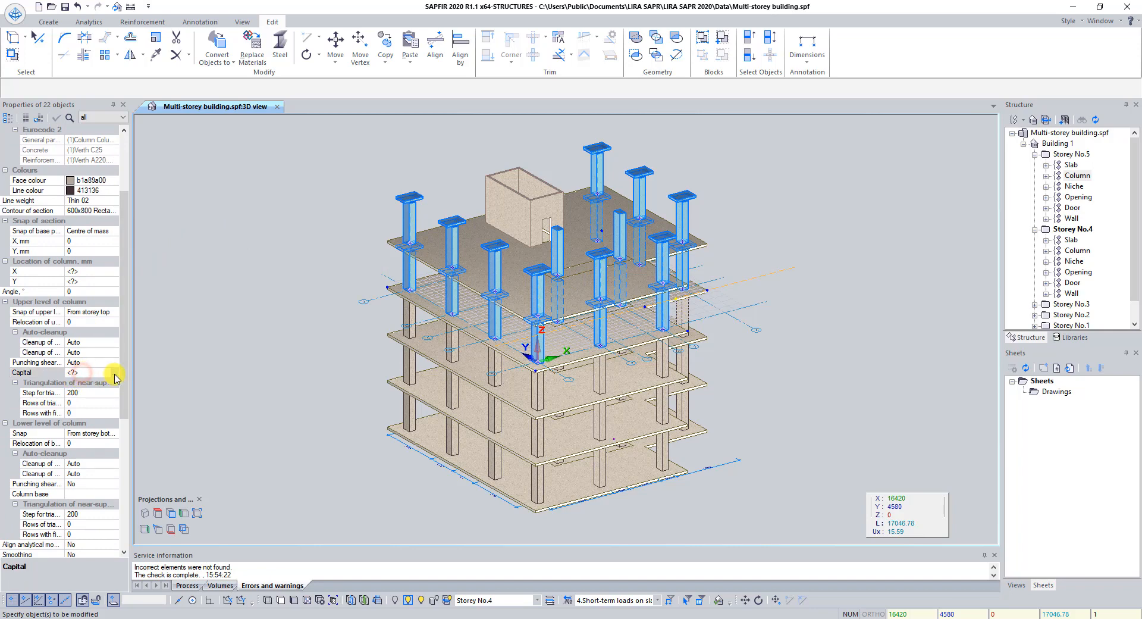
- Clear the capital from the 22 selected columns in the Capital settings
left_click(114, 372)
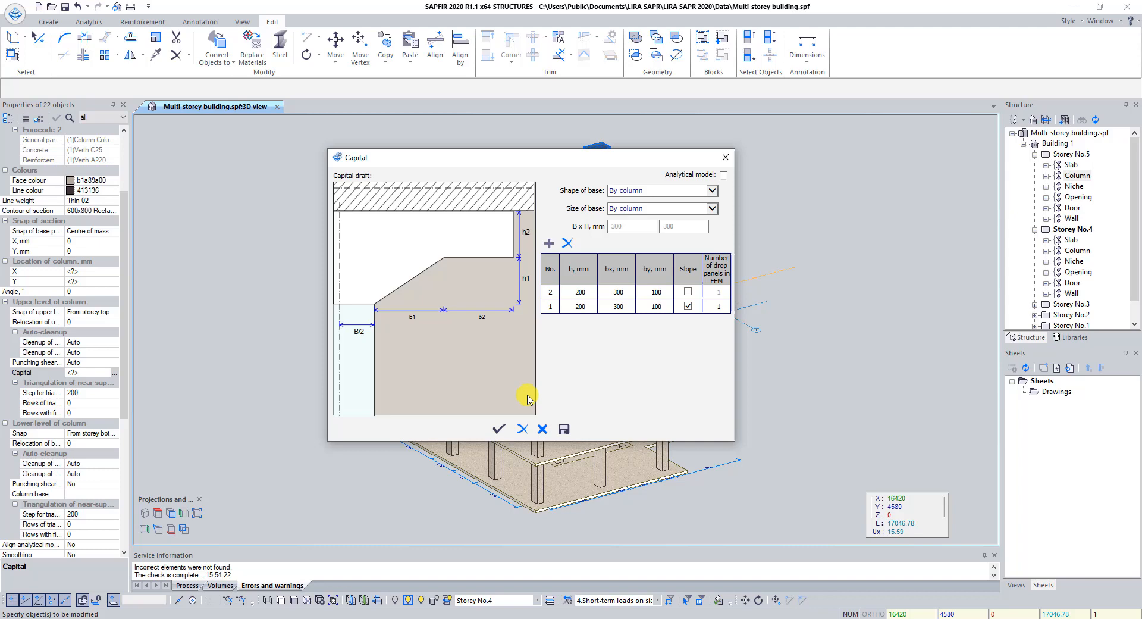
left_click(499, 428)
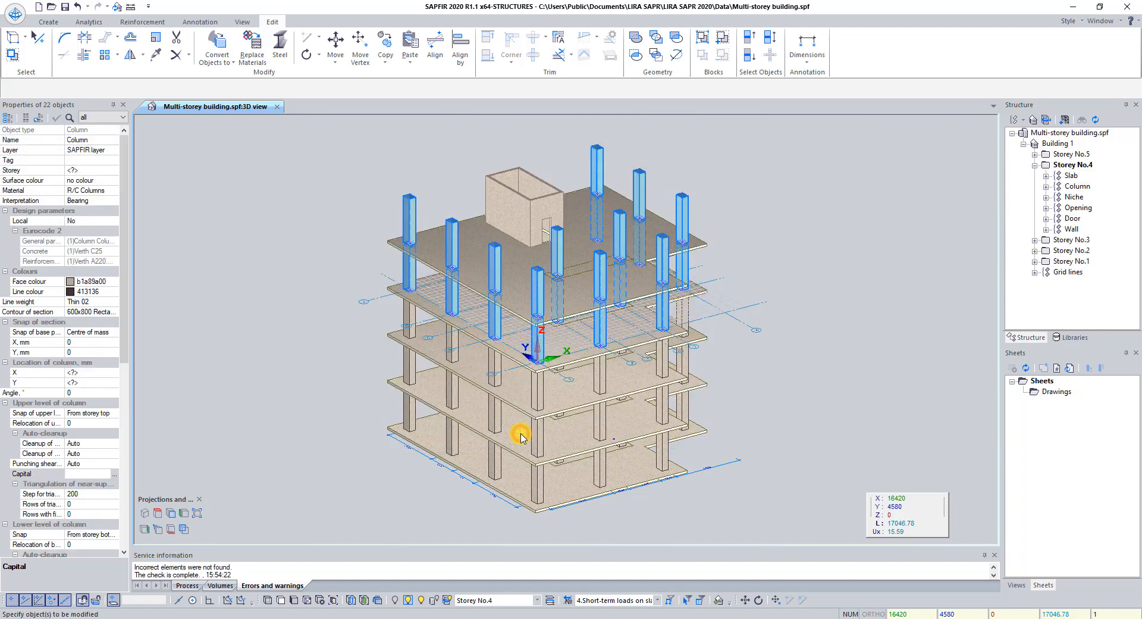
mouse_move(797, 349)
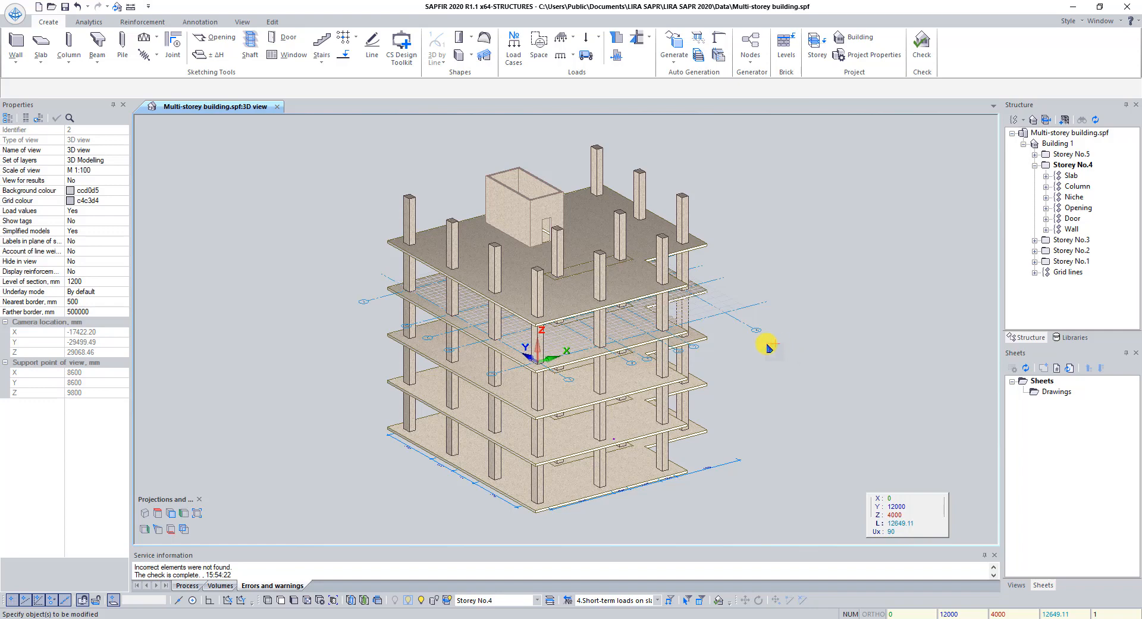
mouse_move(279, 371)
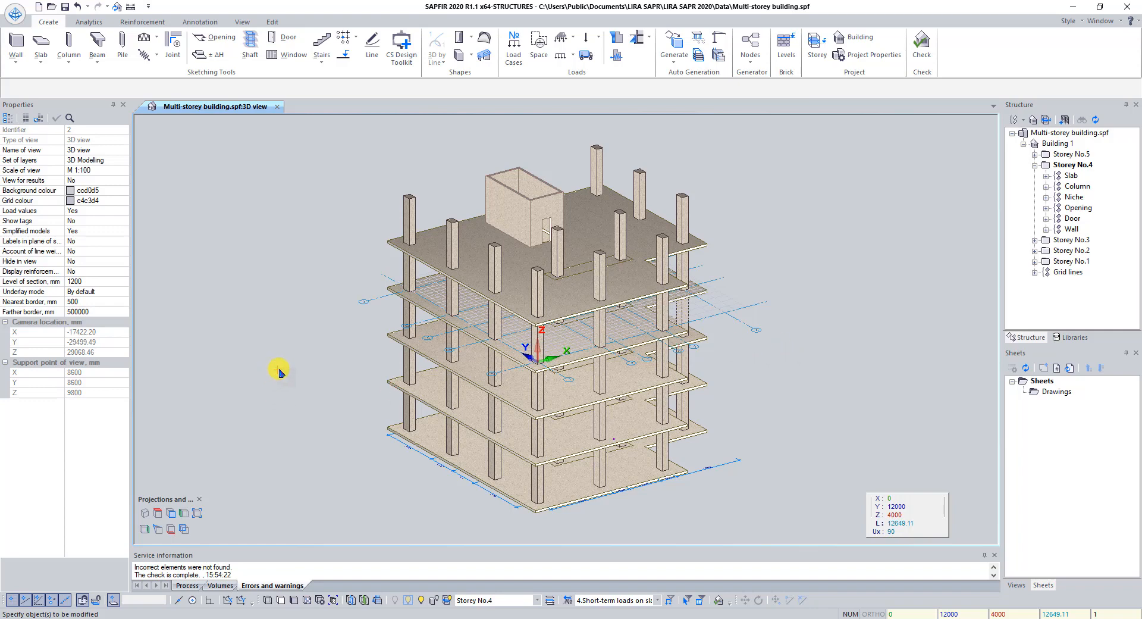
mouse_move(750, 354)
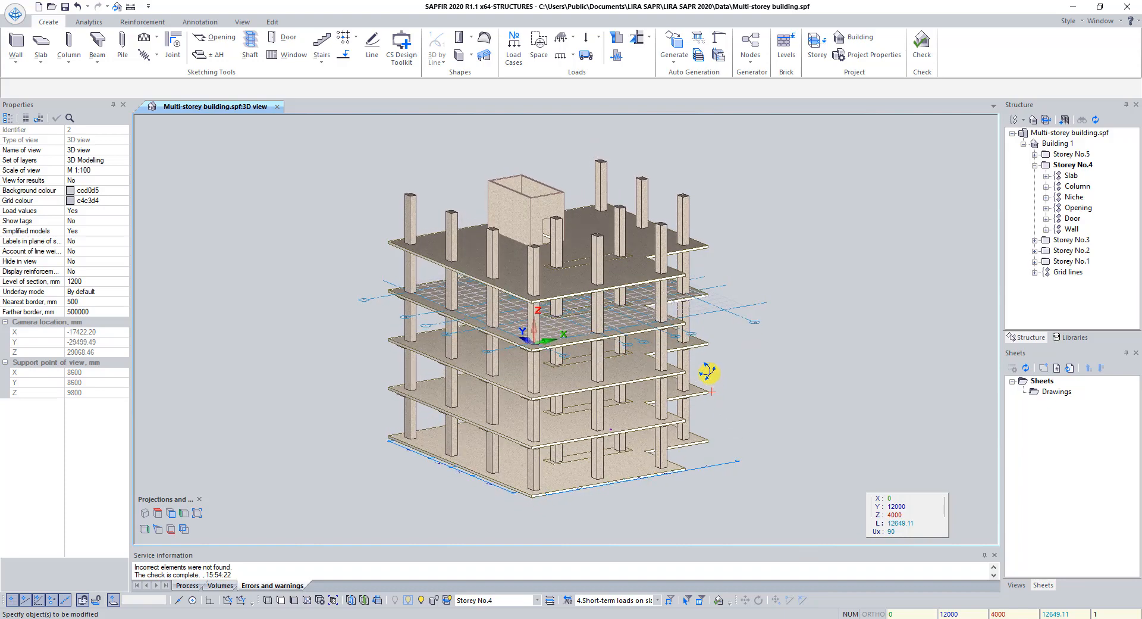
left_click_drag(711, 375, 557, 268)
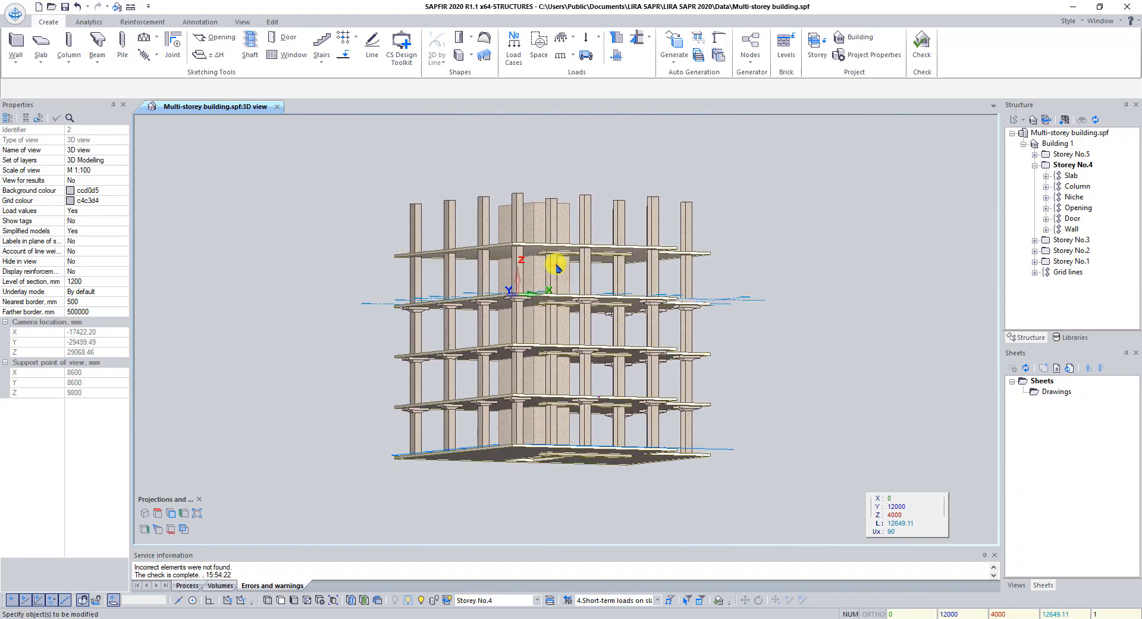
scroll("up", 3)
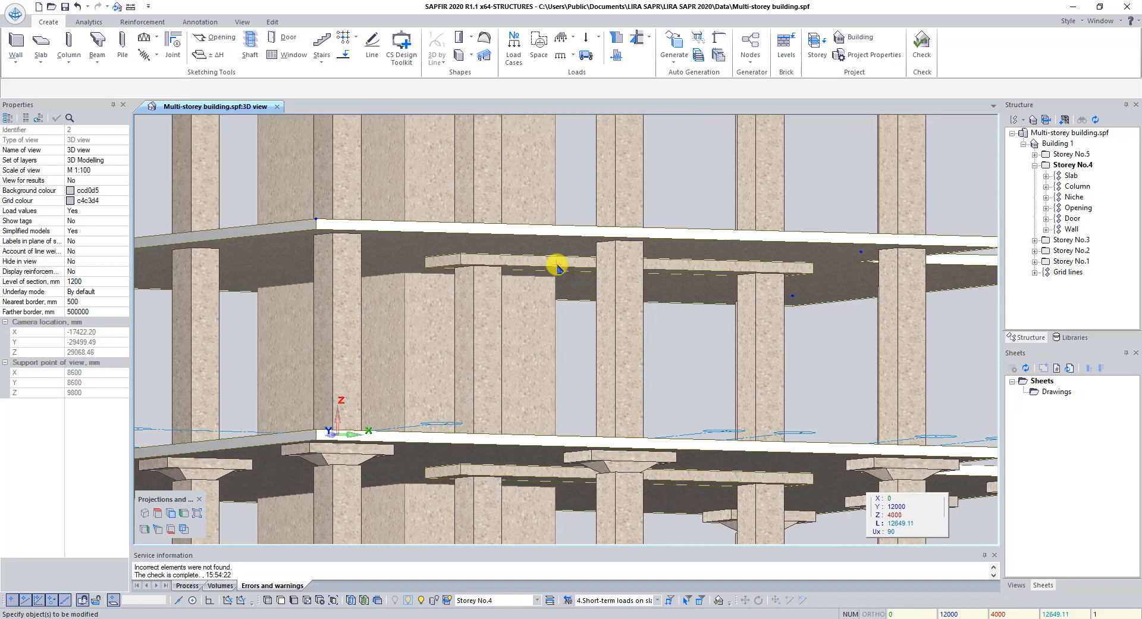
left_click(556, 266)
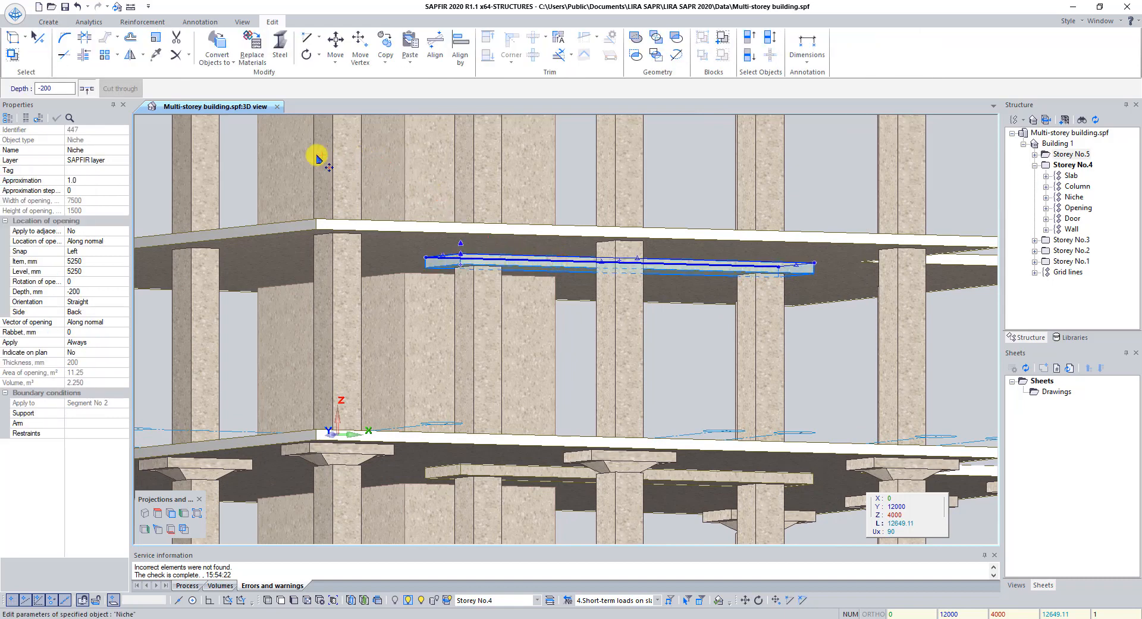
mouse_move(587, 303)
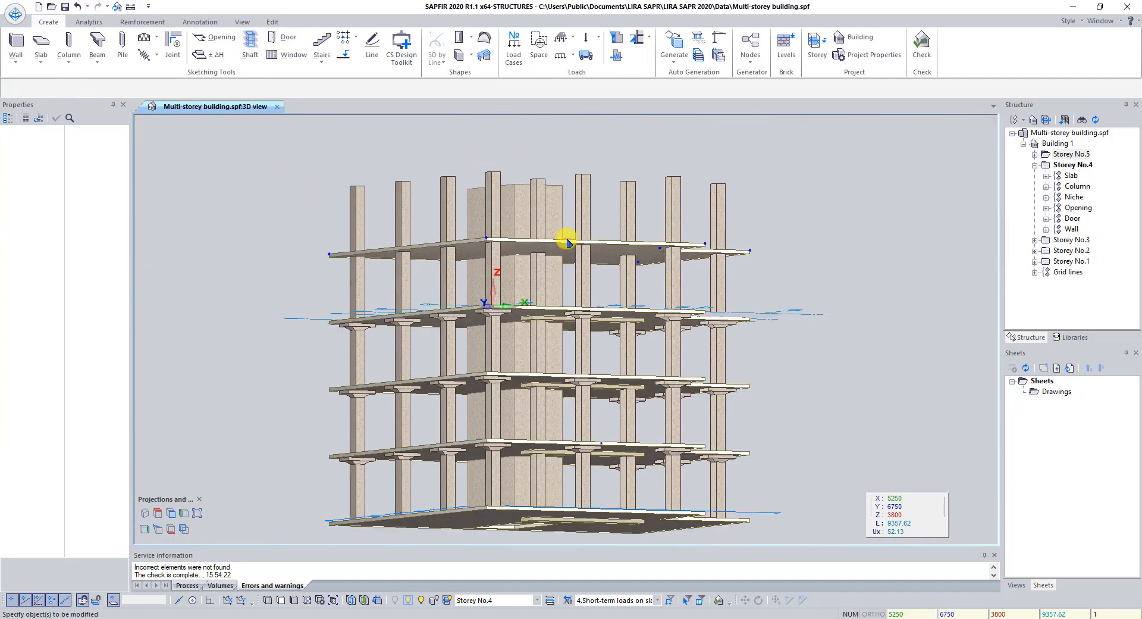
- Set Storey No.5 current via the status-bar list and select its 200 mm R/C floor slab
left_click_drag(566, 242, 575, 251)
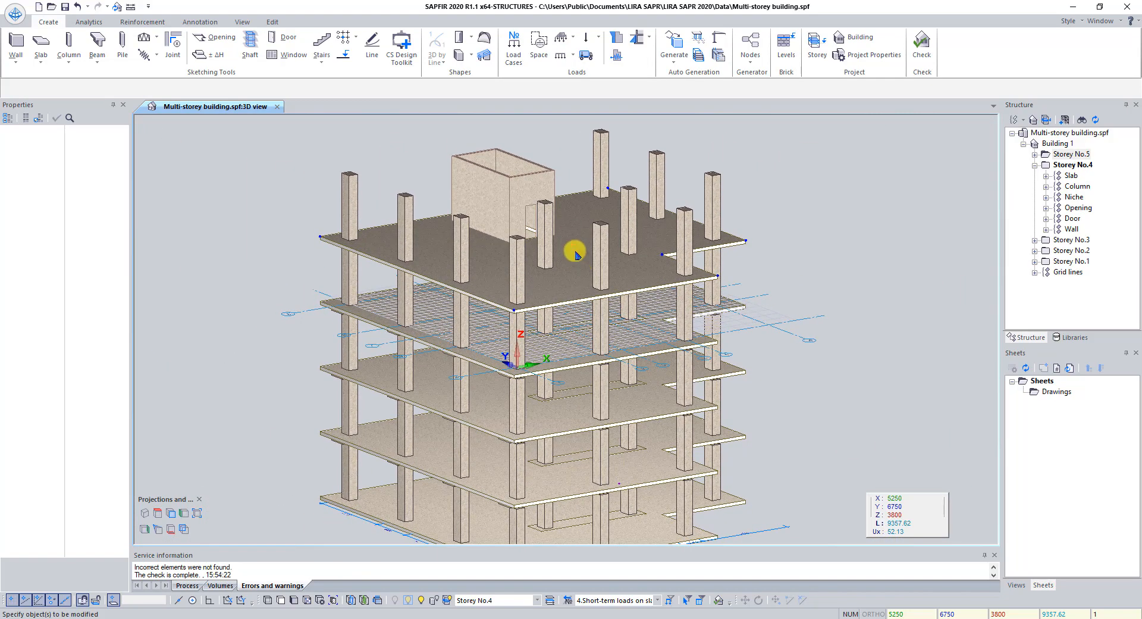
left_click(518, 600)
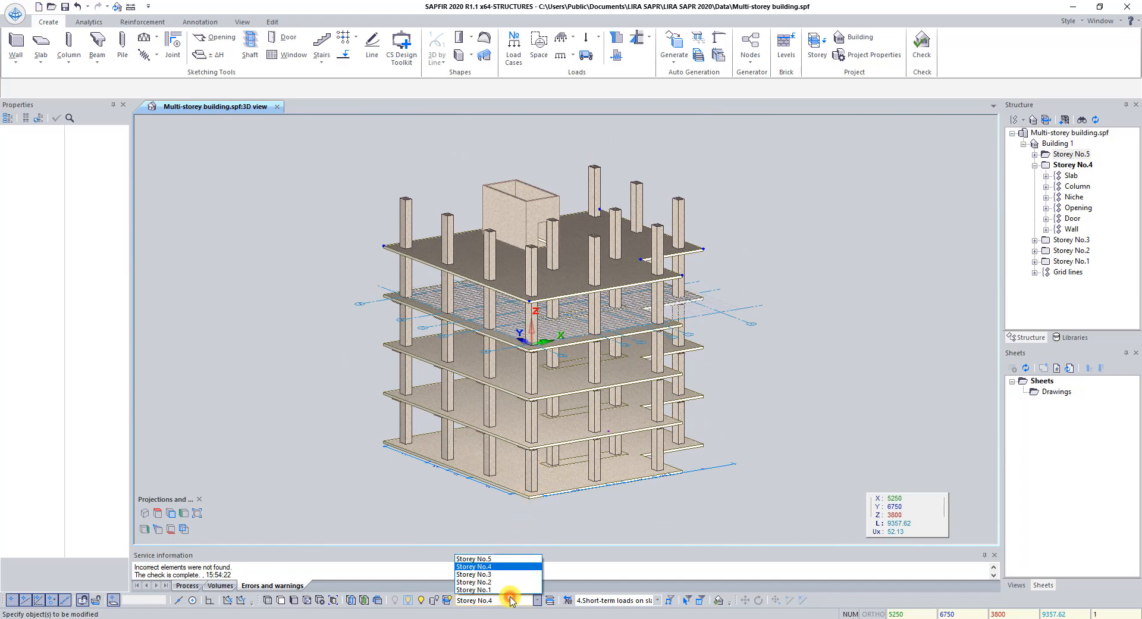
left_click(476, 558)
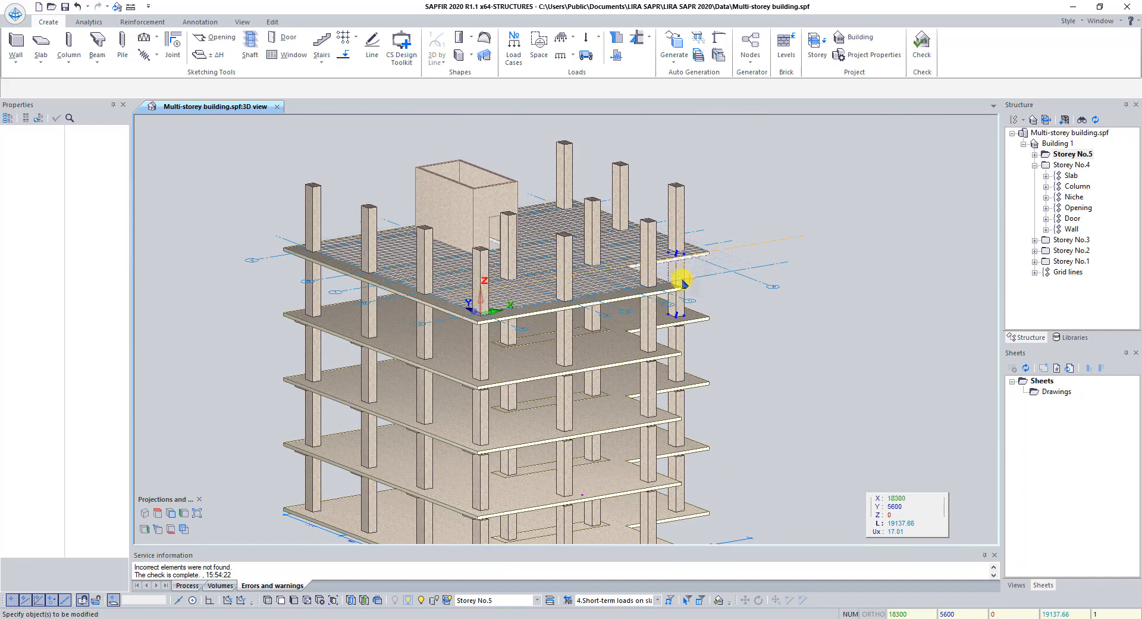
left_click(1072, 164)
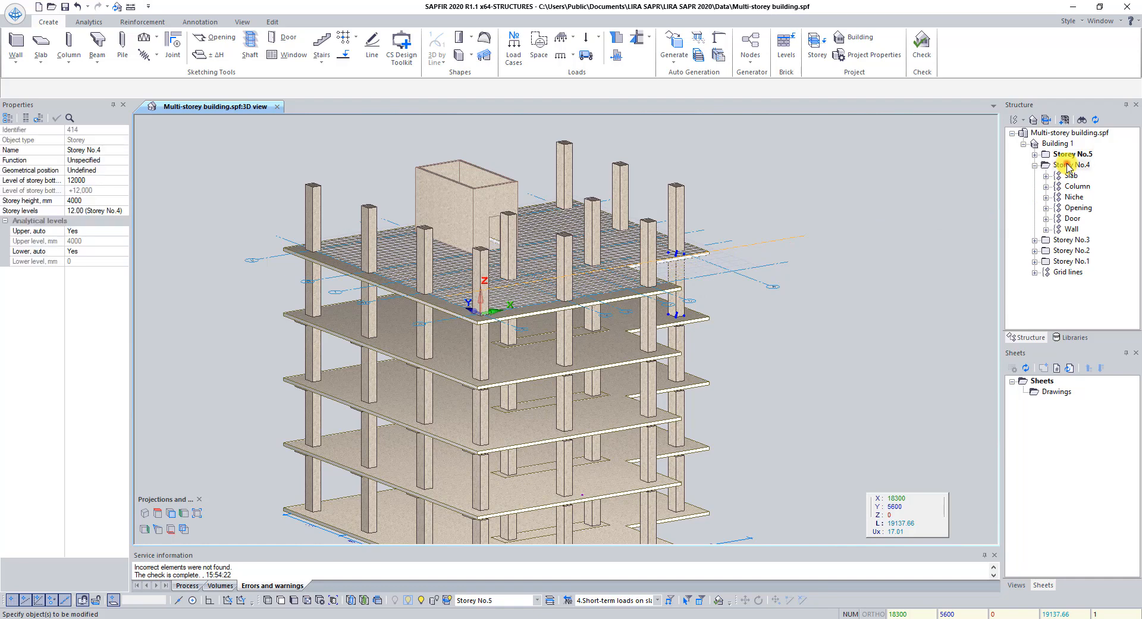
left_click(1070, 153)
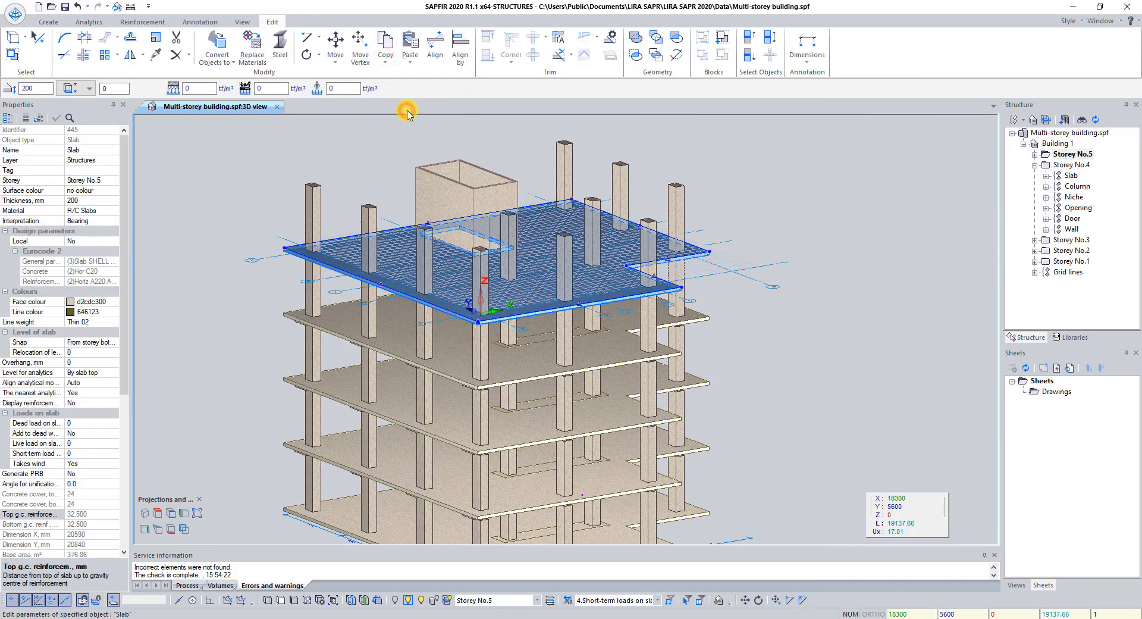
- Copy the Storey No.5 floor slab one storey higher as a roof slab, then deselect
left_click(411, 45)
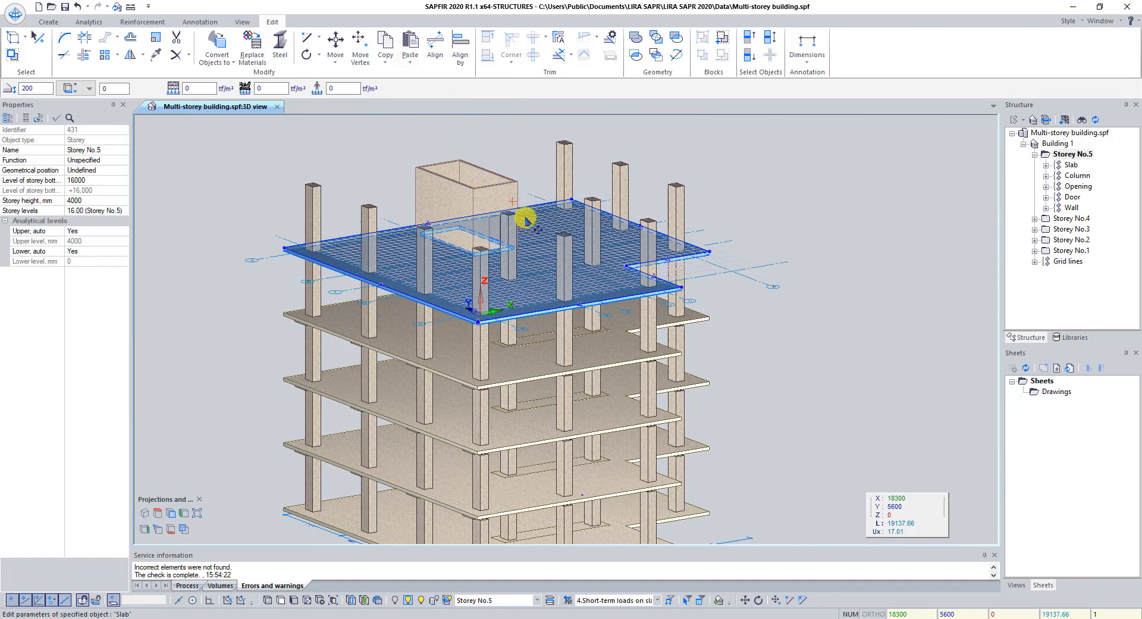
mouse_move(1050, 175)
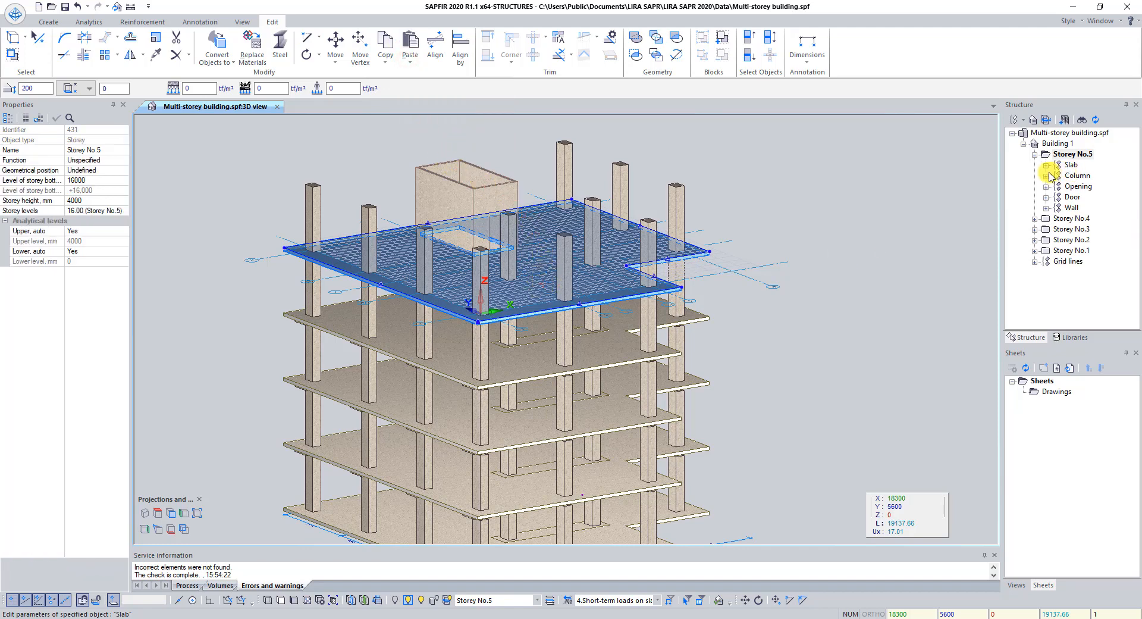
left_click(1036, 164)
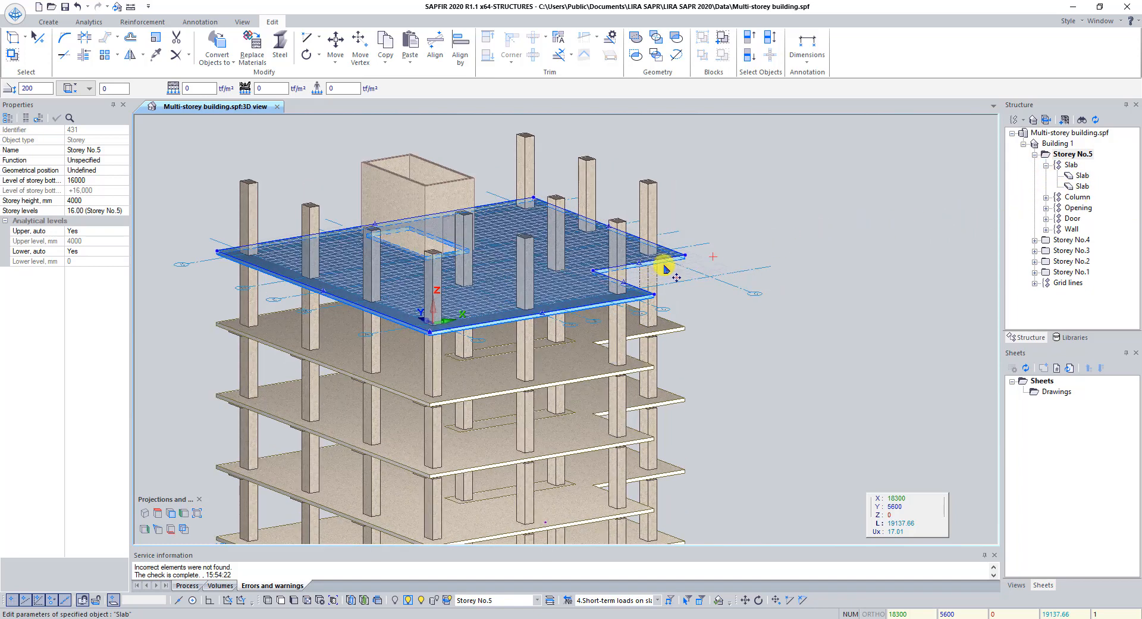
mouse_move(357, 274)
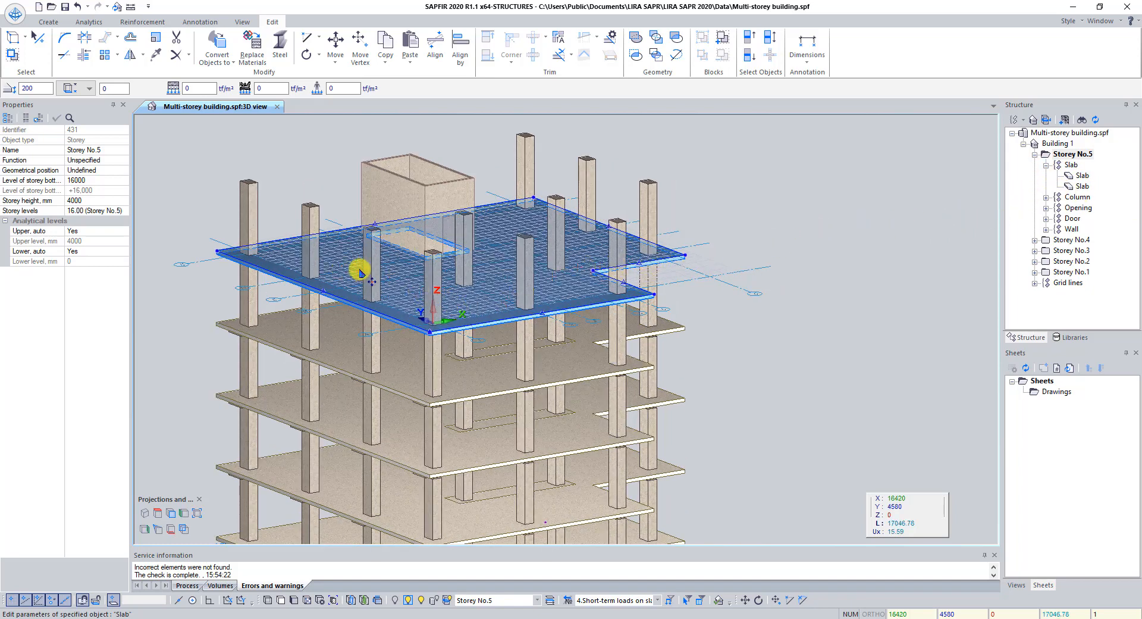
mouse_move(204, 167)
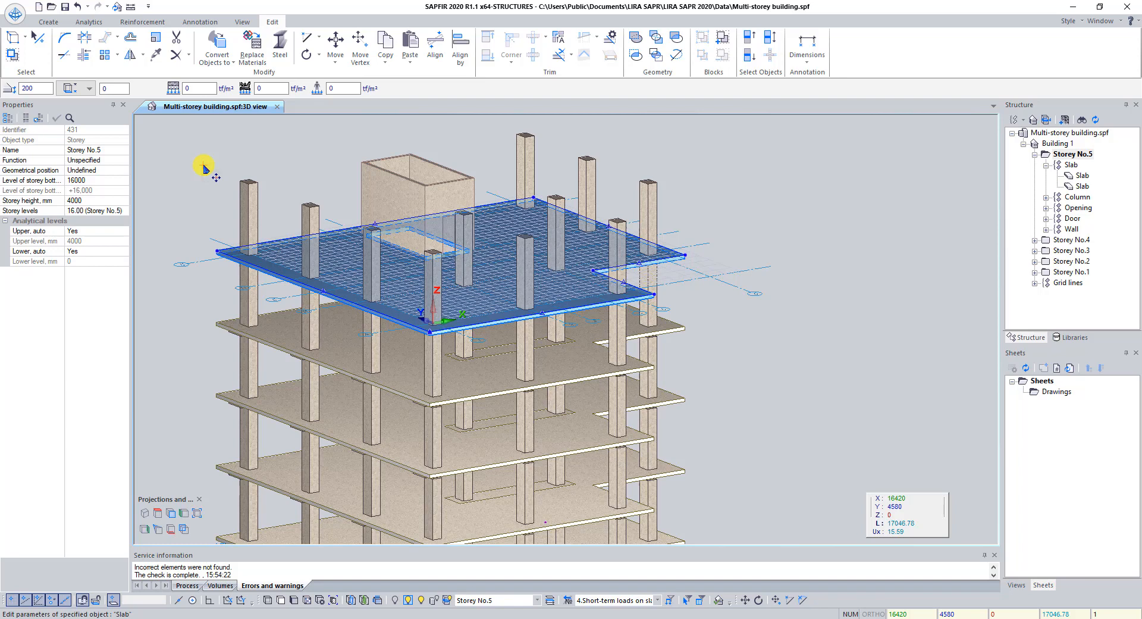
mouse_move(181, 159)
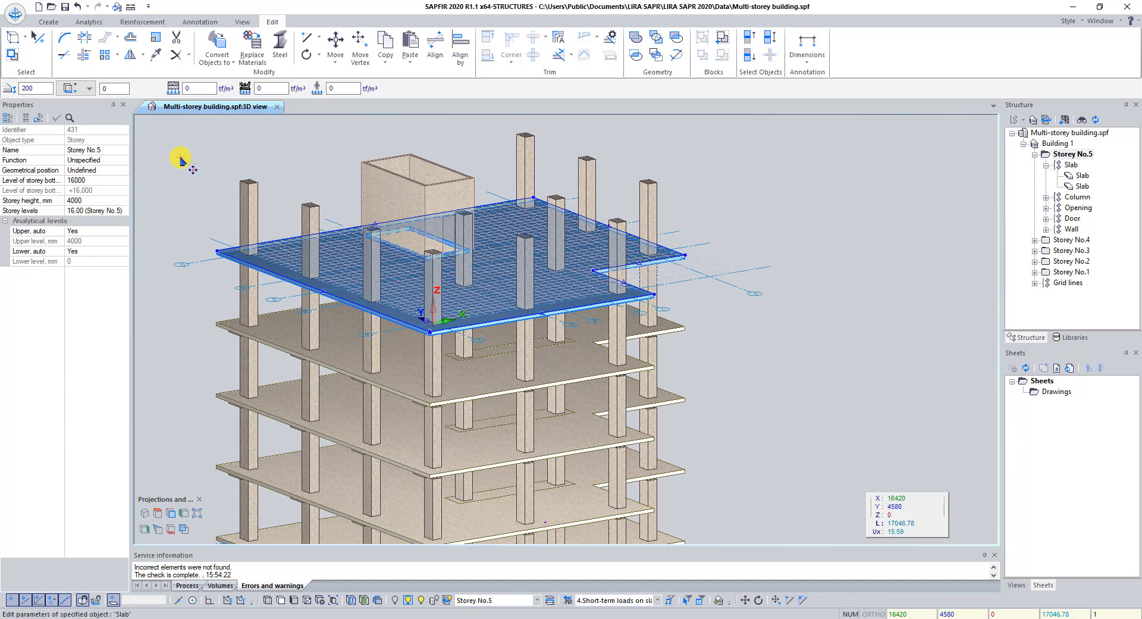
left_click(90, 87)
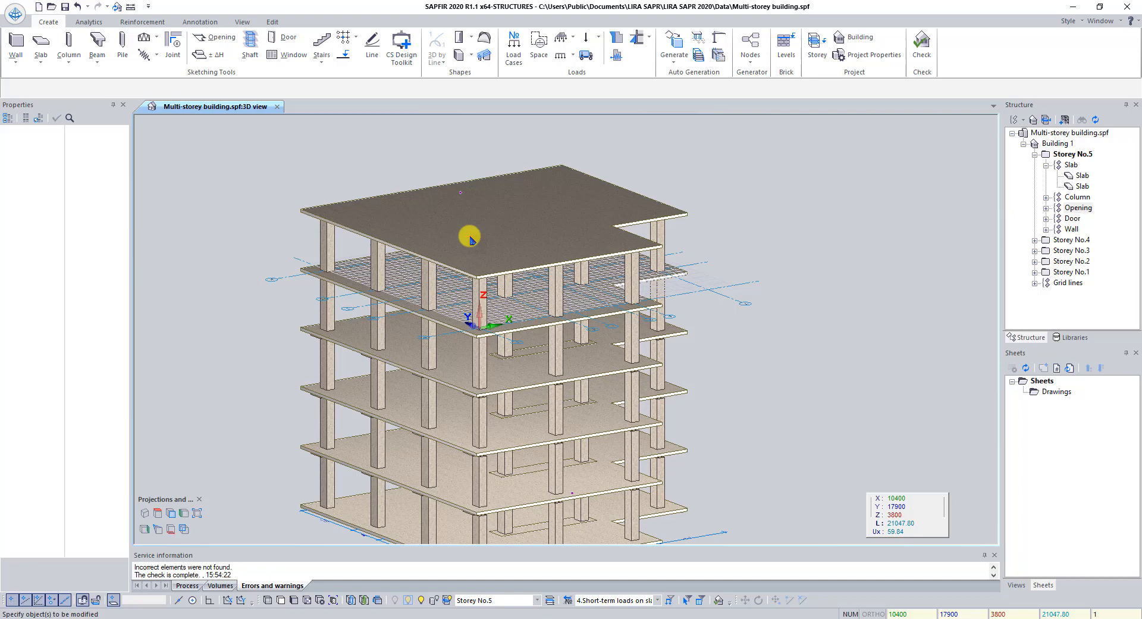
- Set Storey No.1 current via the status-bar list and clear the selection
left_click(532, 600)
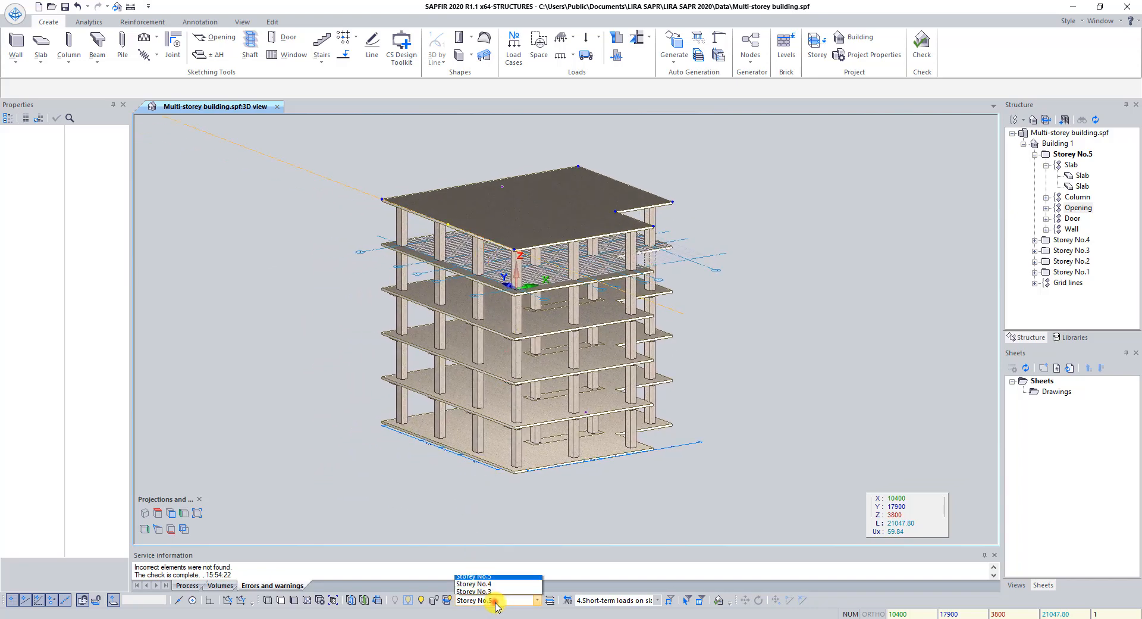
left_click(473, 600)
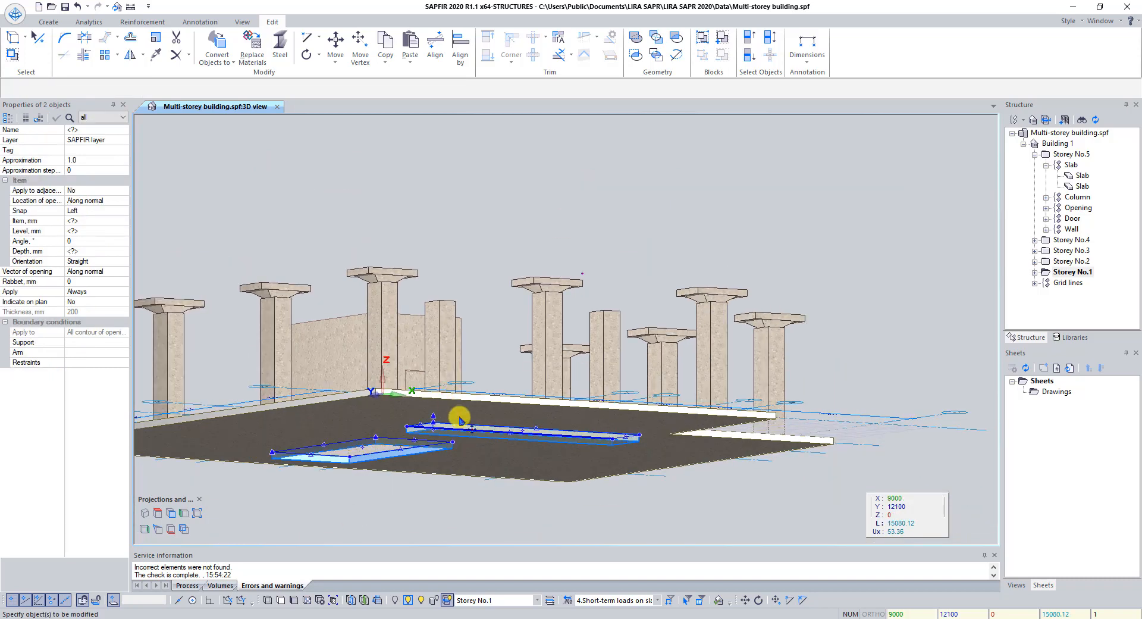
left_click_drag(461, 417, 592, 430)
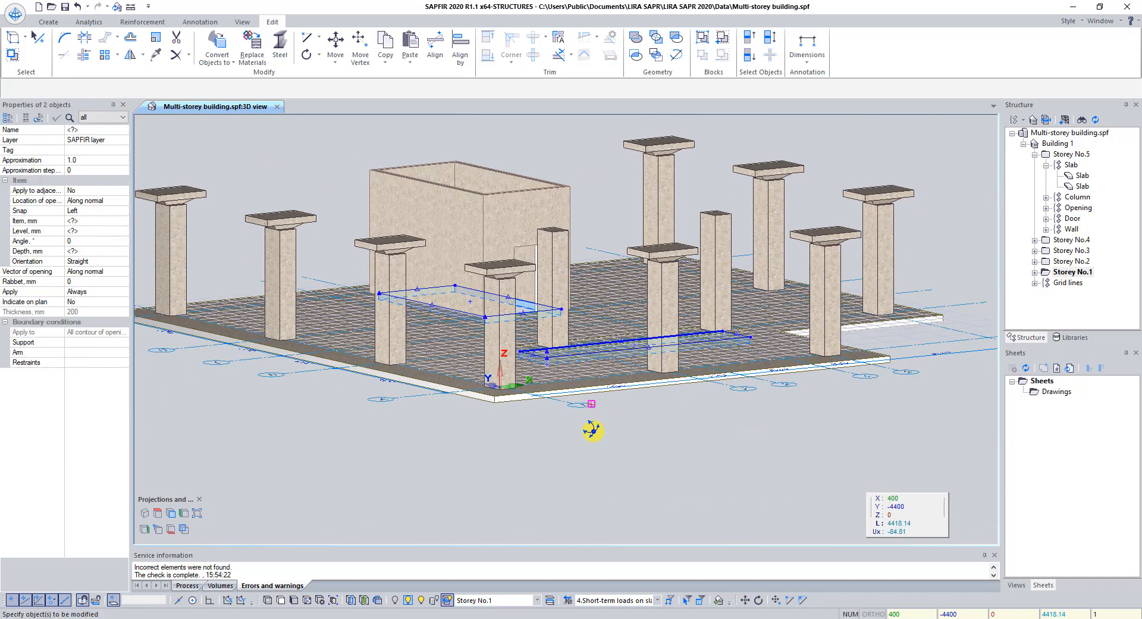
left_click(48, 21)
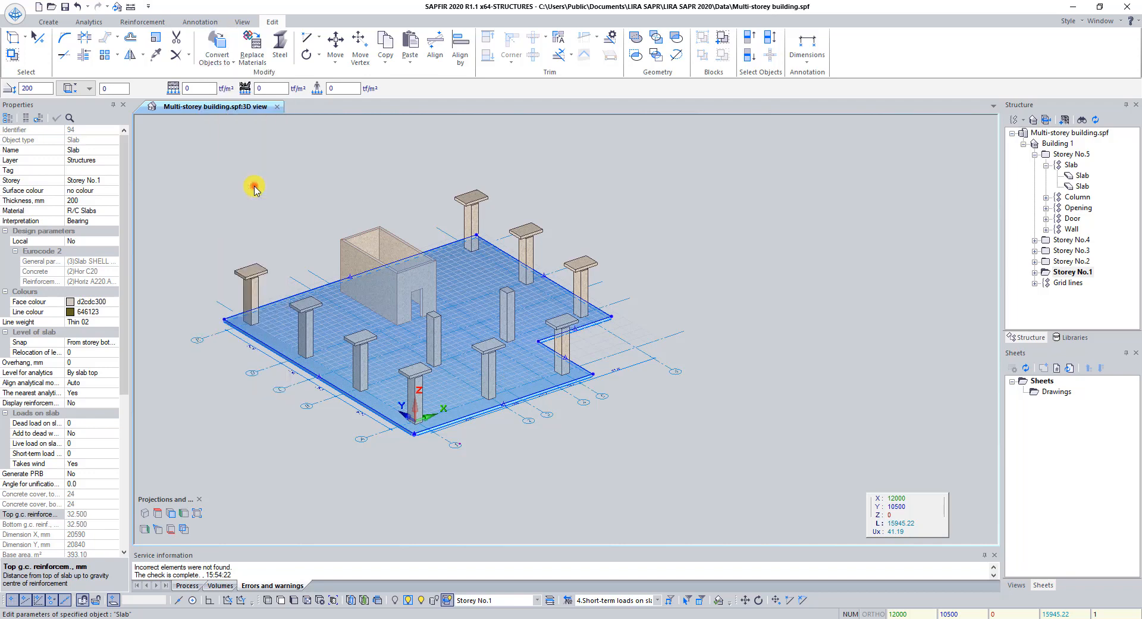
- Rename the slab 'Foundation slab', set thickness 600 and C1 to 1000 tf/m³
left_click(401, 340)
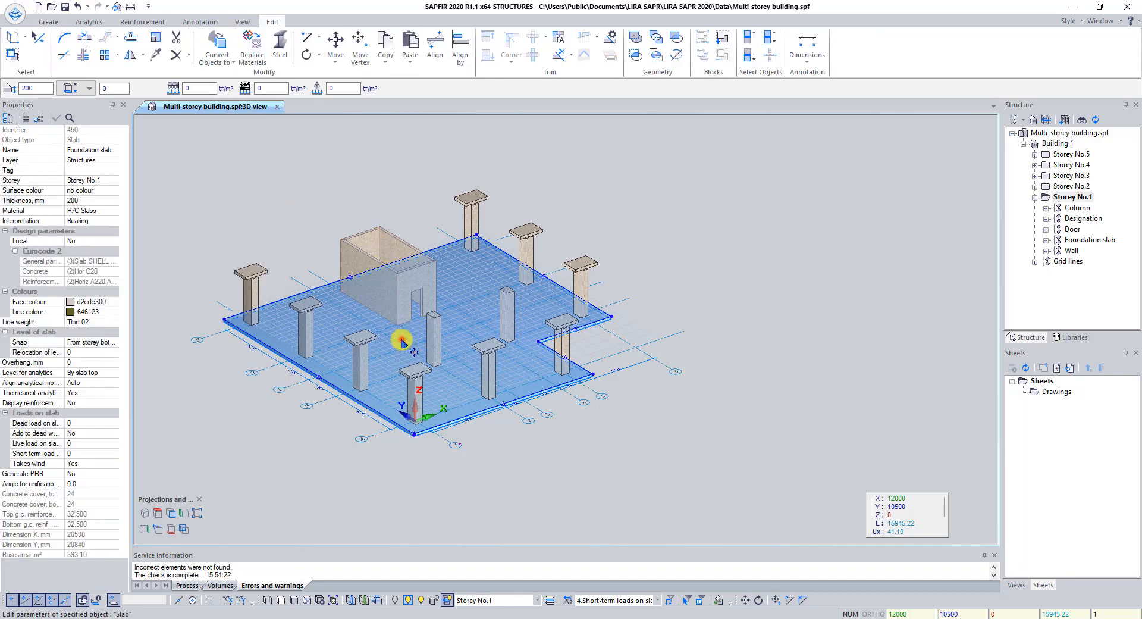
mouse_move(116, 232)
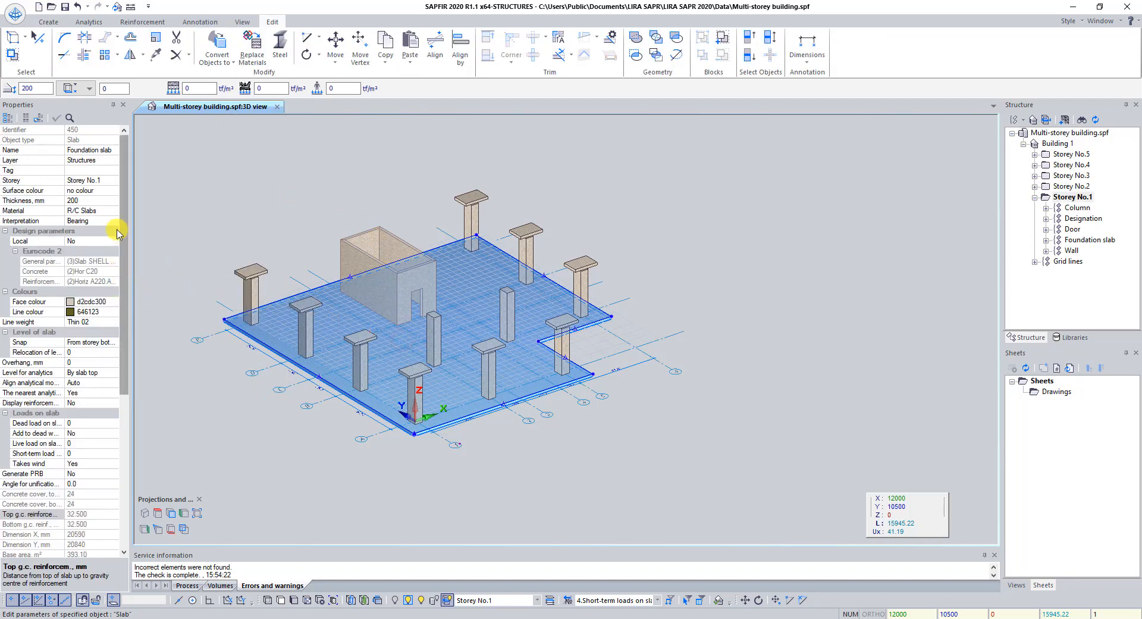
triple_click(29, 88)
type("600")
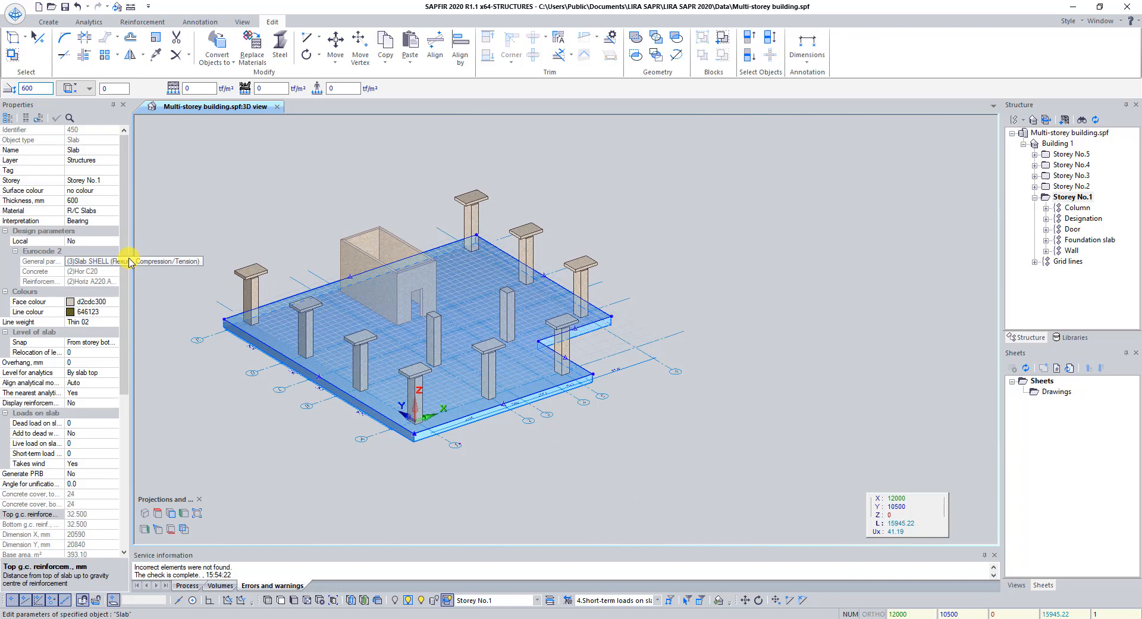
scroll("down", 3)
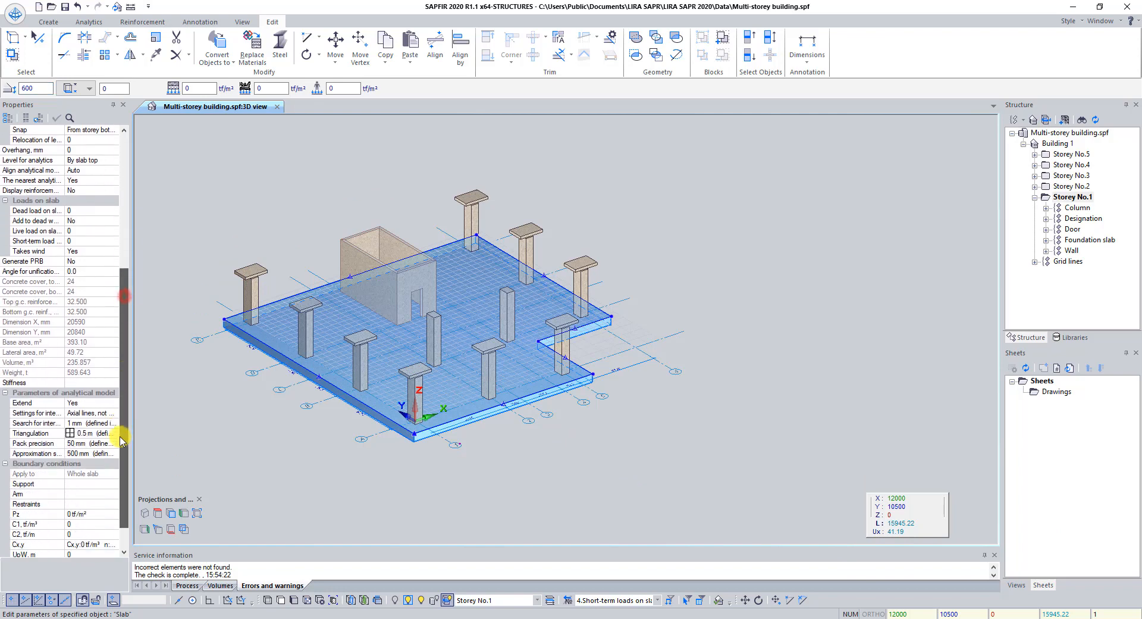
scroll("down", 3)
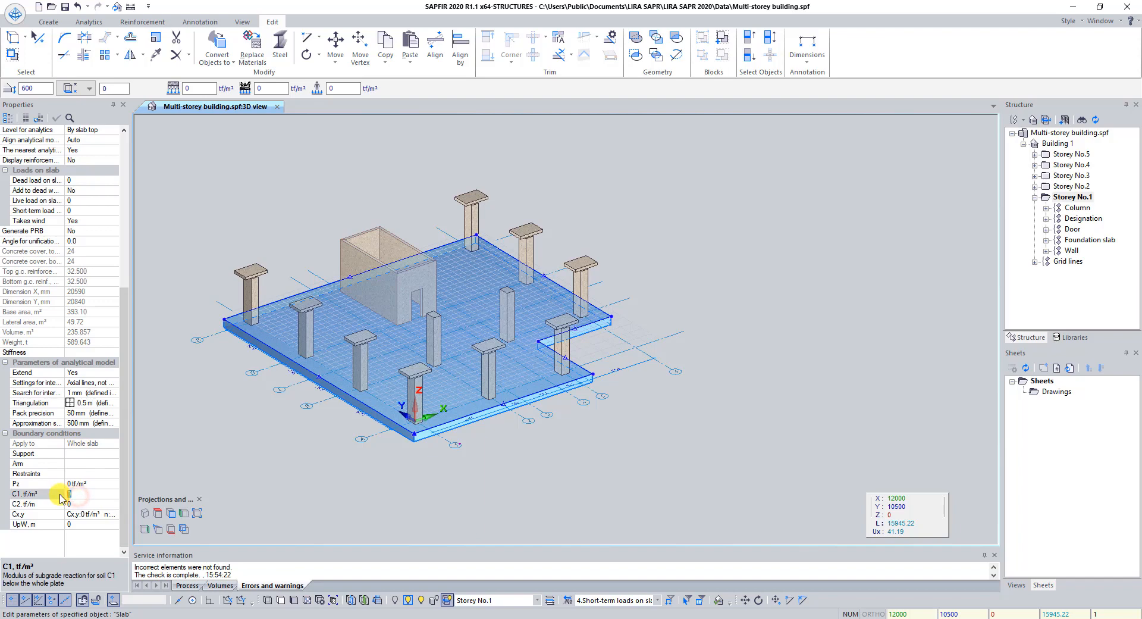
type("1000")
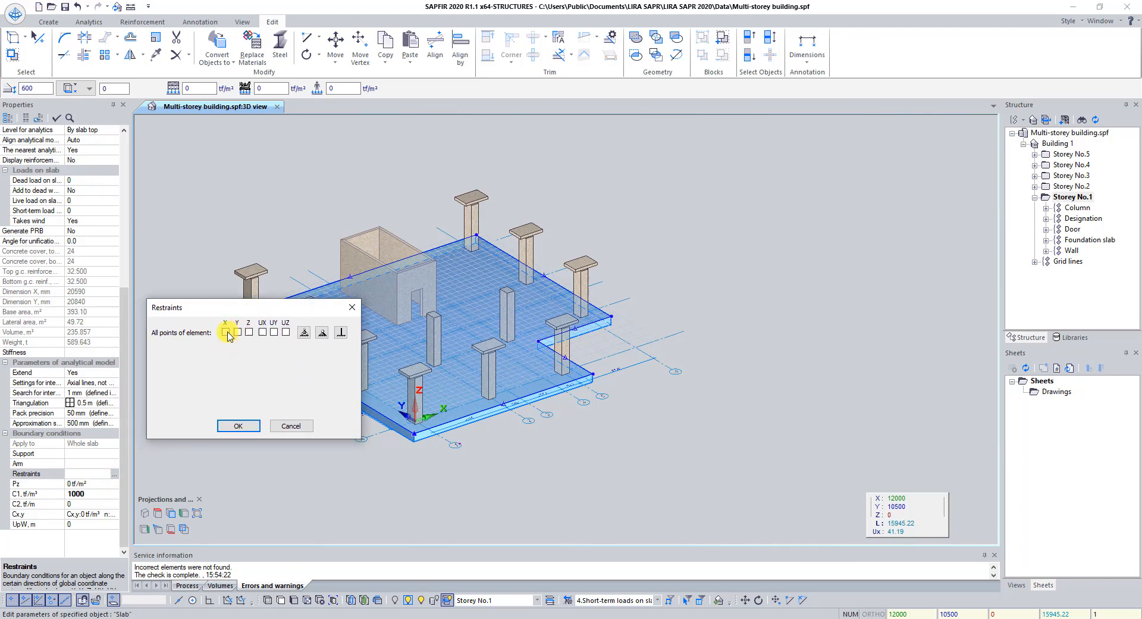
- Tick X and Y restraints for all points of the slab and confirm
left_click(226, 332)
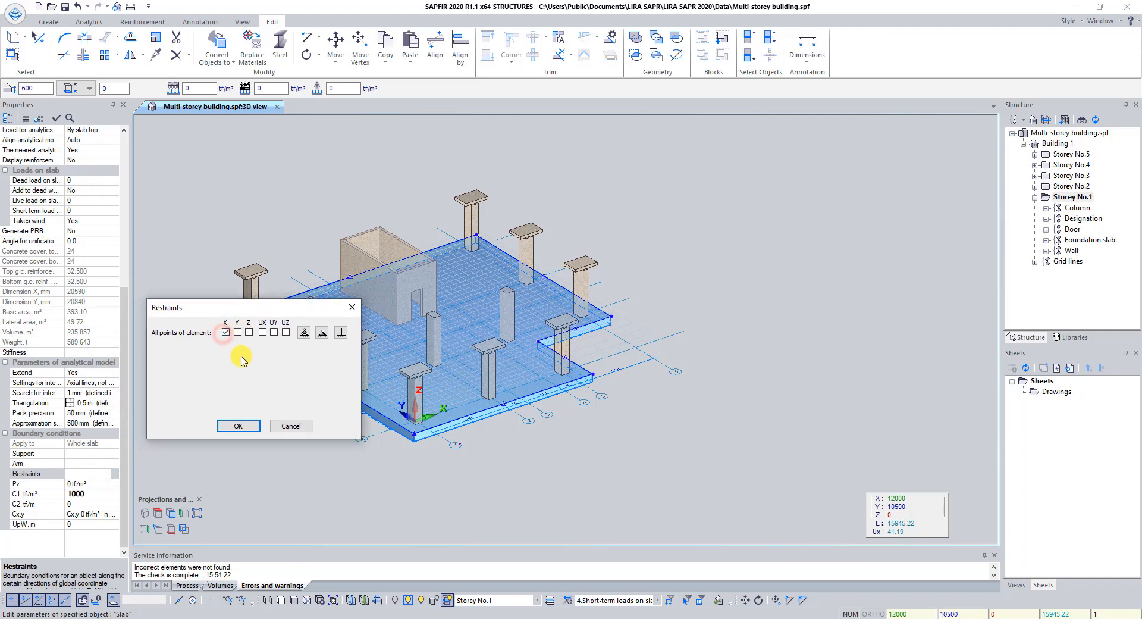
left_click(238, 332)
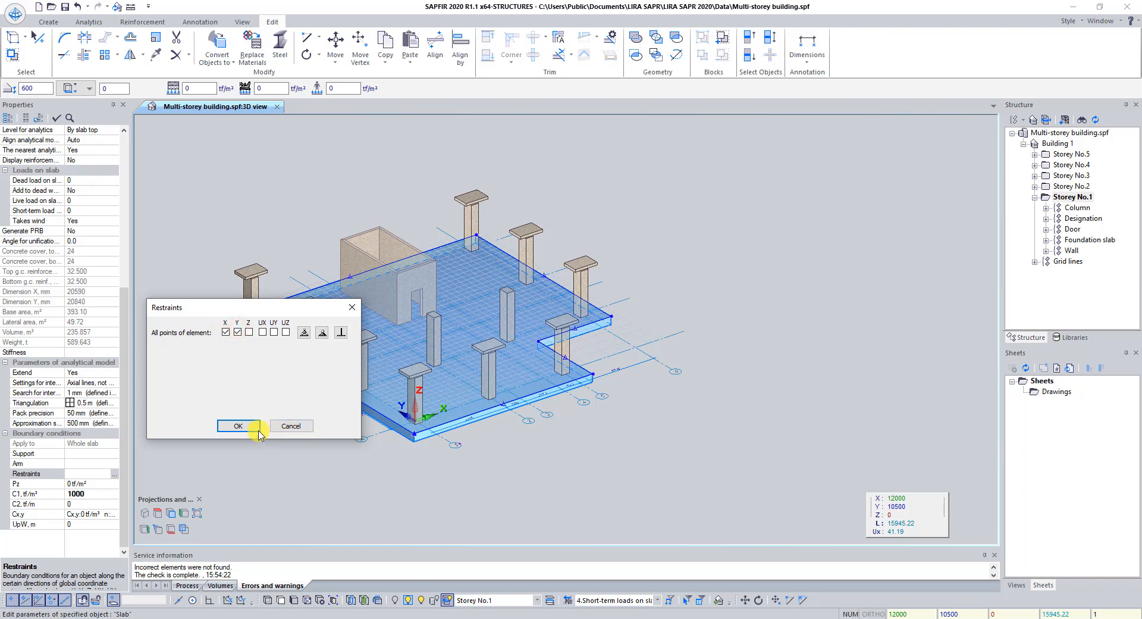
left_click(235, 426)
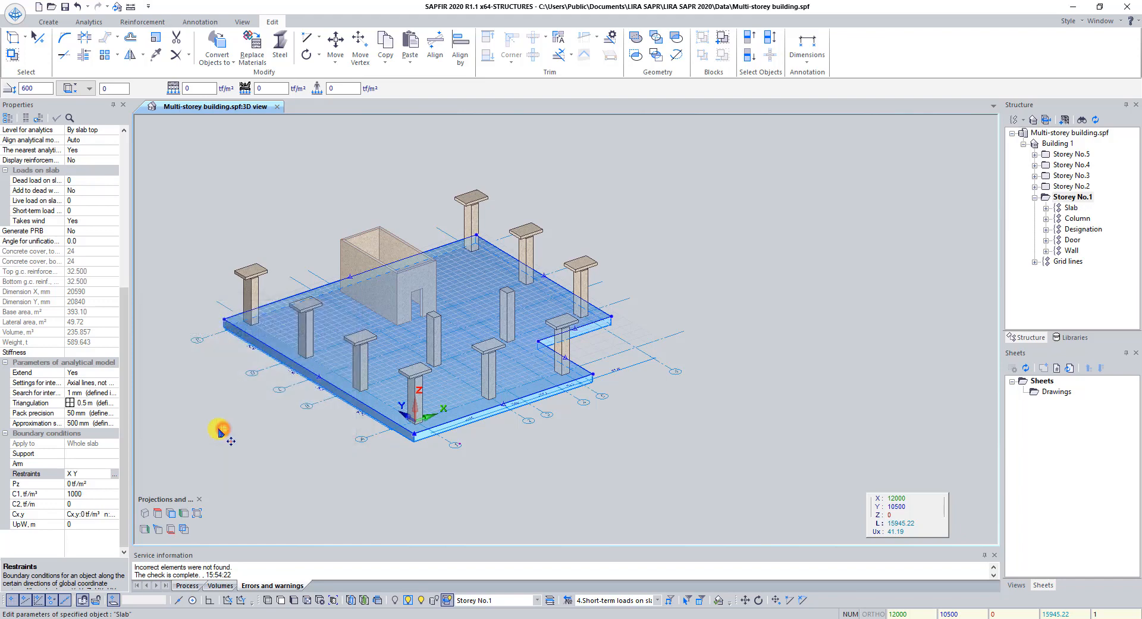
mouse_move(212, 242)
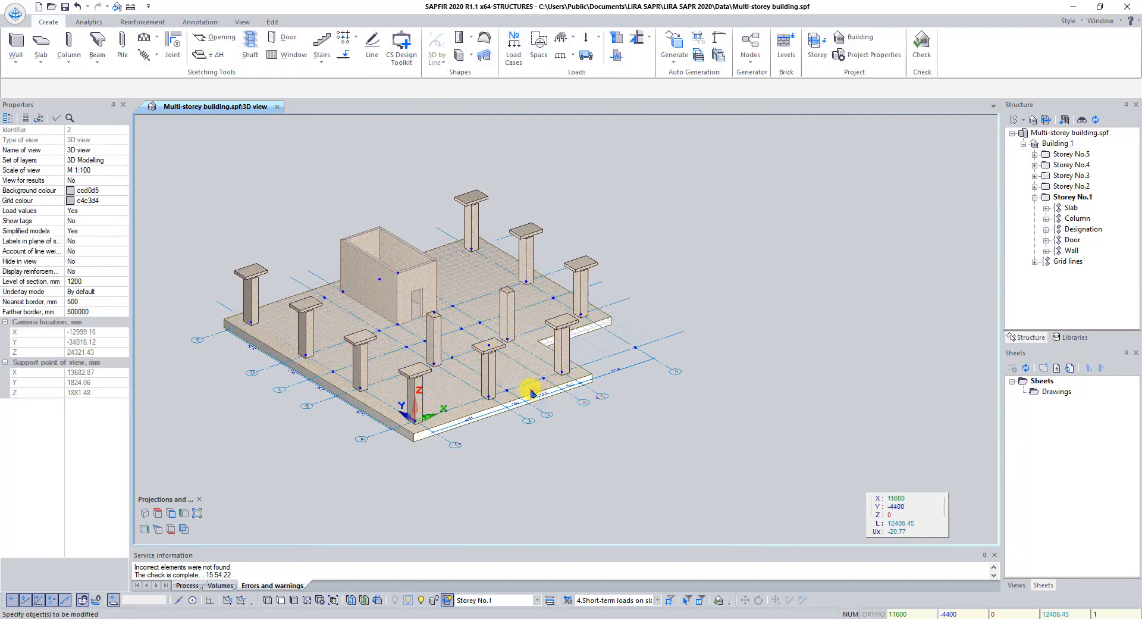
mouse_move(462, 352)
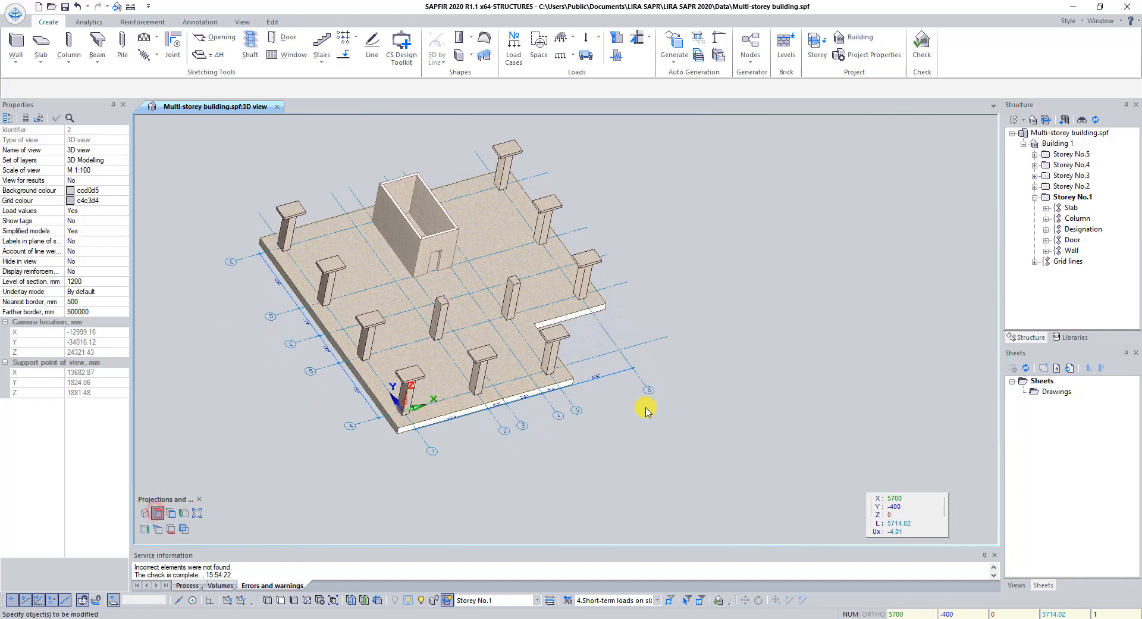
- View the slab from above and rotate the user coordinate system by 270 degrees
left_click(157, 513)
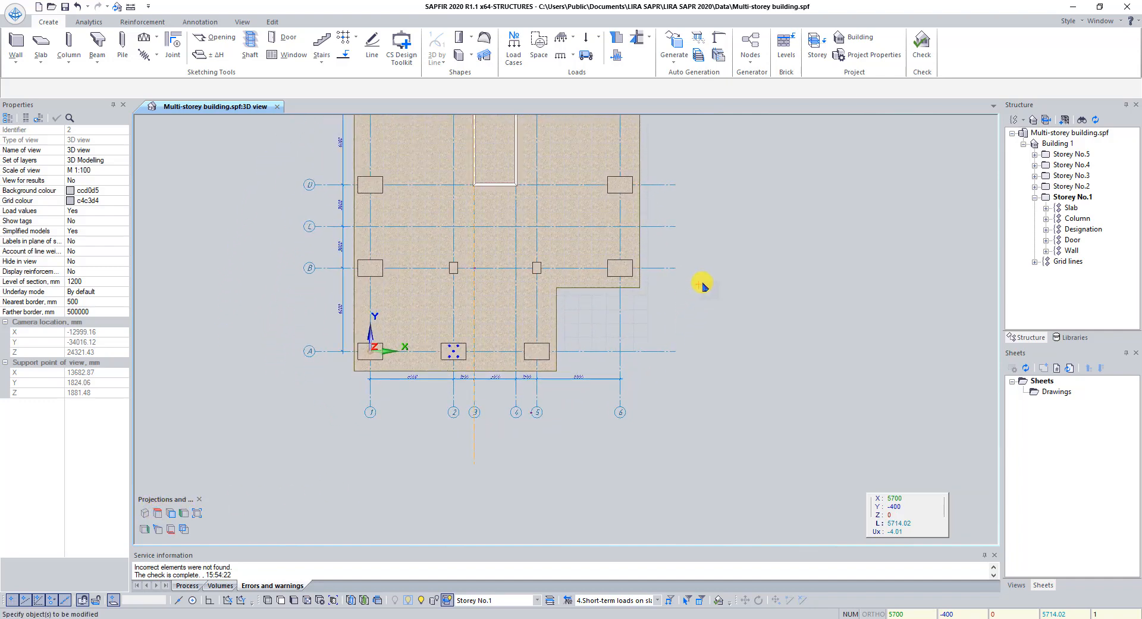
right_click(703, 284)
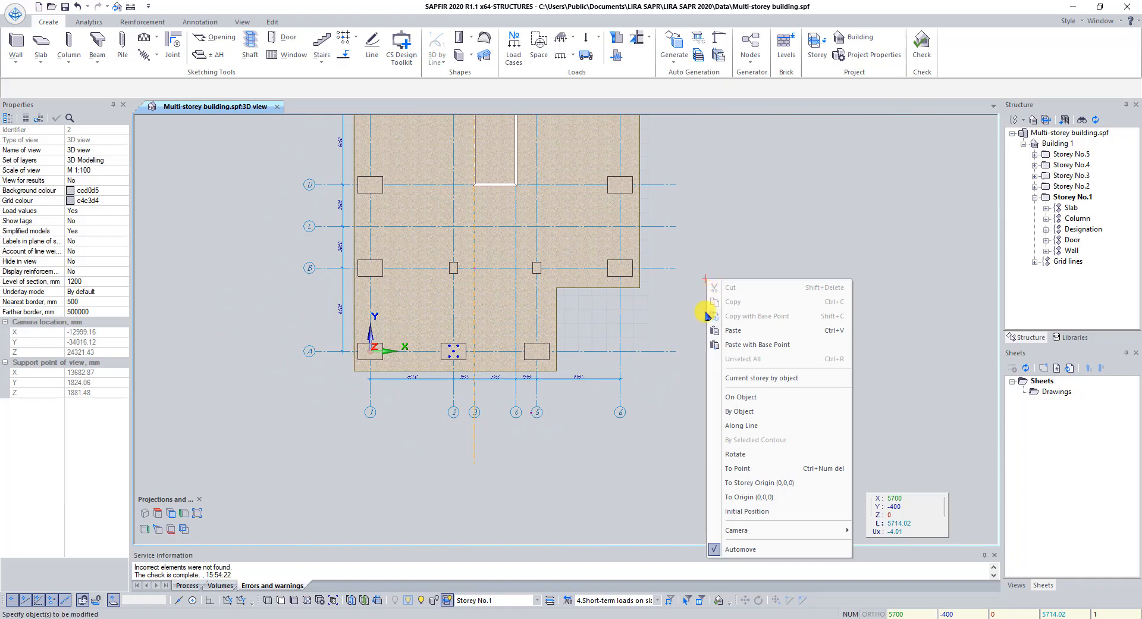
left_click(735, 455)
type("270")
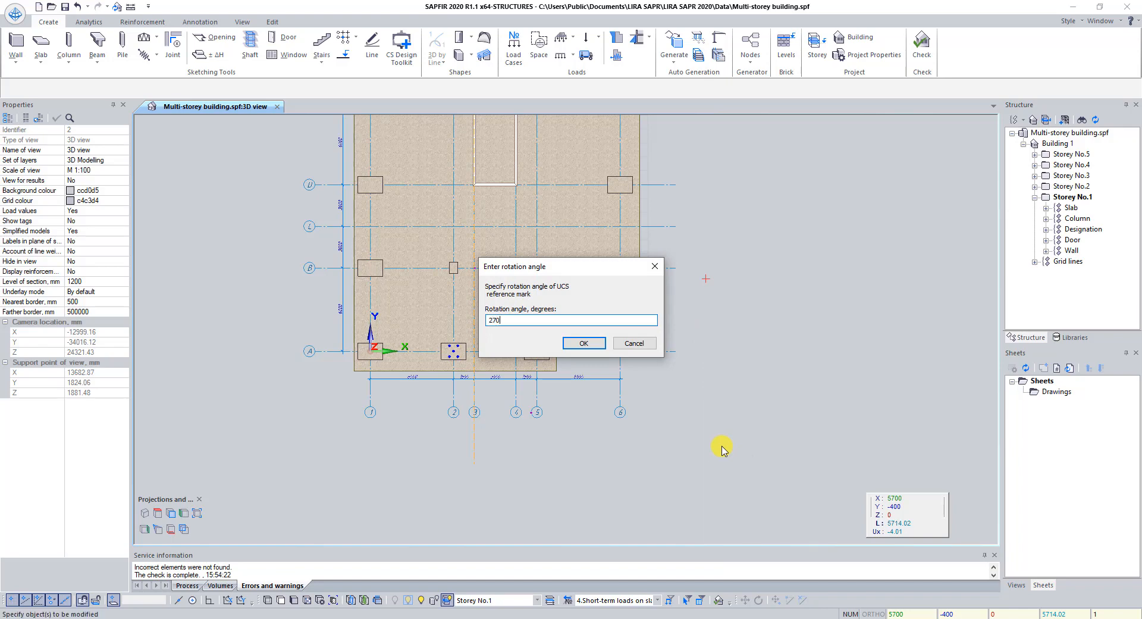
left_click(581, 343)
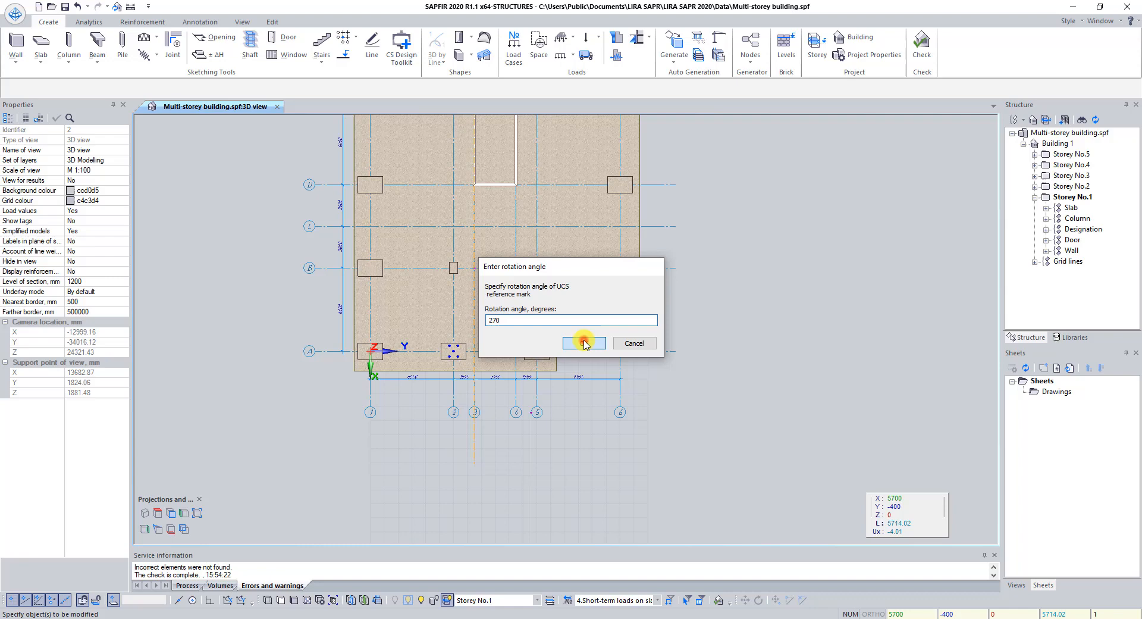
left_click(580, 343)
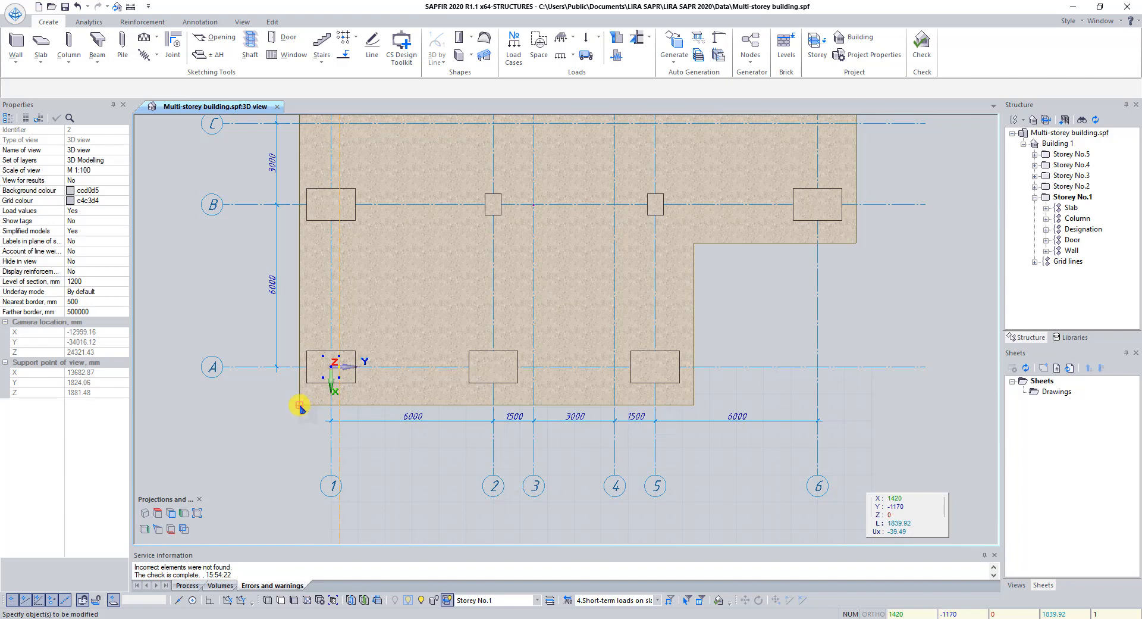
- Relocate the coordinate mark to the slab corner using To Point
right_click(299, 406)
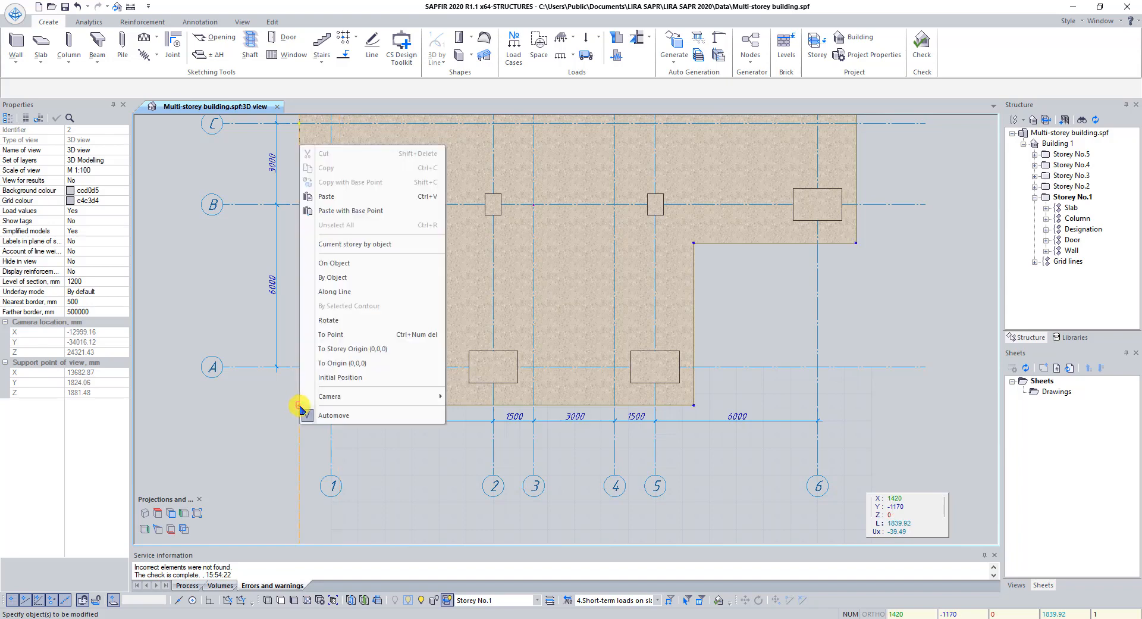
left_click(342, 363)
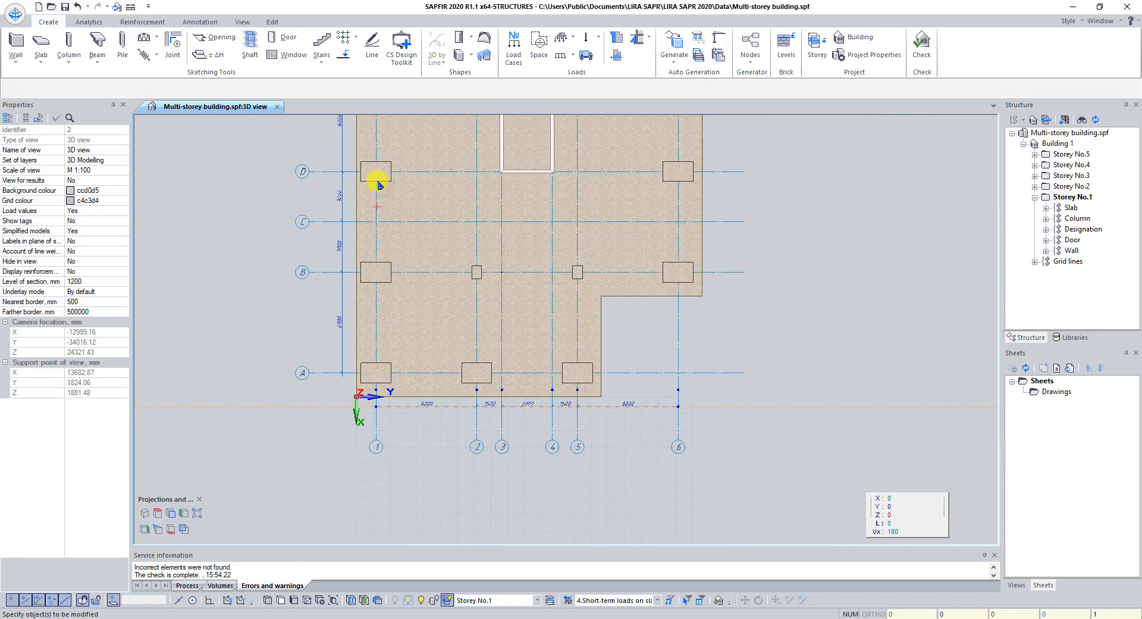
- Start the Line tool with Basic6 heavy weight and red colour
left_click(371, 44)
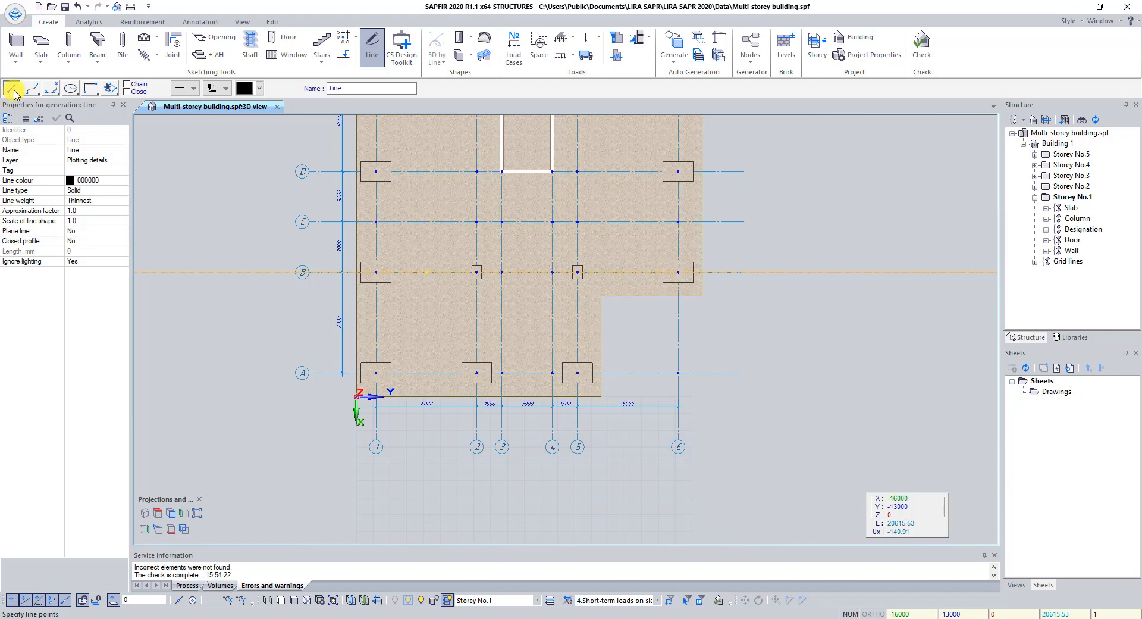
mouse_move(199, 134)
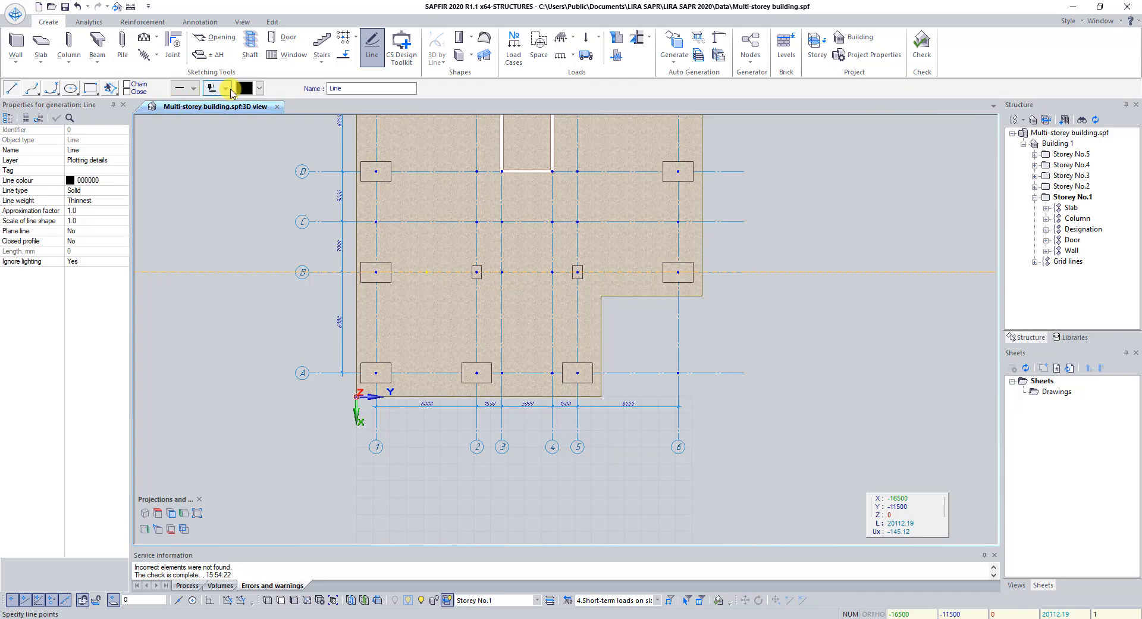
left_click(212, 87)
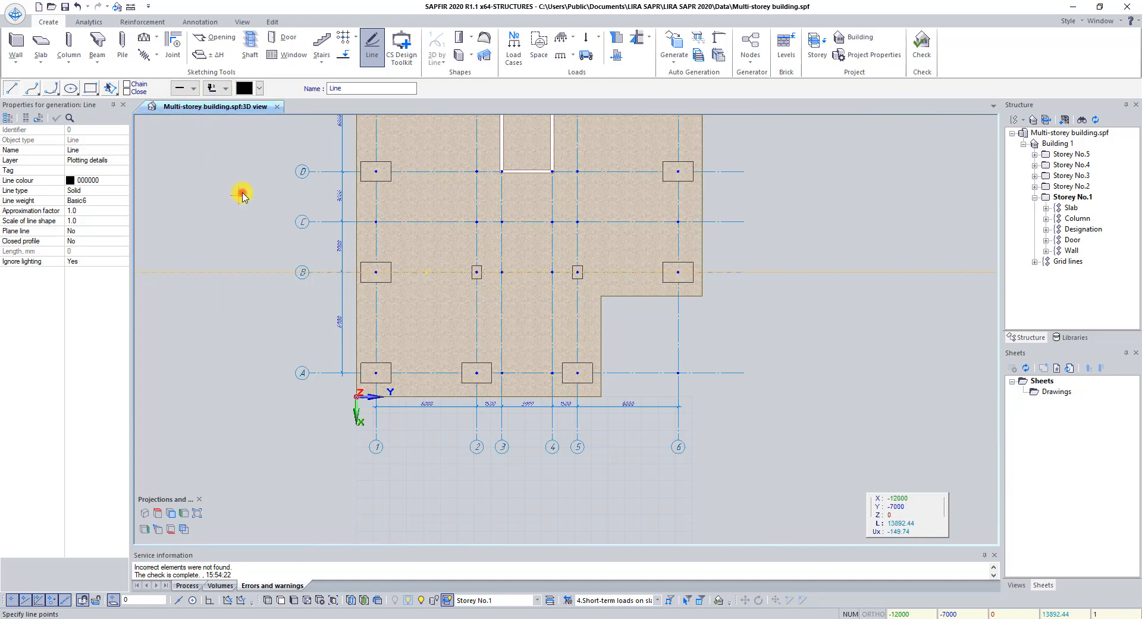
left_click(255, 88)
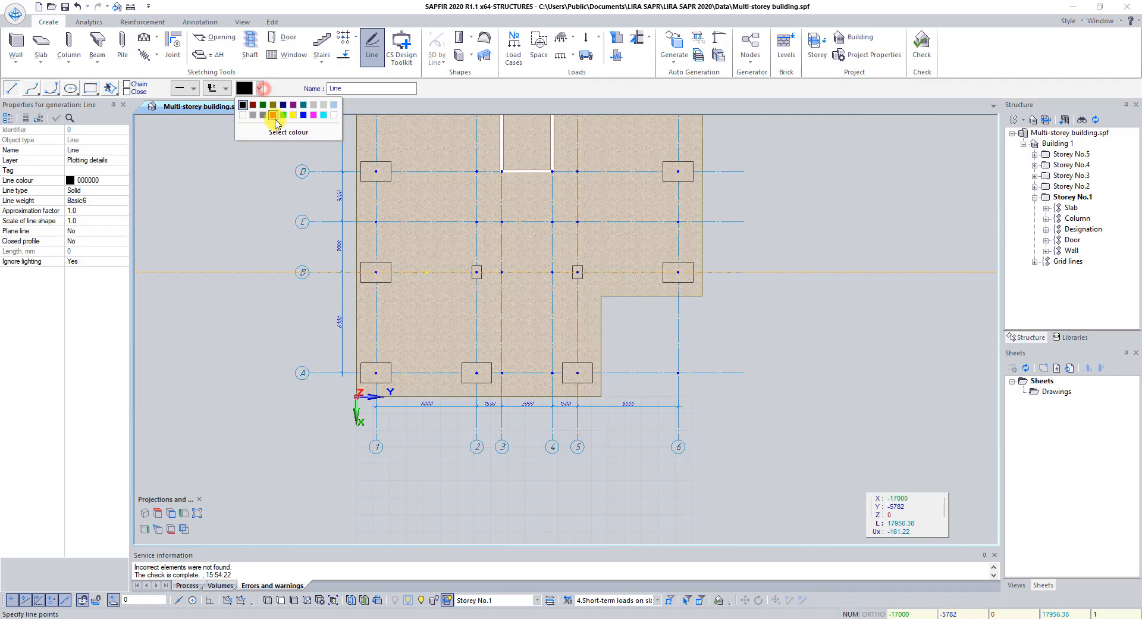
left_click(272, 115)
type("6000")
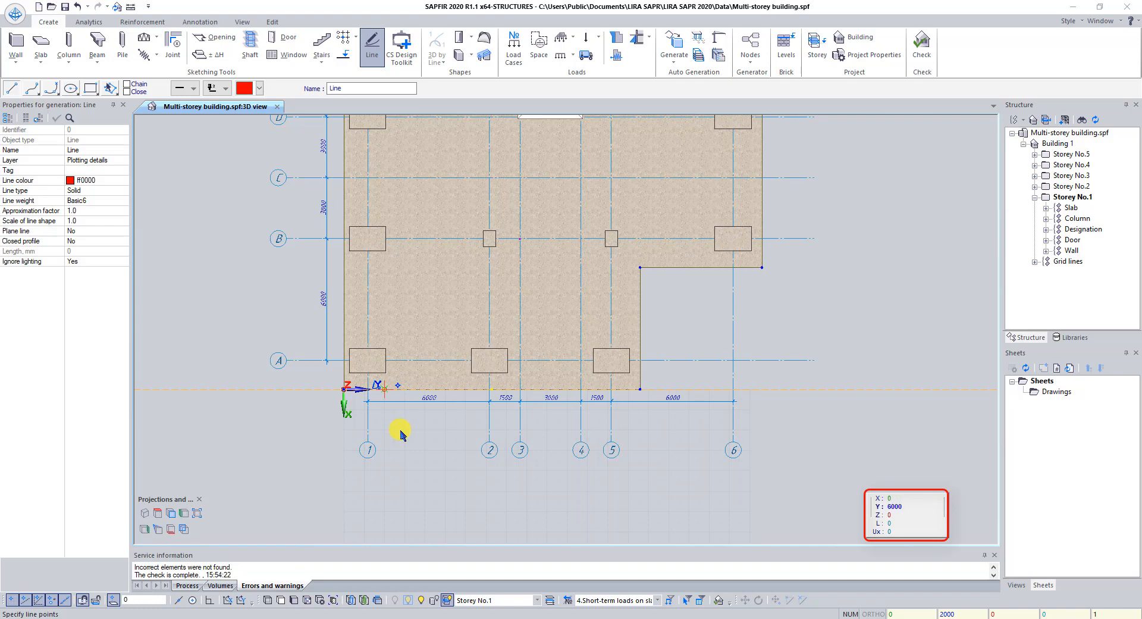
- Draw two 4000 mm red lines, one from the origin and one below the slab
left_click(465, 449)
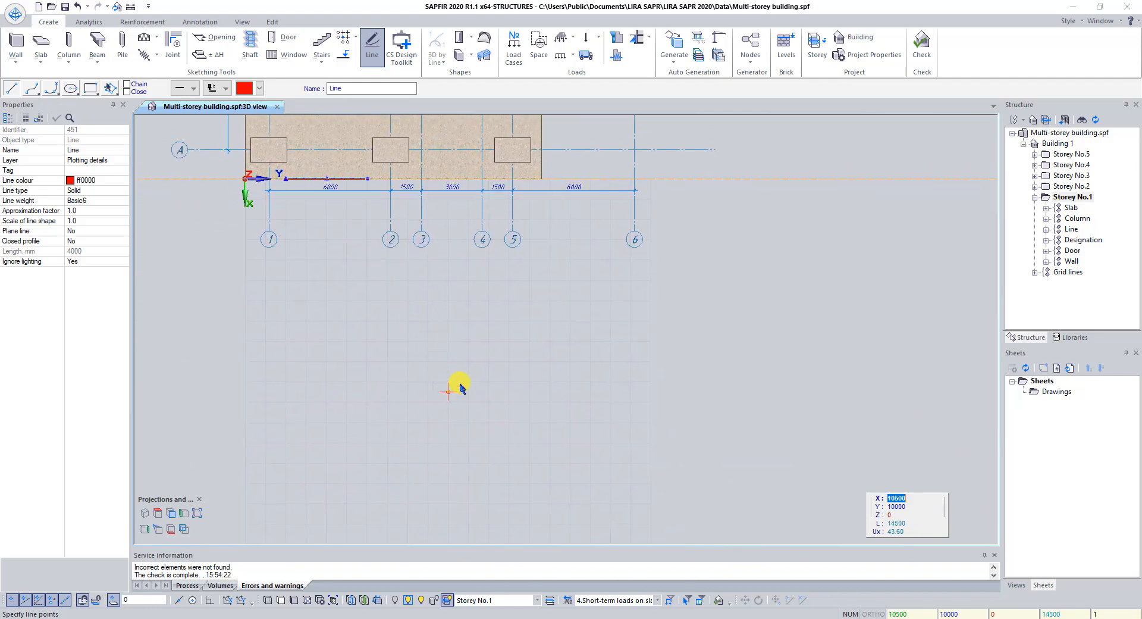
mouse_move(444, 383)
type("10000")
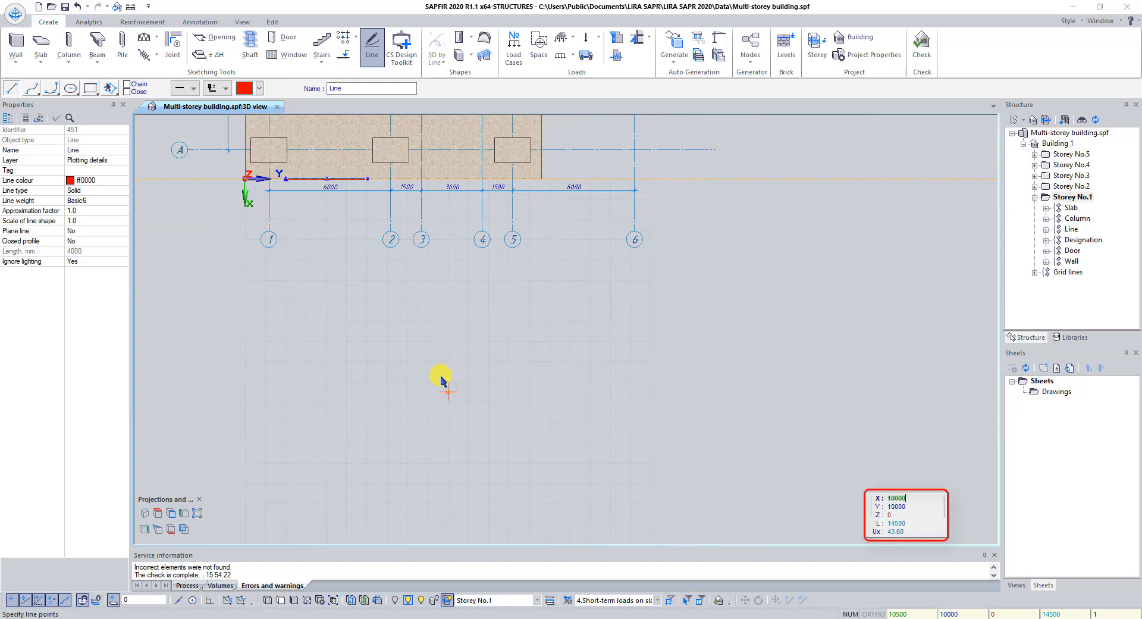
mouse_move(446, 383)
type("6000")
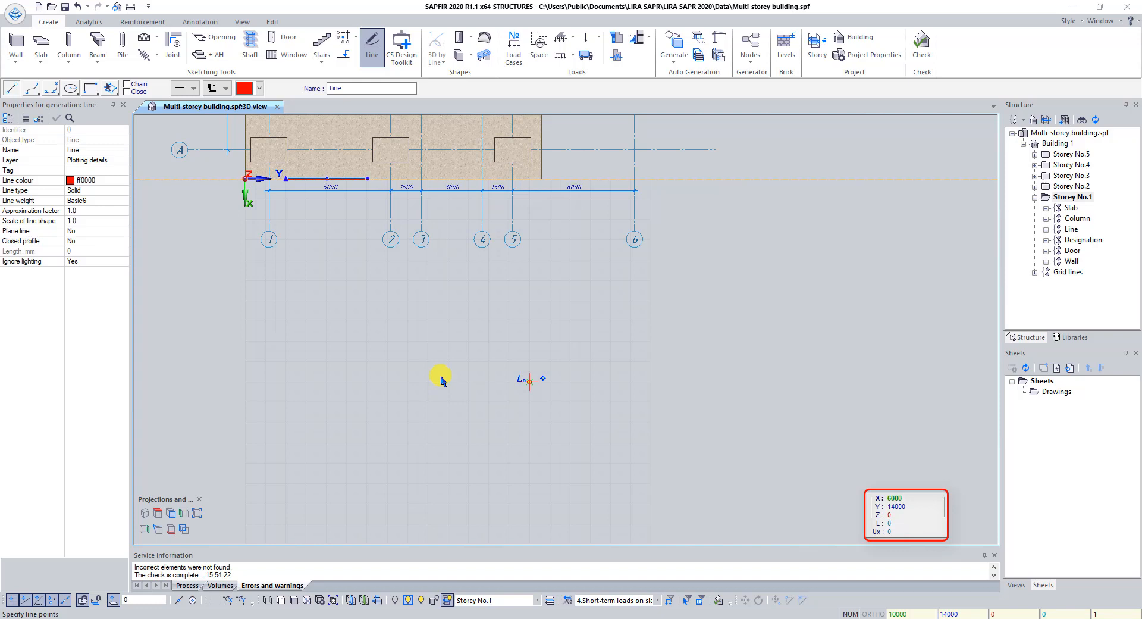
left_click(523, 298)
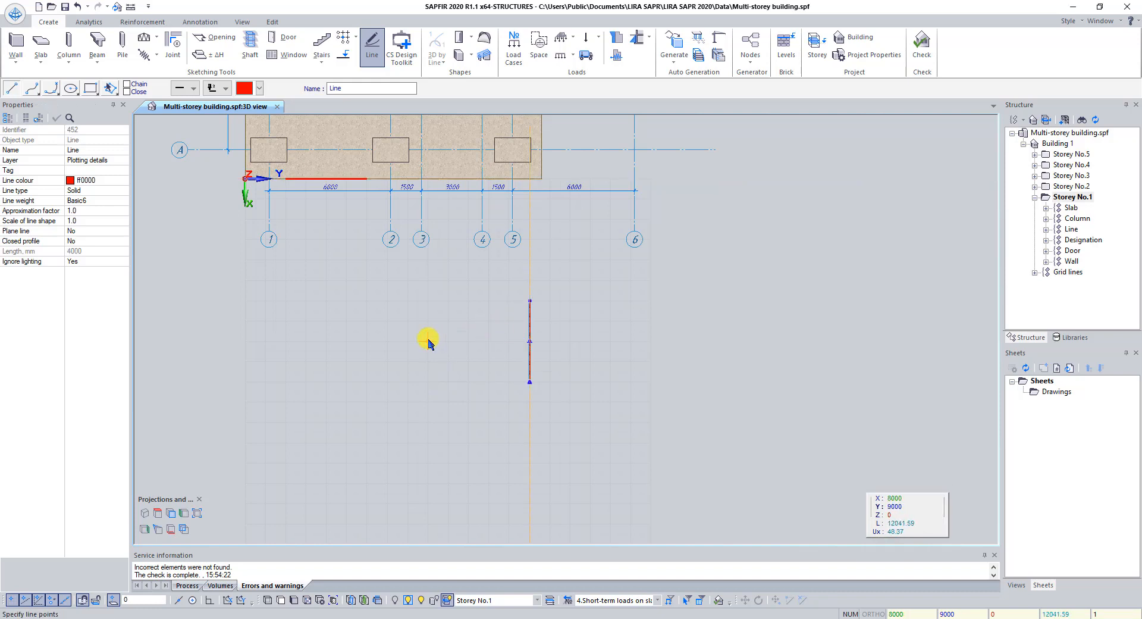
- Draw a three-point arc from the first line's start to the second line's end, entering 6000
left_click(51, 87)
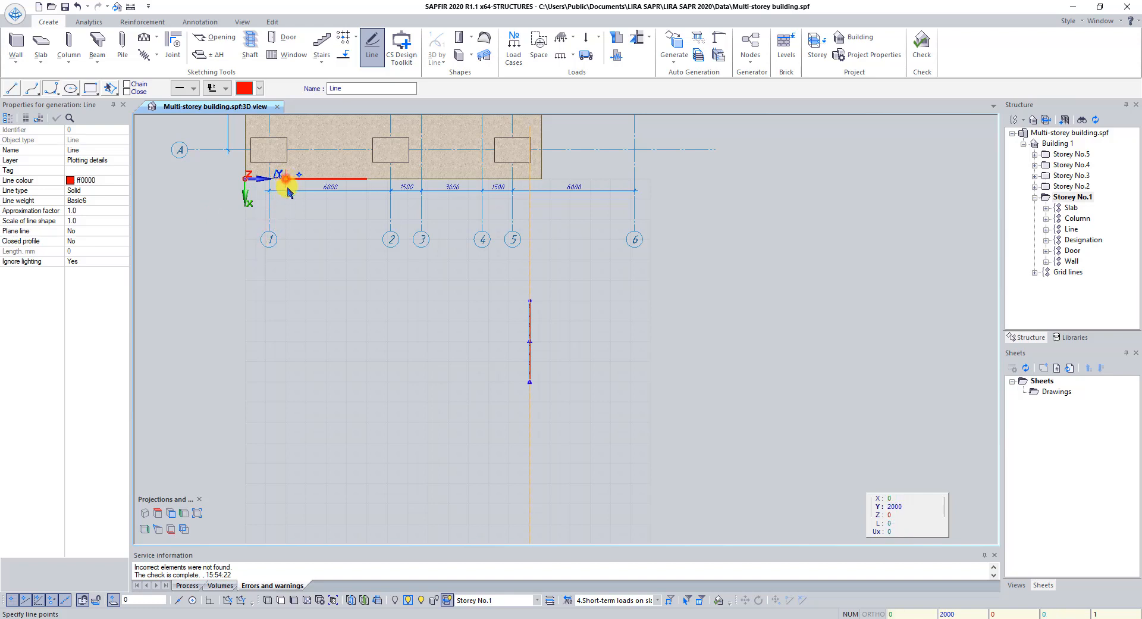
mouse_move(529, 384)
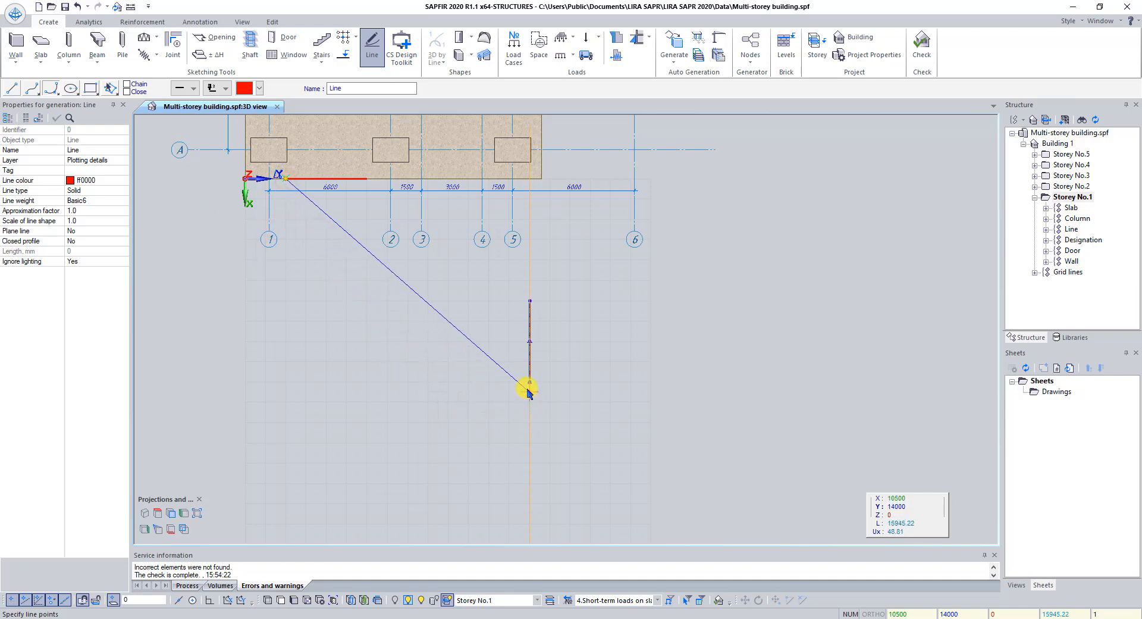
mouse_move(531, 383)
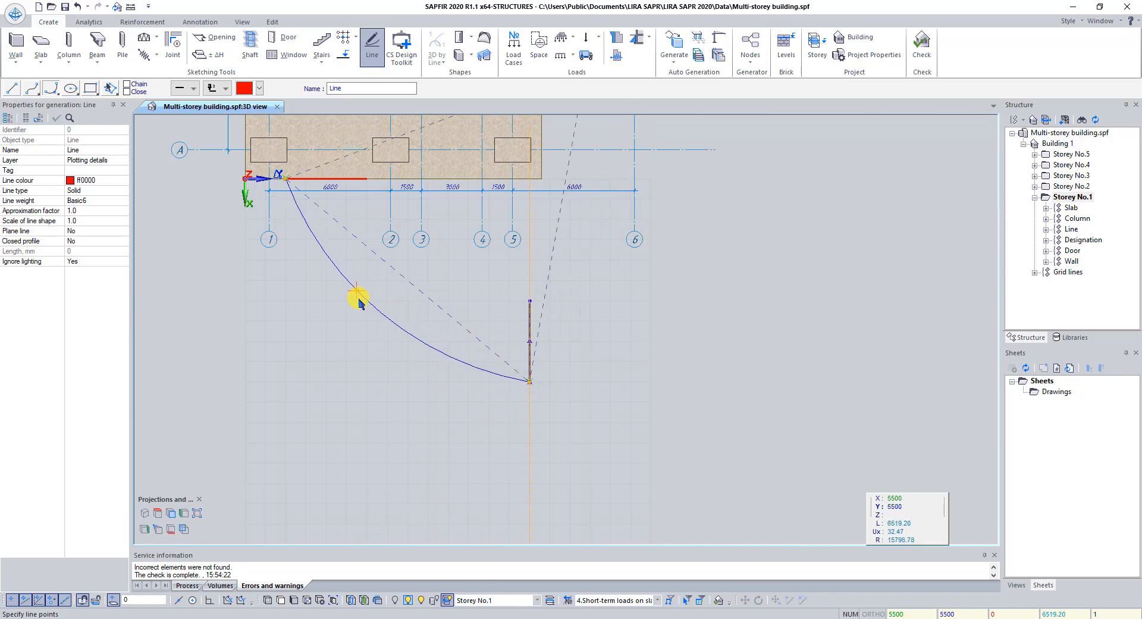
mouse_move(343, 321)
type("8000")
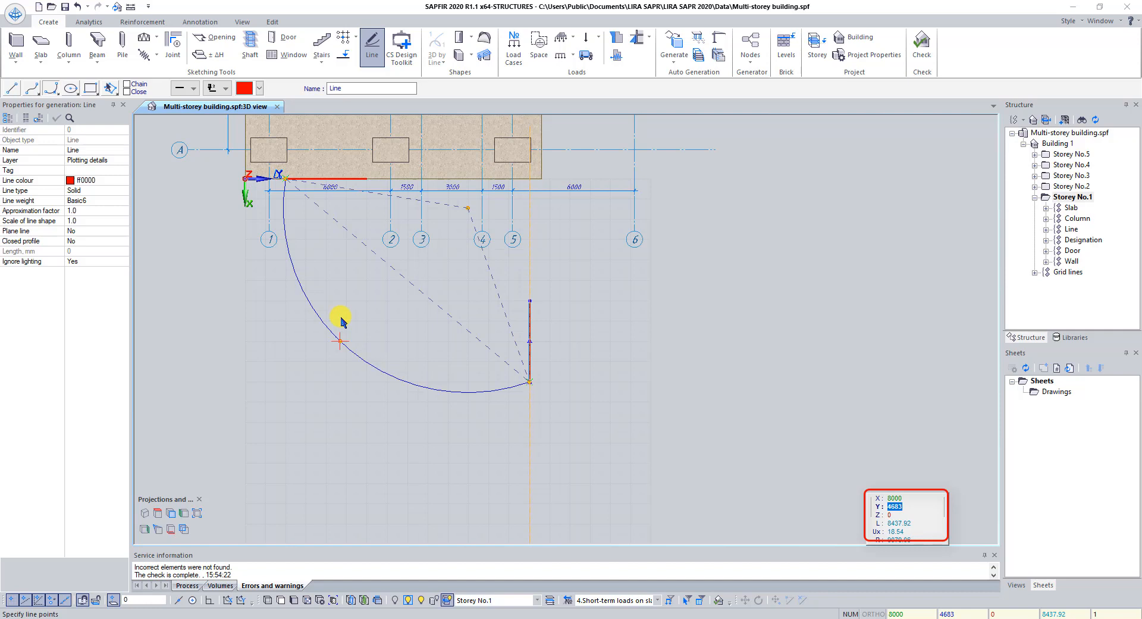
type("6000")
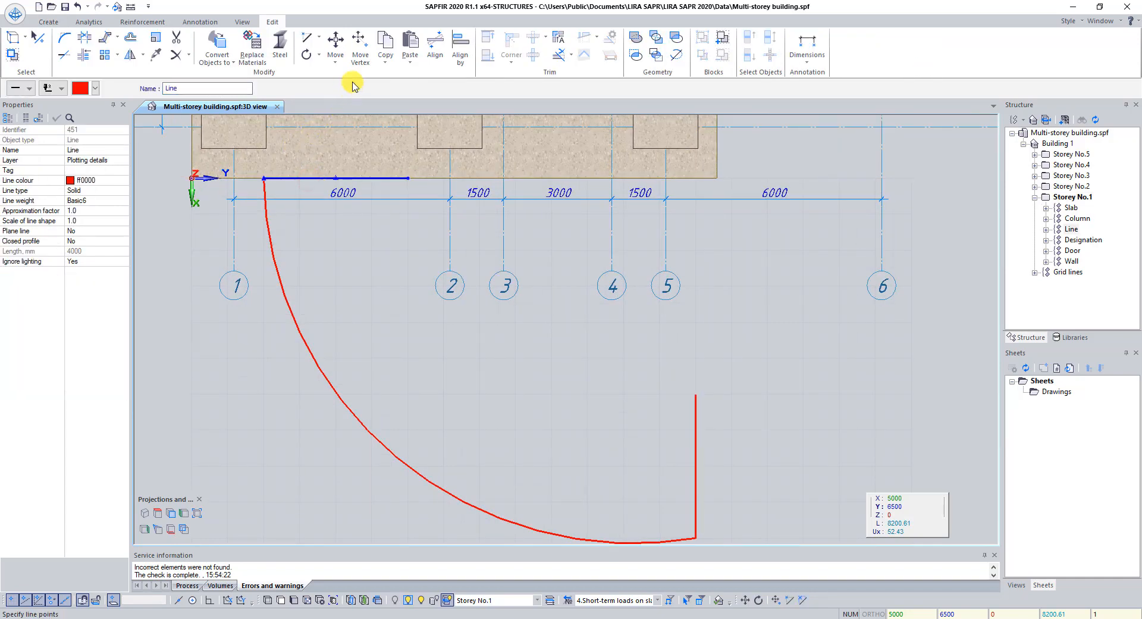
- Move the selected short line up by a Z increment of 4000 mm
left_click(335, 45)
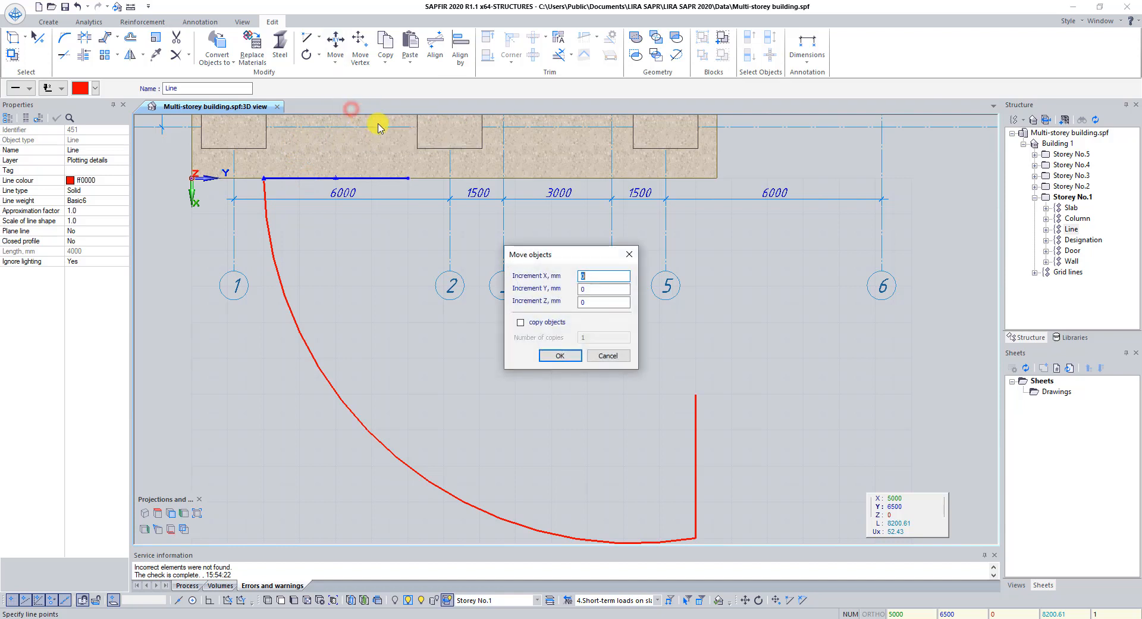
mouse_move(553, 258)
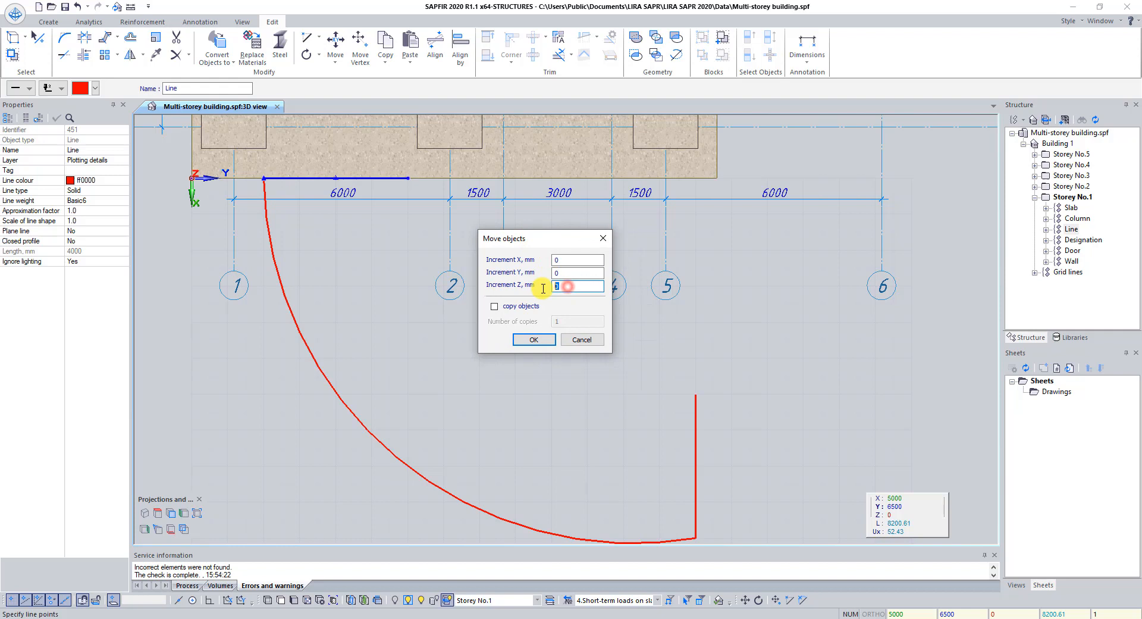
type("4000")
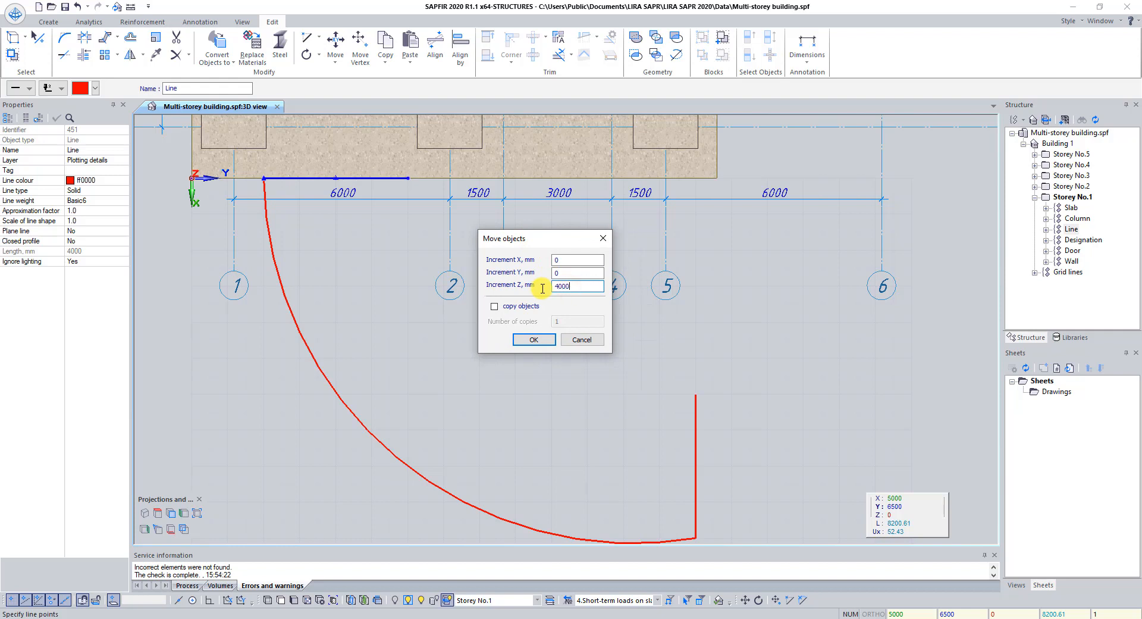
left_click(533, 339)
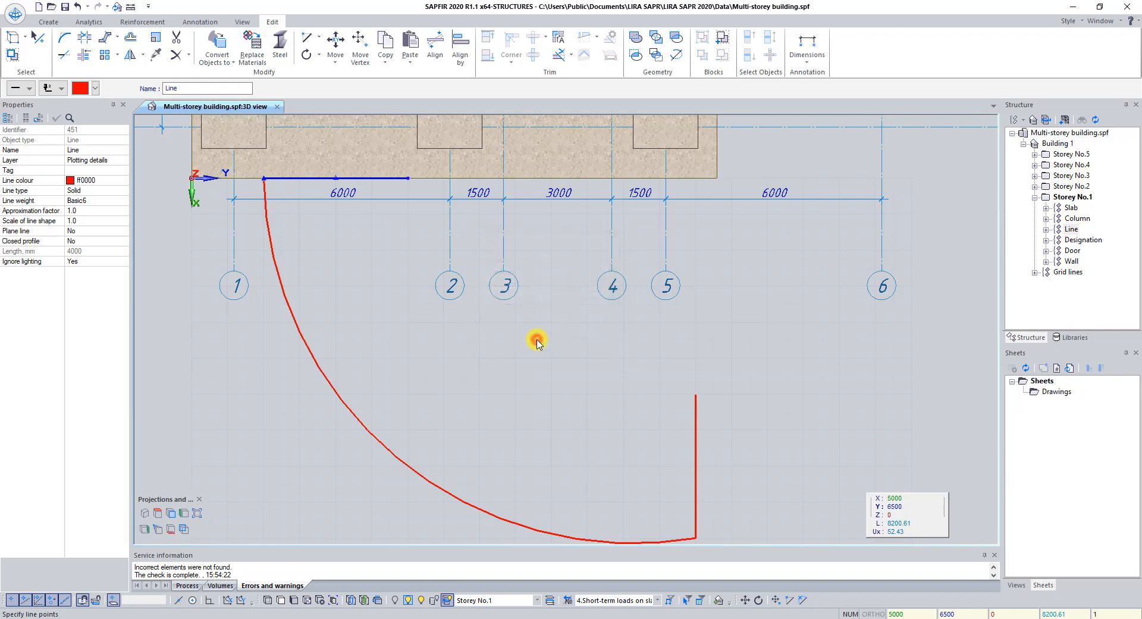
mouse_move(378, 313)
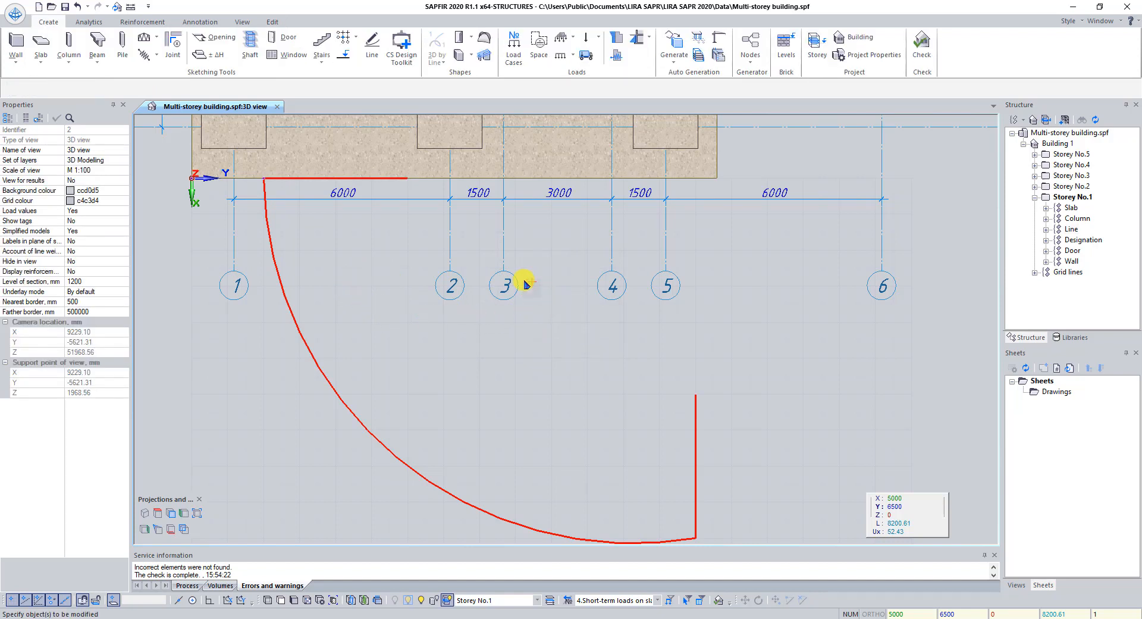
mouse_move(357, 237)
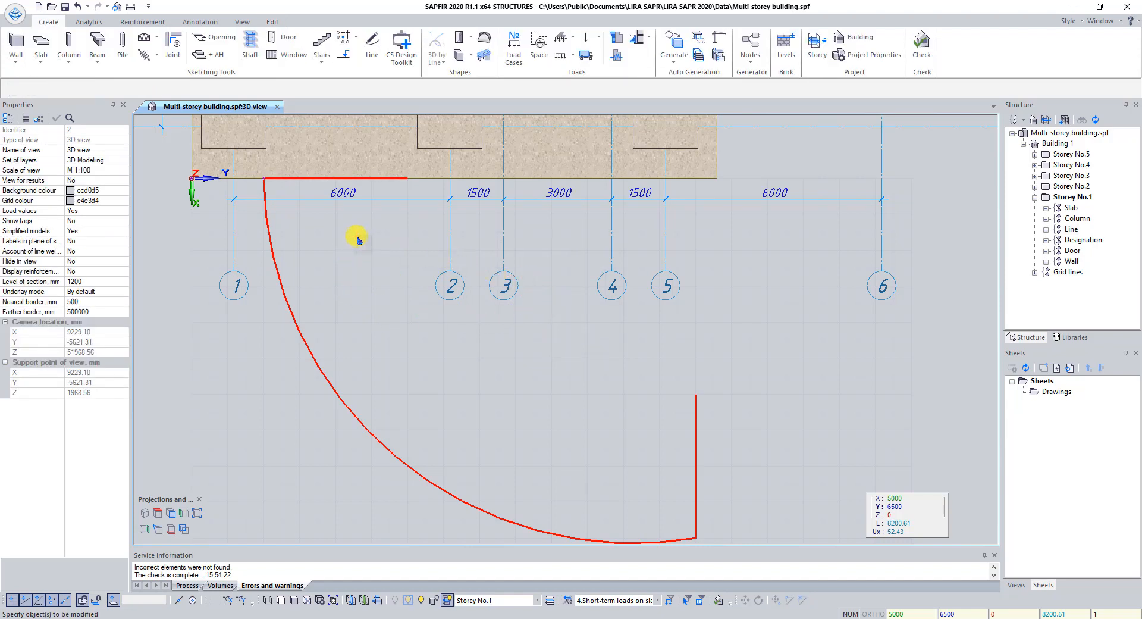
mouse_move(322, 372)
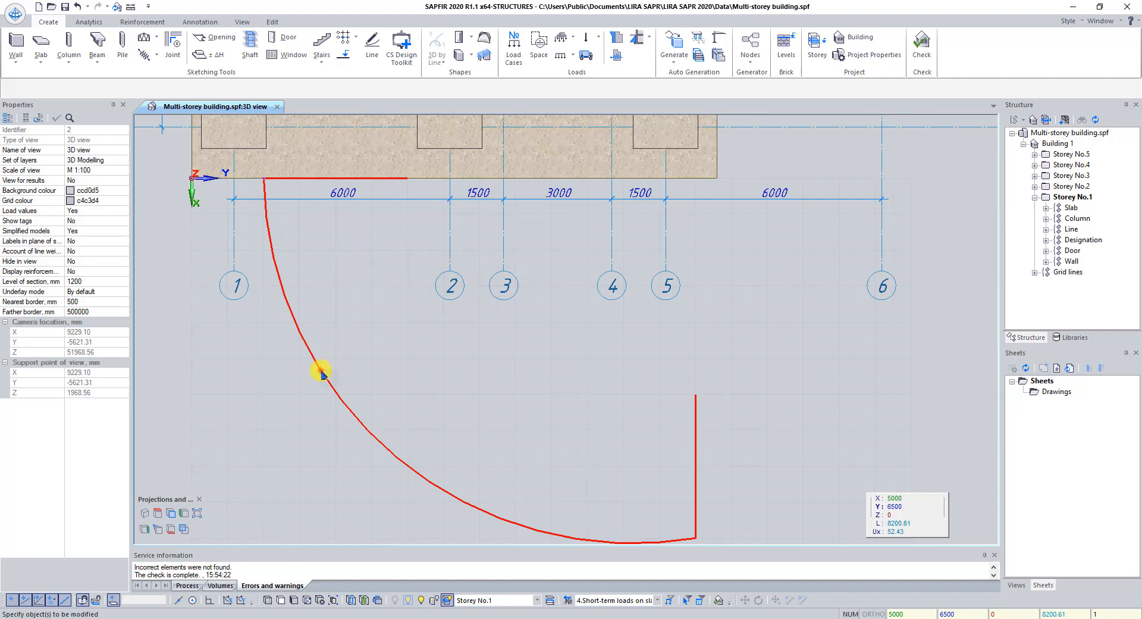
- Select the arc, the raised line and the vertical line for the 3D-by-lines surface
left_click(385, 180)
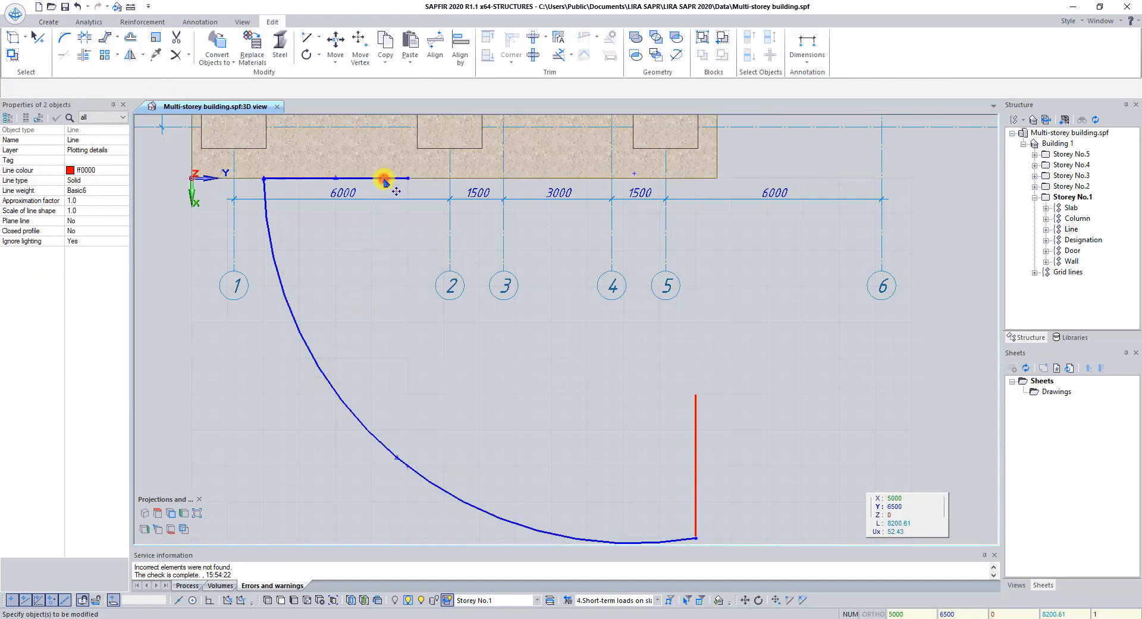
left_click(694, 419)
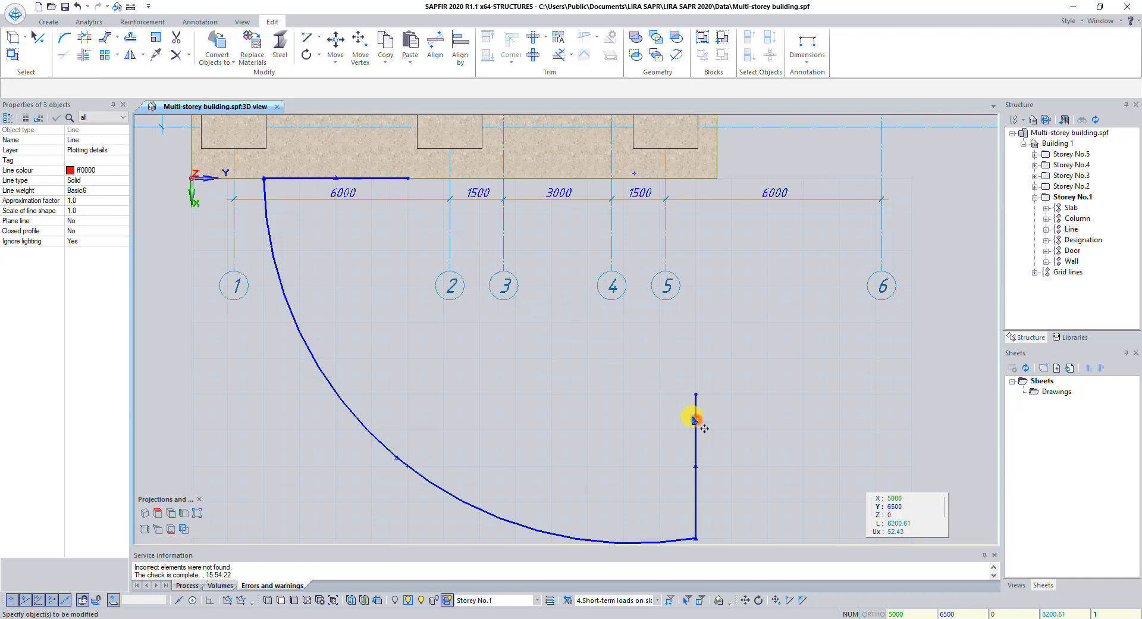
mouse_move(576, 226)
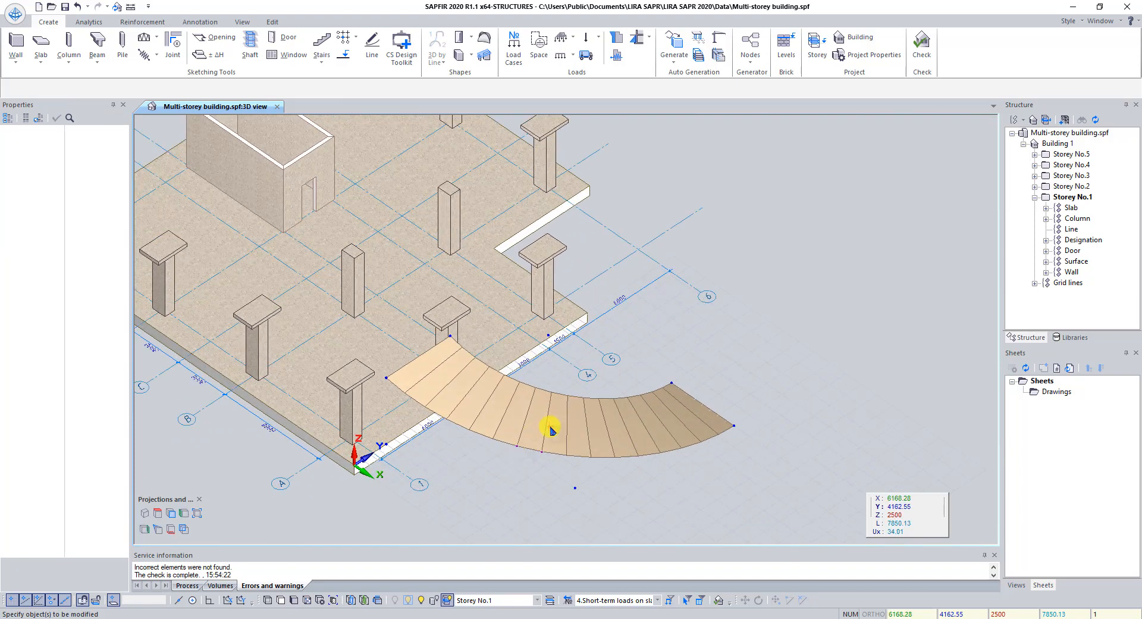
- Assign the R/C Slabs material to the selected curved surface
left_click(551, 428)
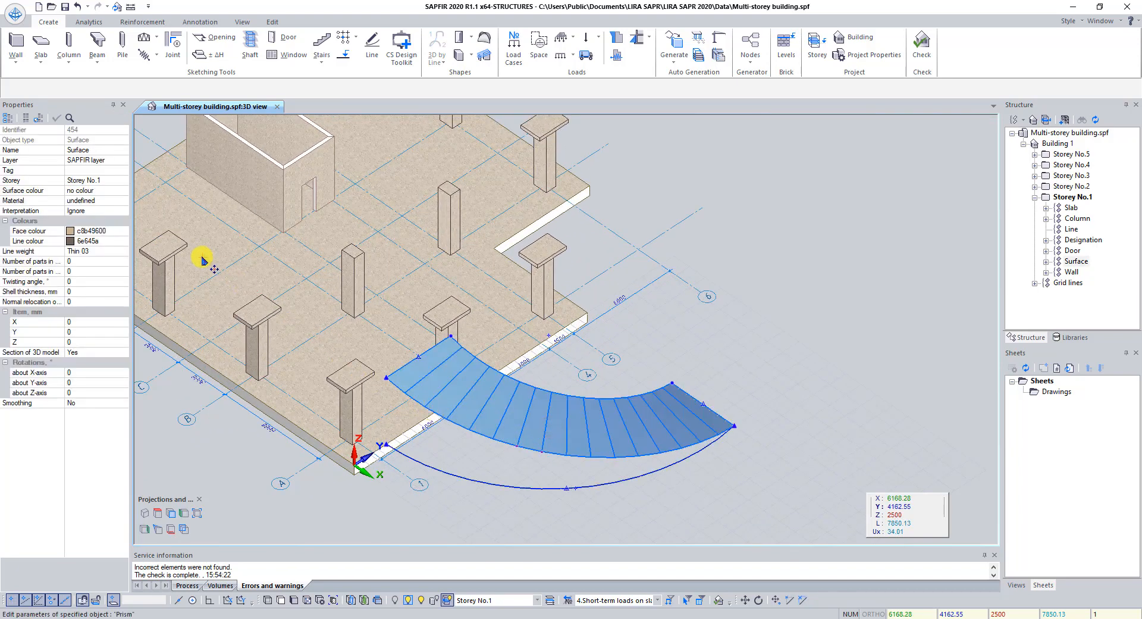
mouse_move(50, 110)
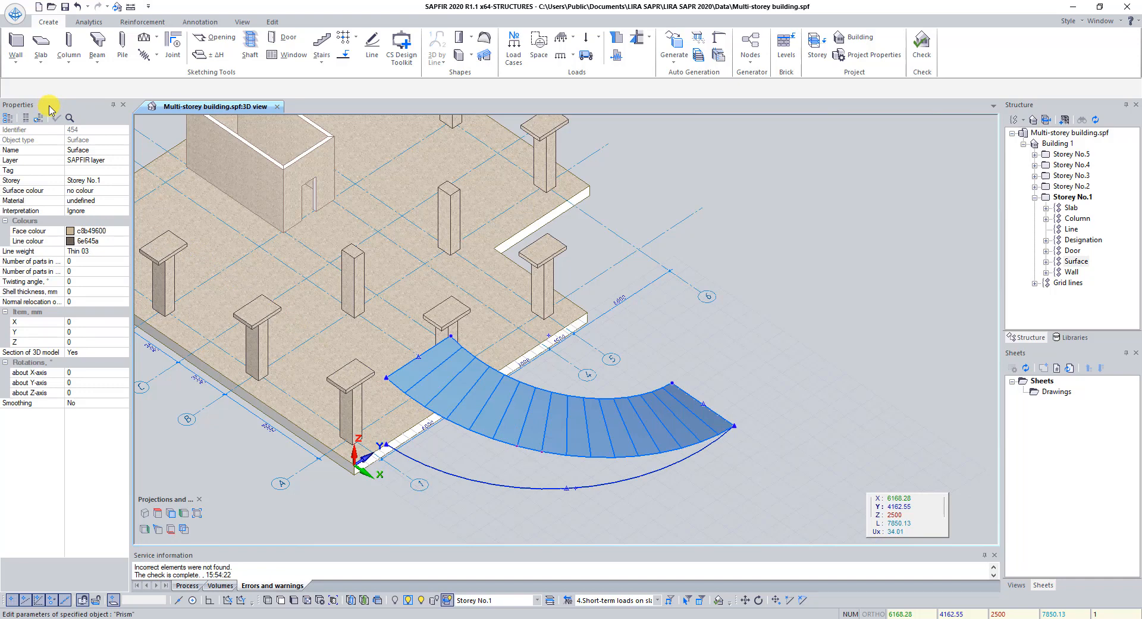
mouse_move(125, 206)
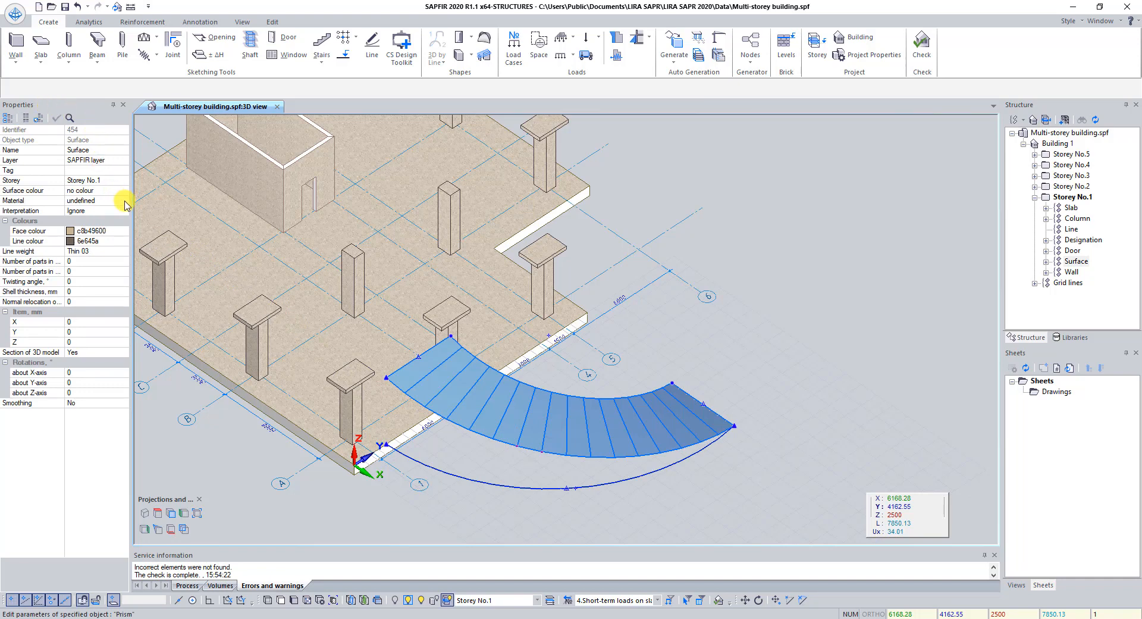
left_click(96, 200)
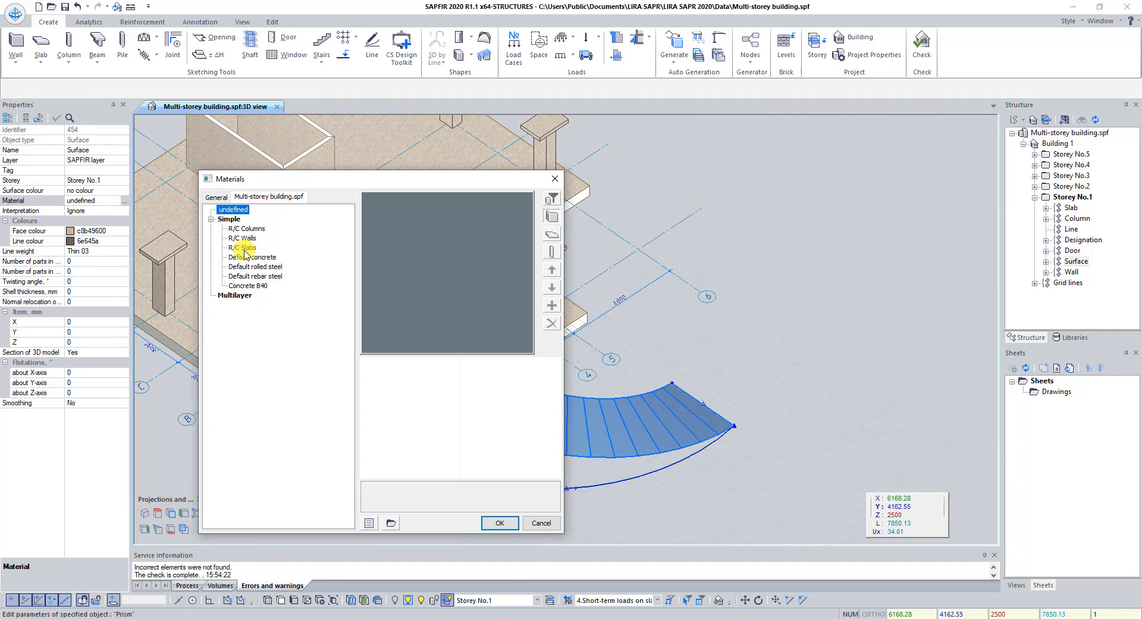
left_click(242, 247)
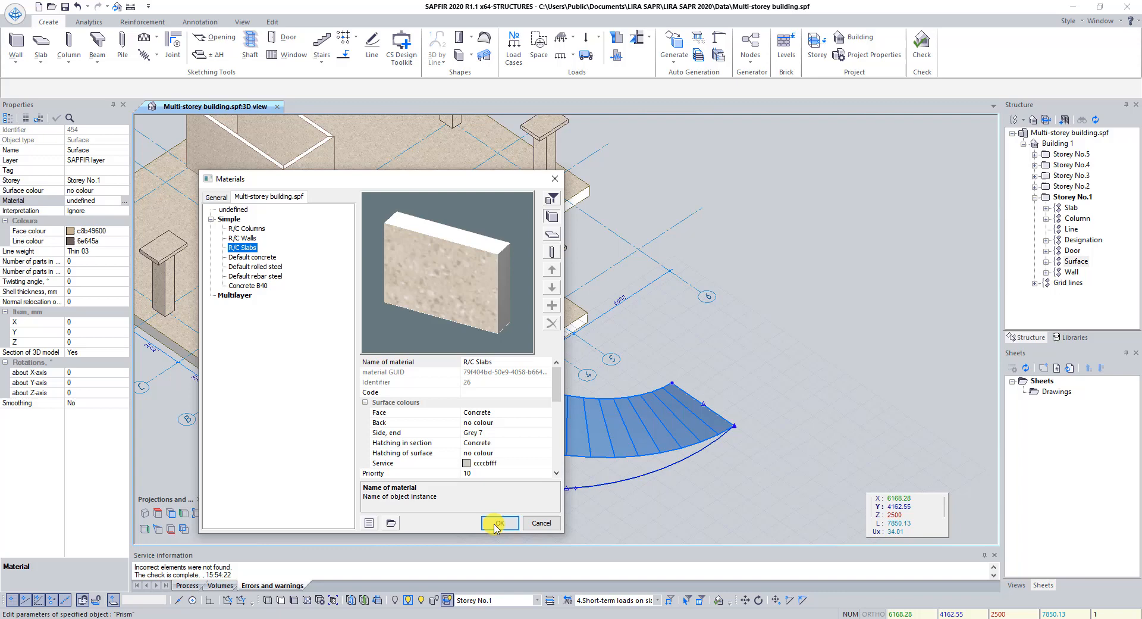
left_click(498, 522)
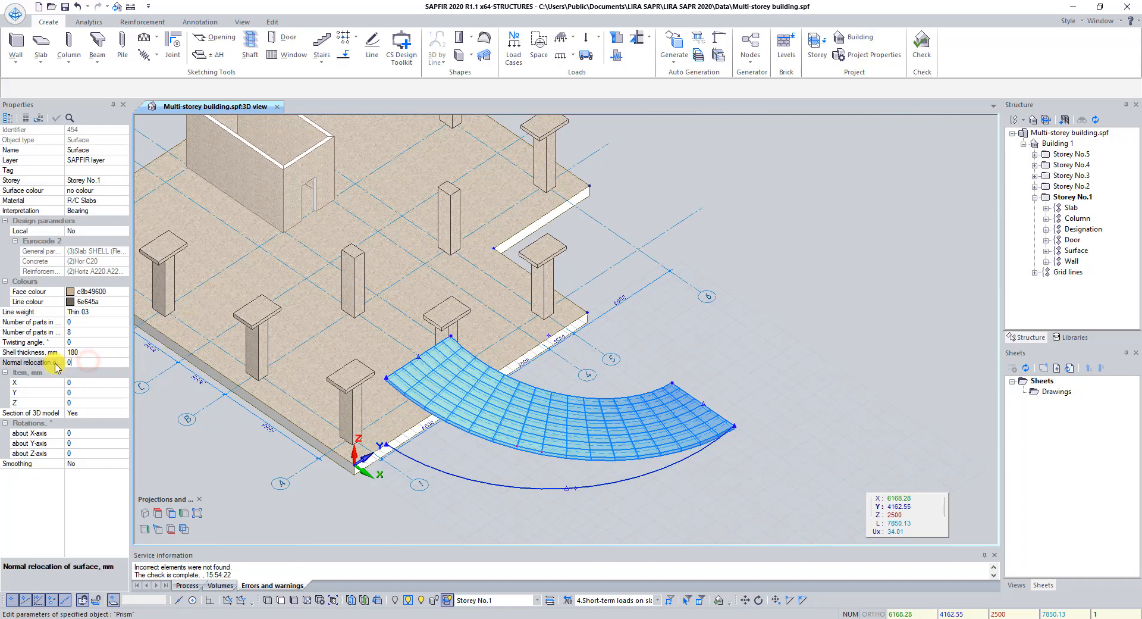
- Set the bearing shell's normal relocation of surface to -90 mm
left_click(69, 362)
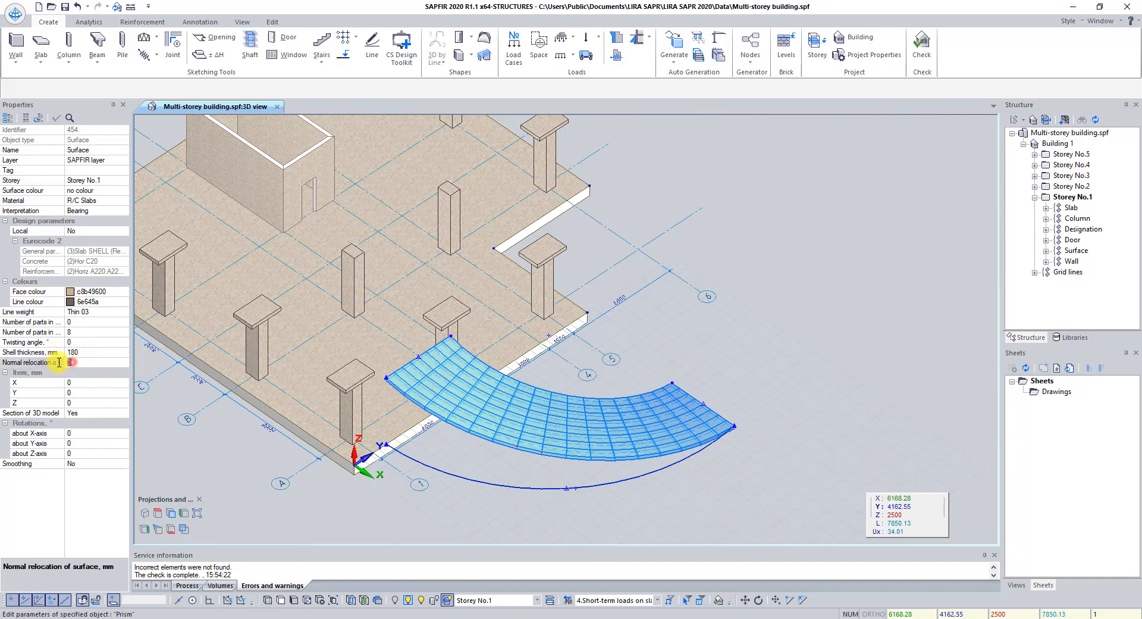
type("-90")
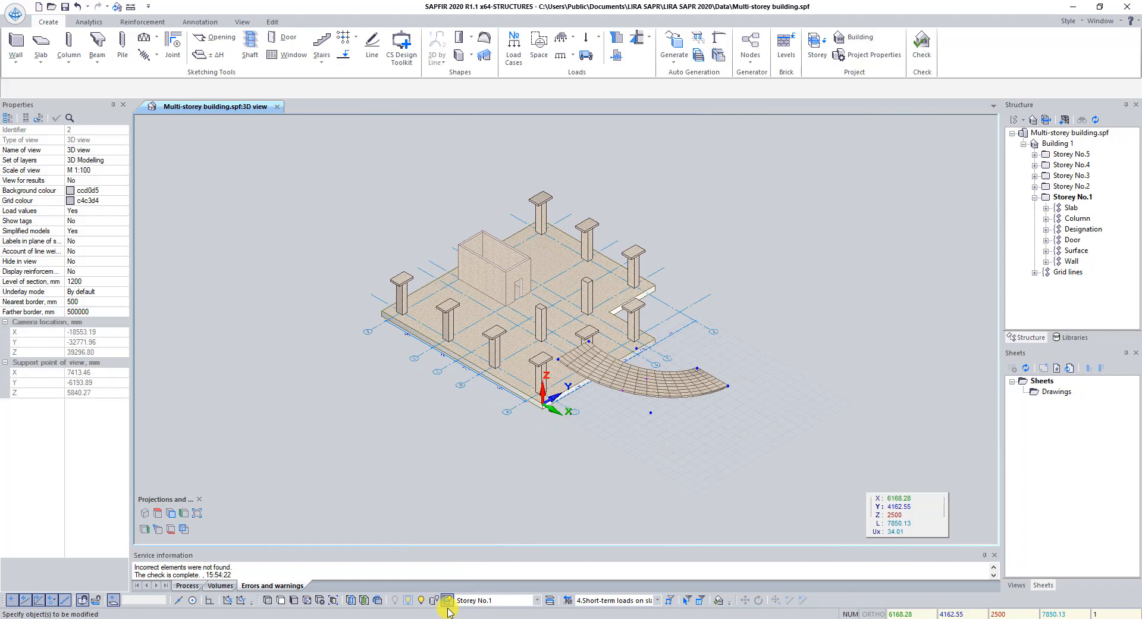
- Display all storeys and reset the working origin to the storey origin (0,0,0)
left_click(191, 513)
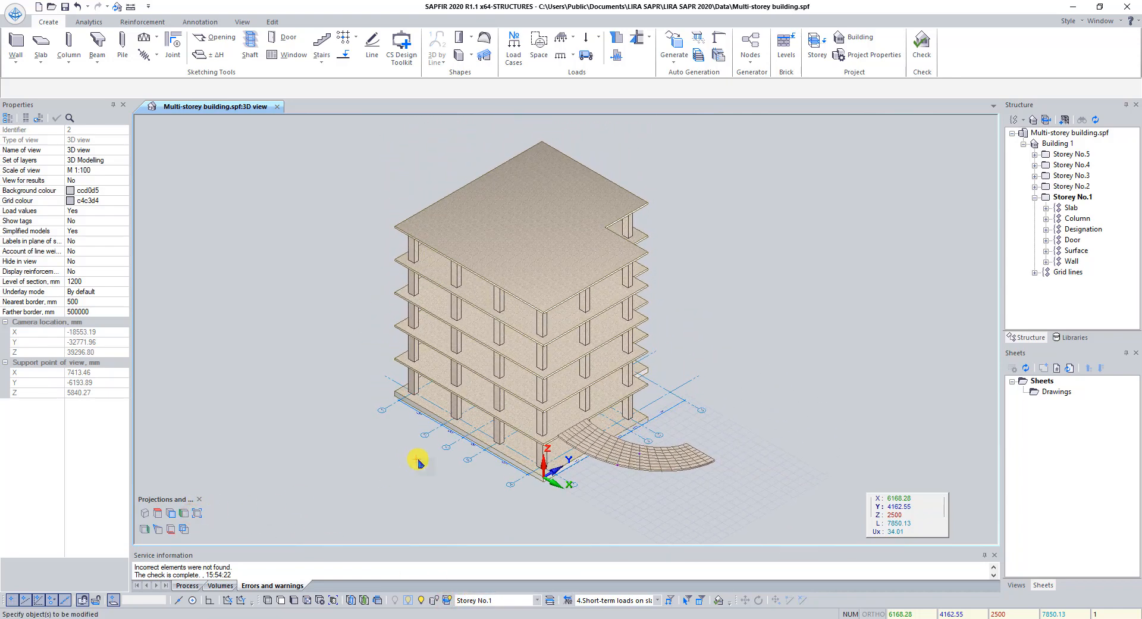
right_click(735, 338)
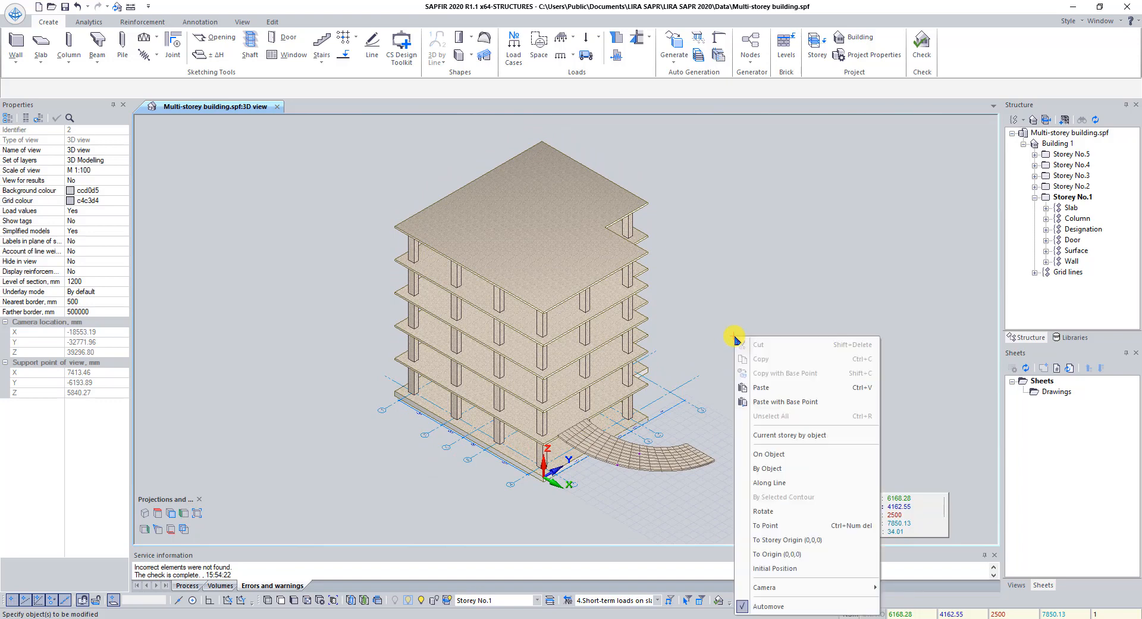
mouse_move(783, 539)
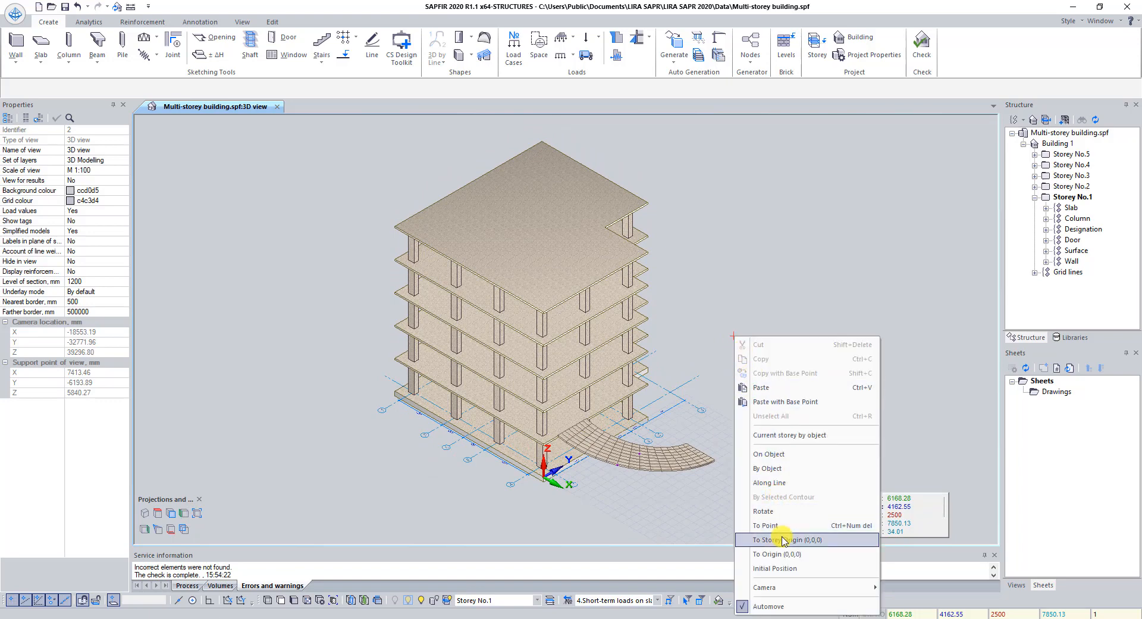
left_click(788, 539)
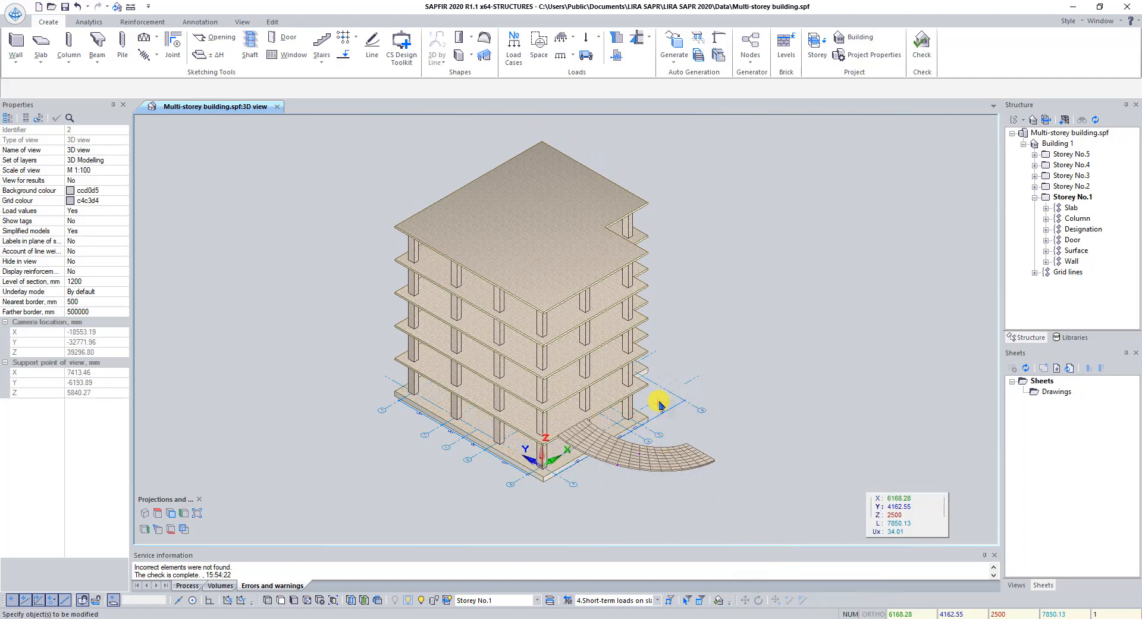
mouse_move(663, 377)
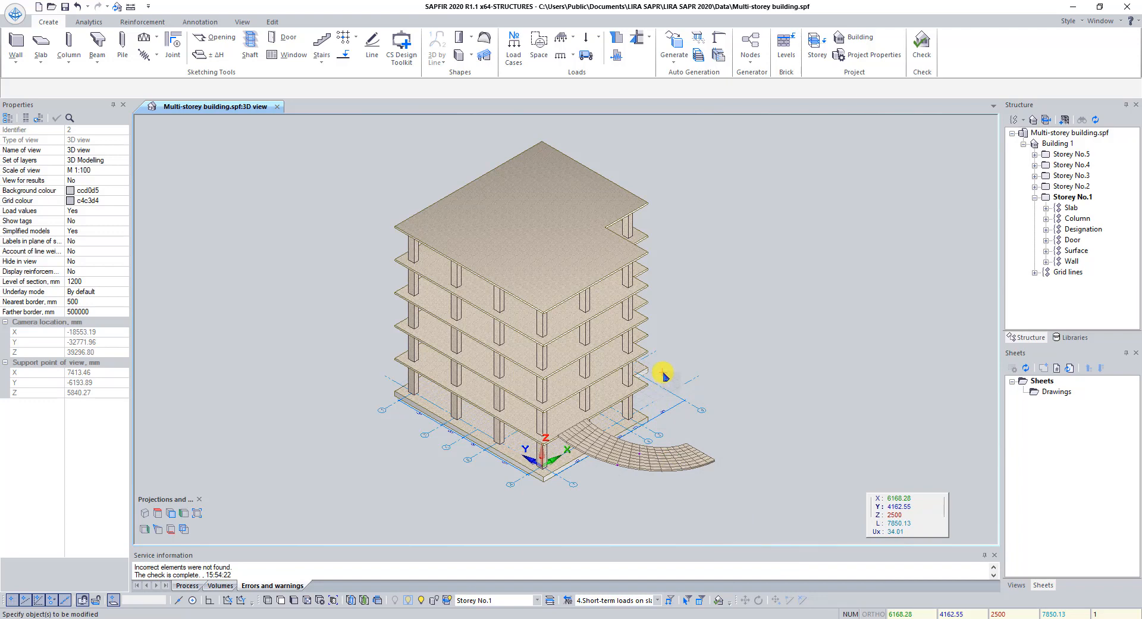
mouse_move(661, 370)
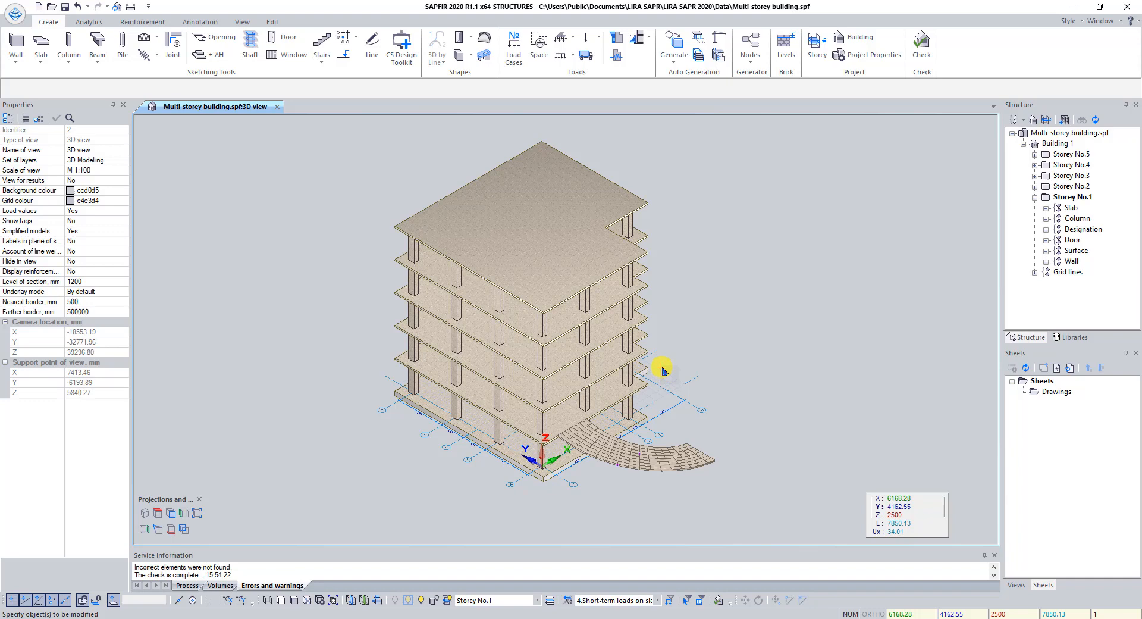
mouse_move(246, 121)
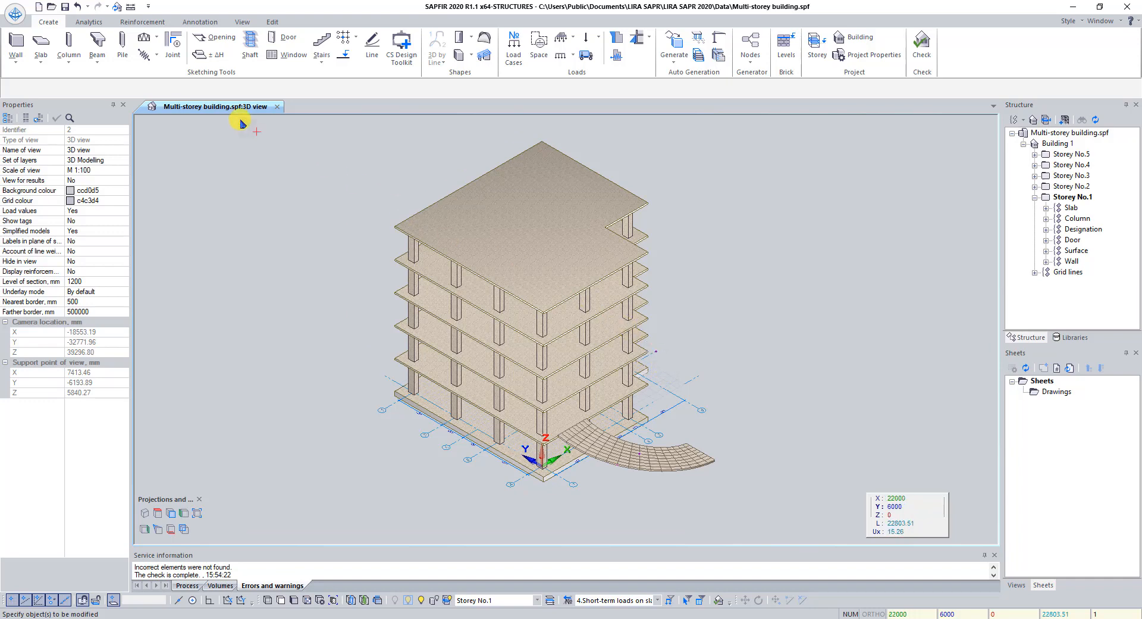